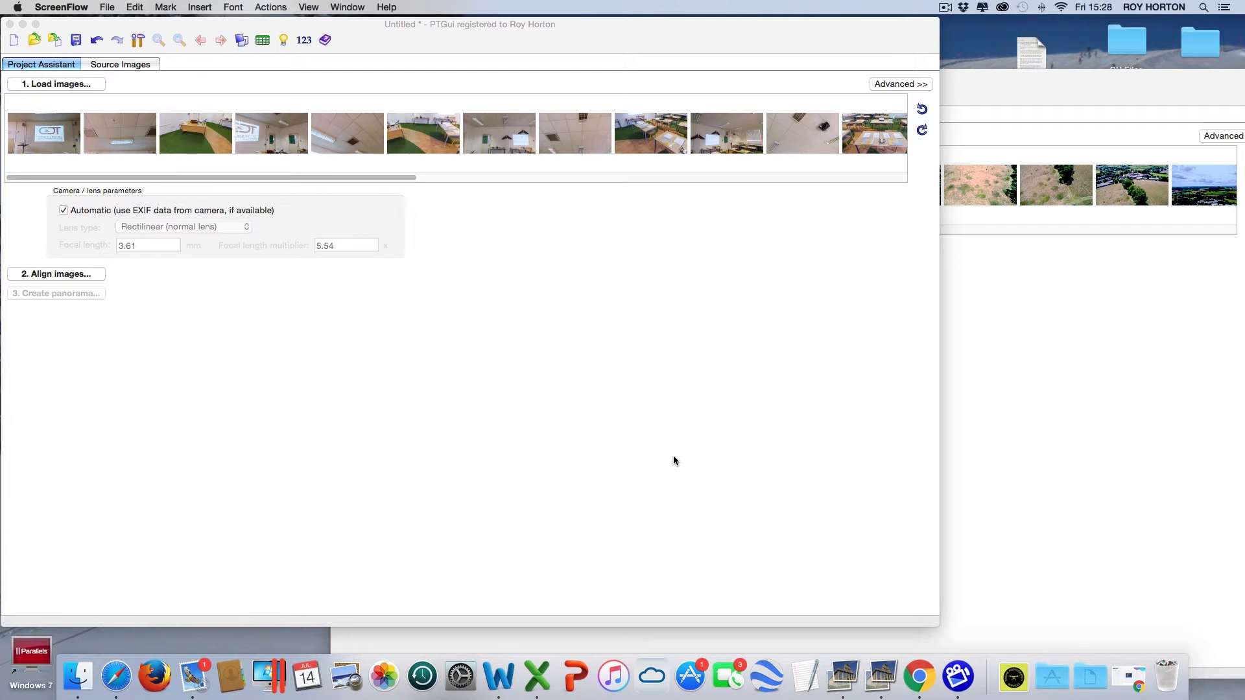
pyautogui.moveTo(891, 537)
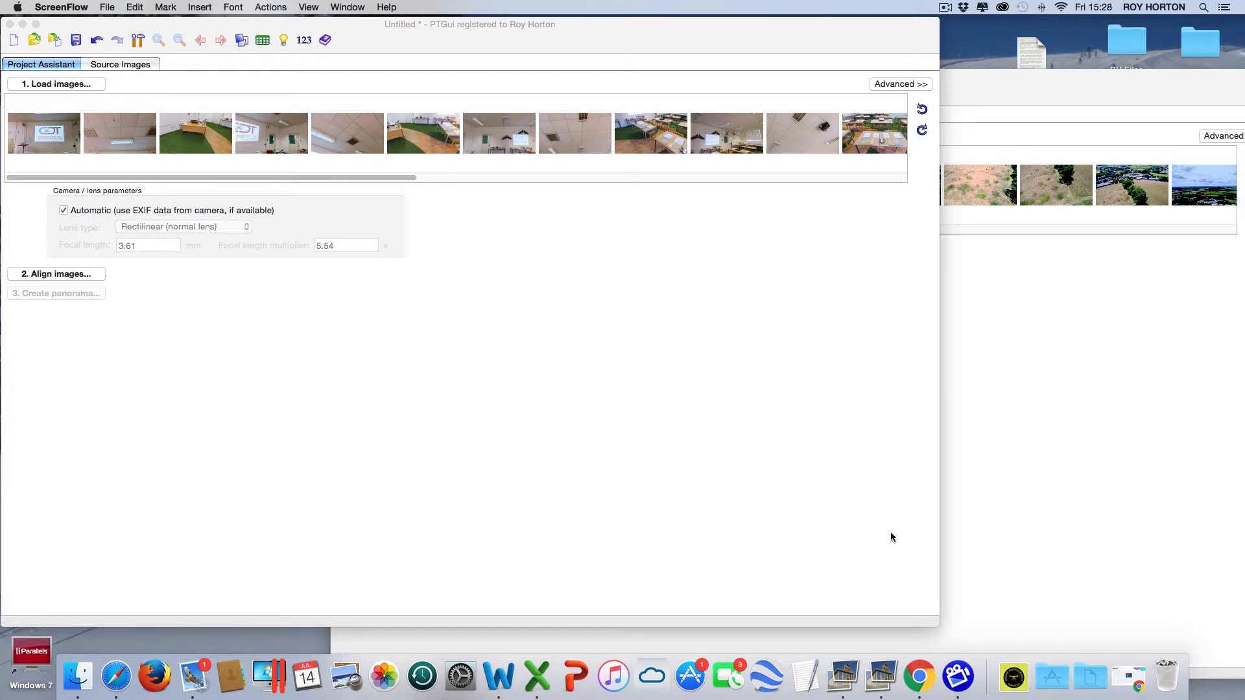
pyautogui.moveTo(842, 676)
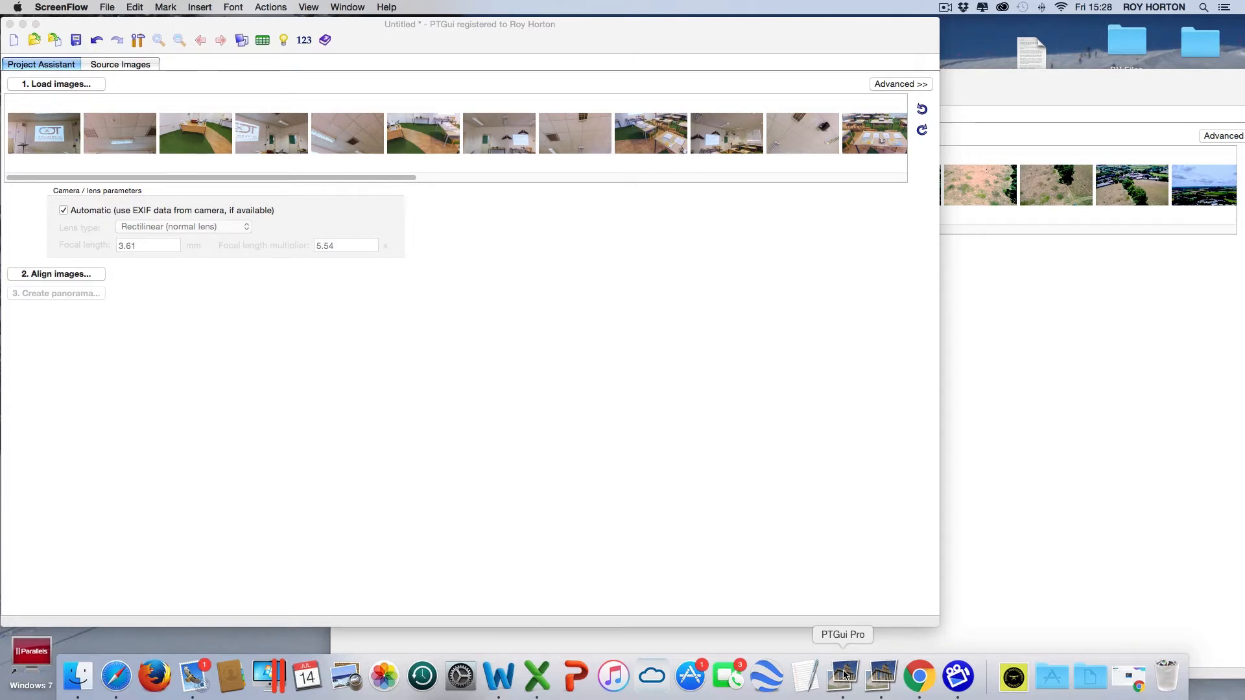
pyautogui.moveTo(879, 676)
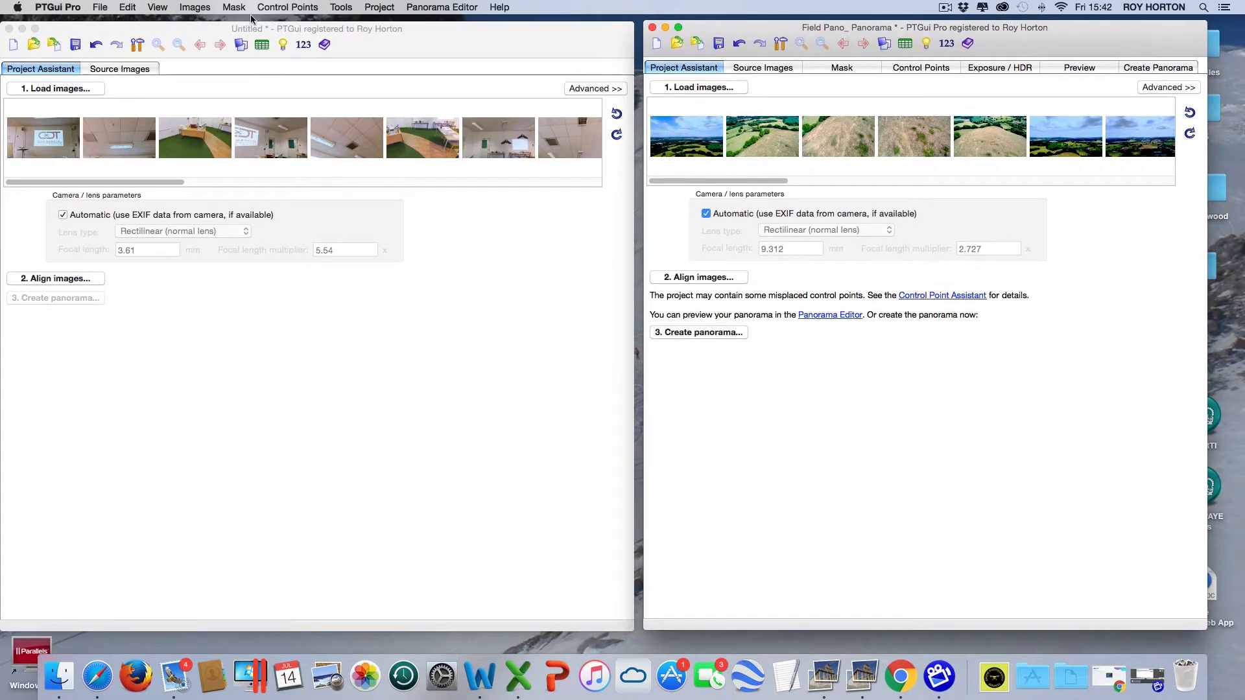
pyautogui.moveTo(1205, 623)
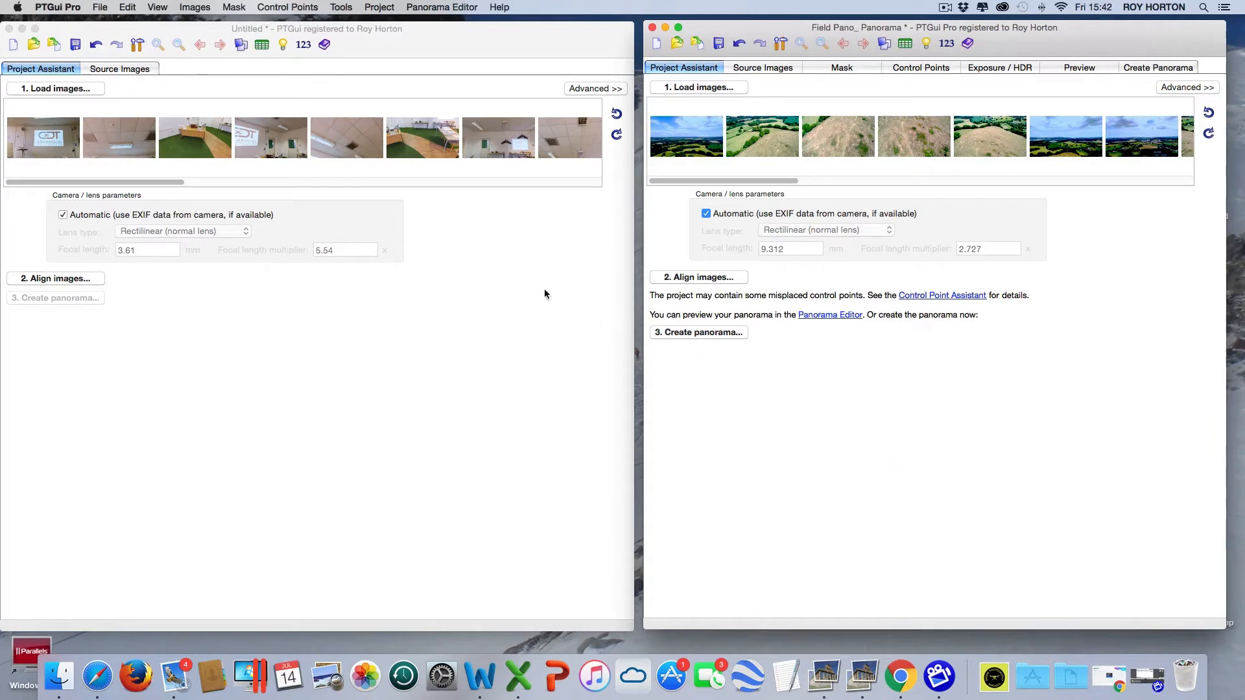
pyautogui.moveTo(925, 97)
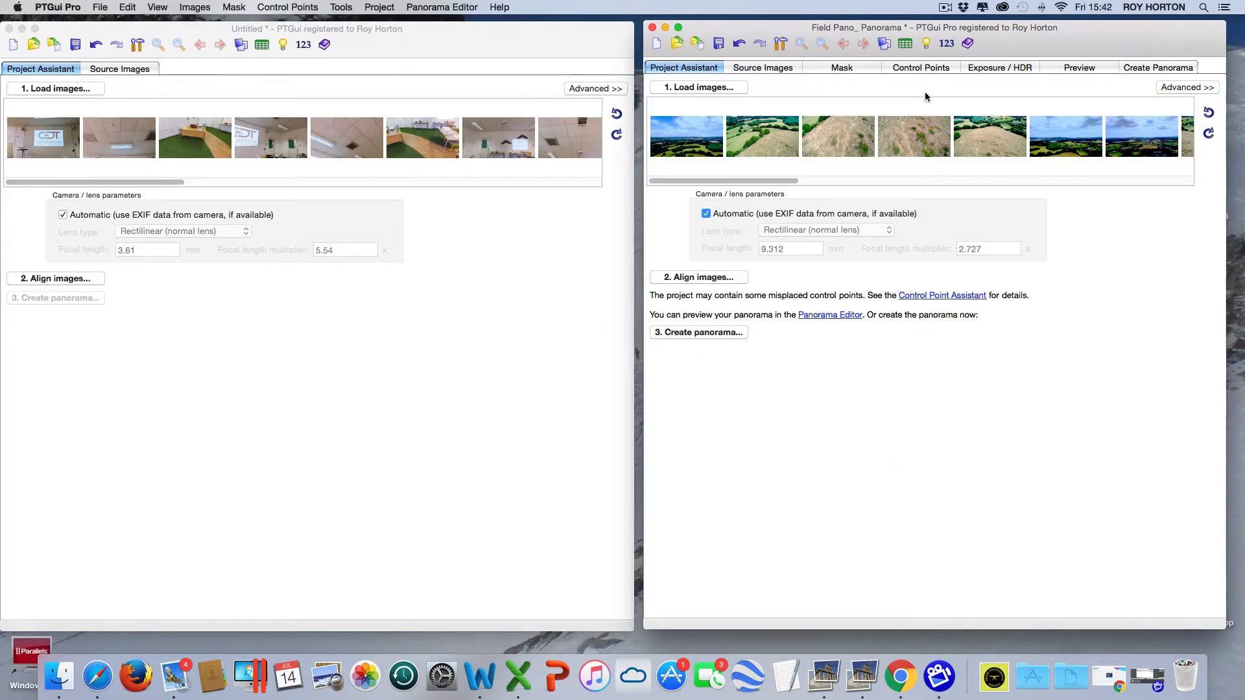
pyautogui.moveTo(811, 73)
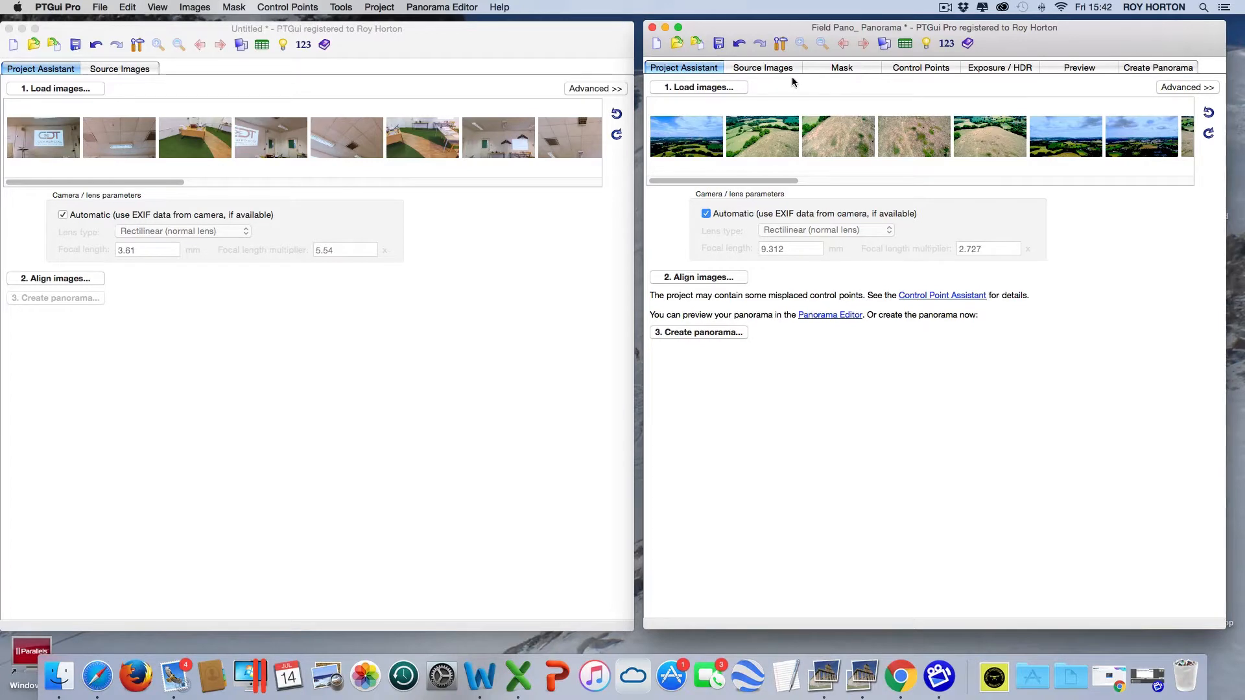
pyautogui.moveTo(1001, 78)
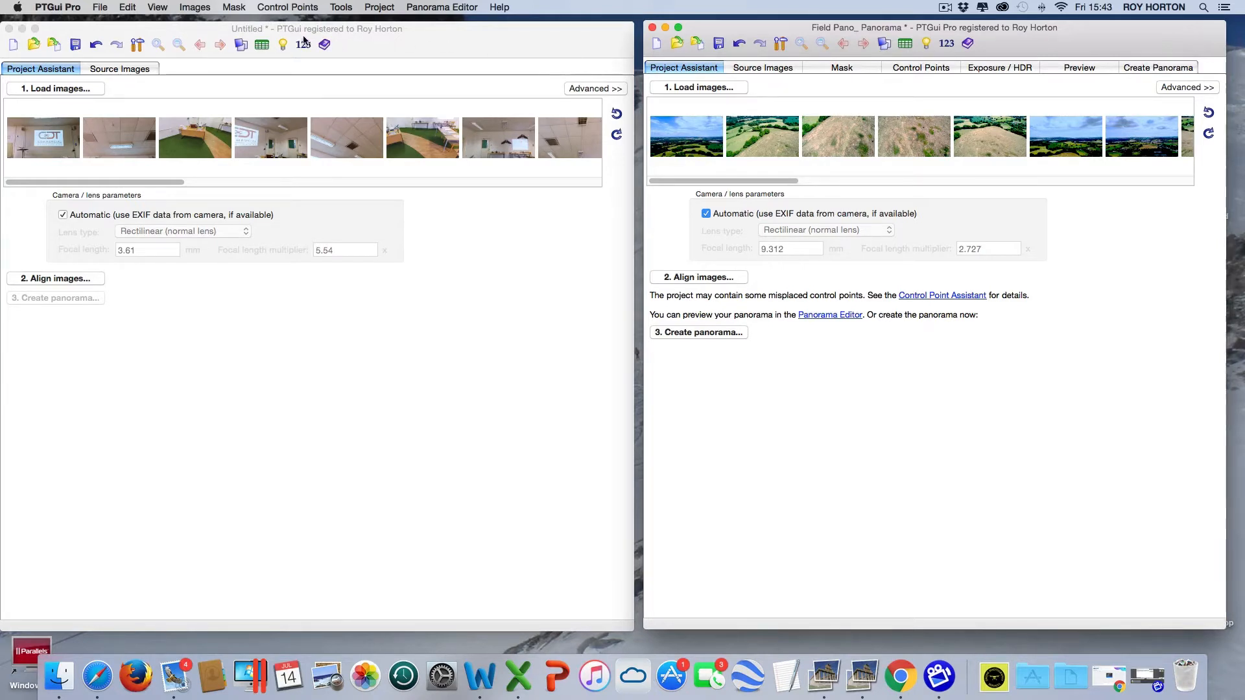
pyautogui.moveTo(364, 71)
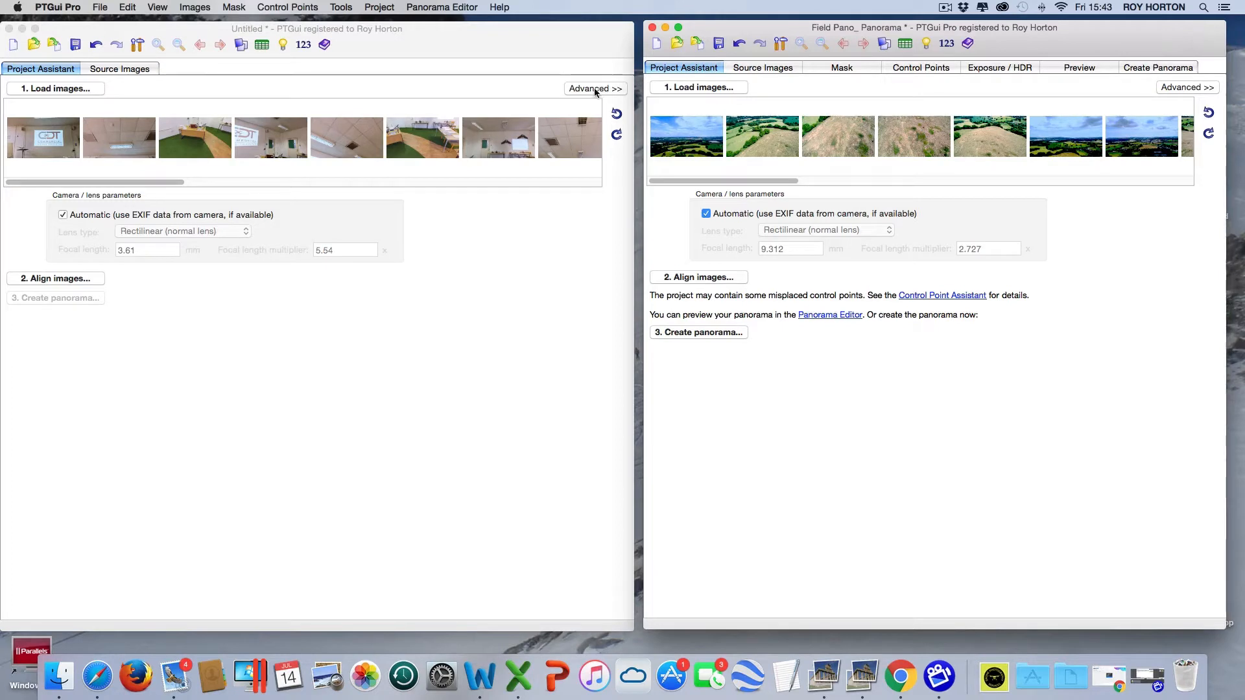
# Switch both the untitled and Field Pano projects to Advanced mode with all tabs
pyautogui.click(594, 88)
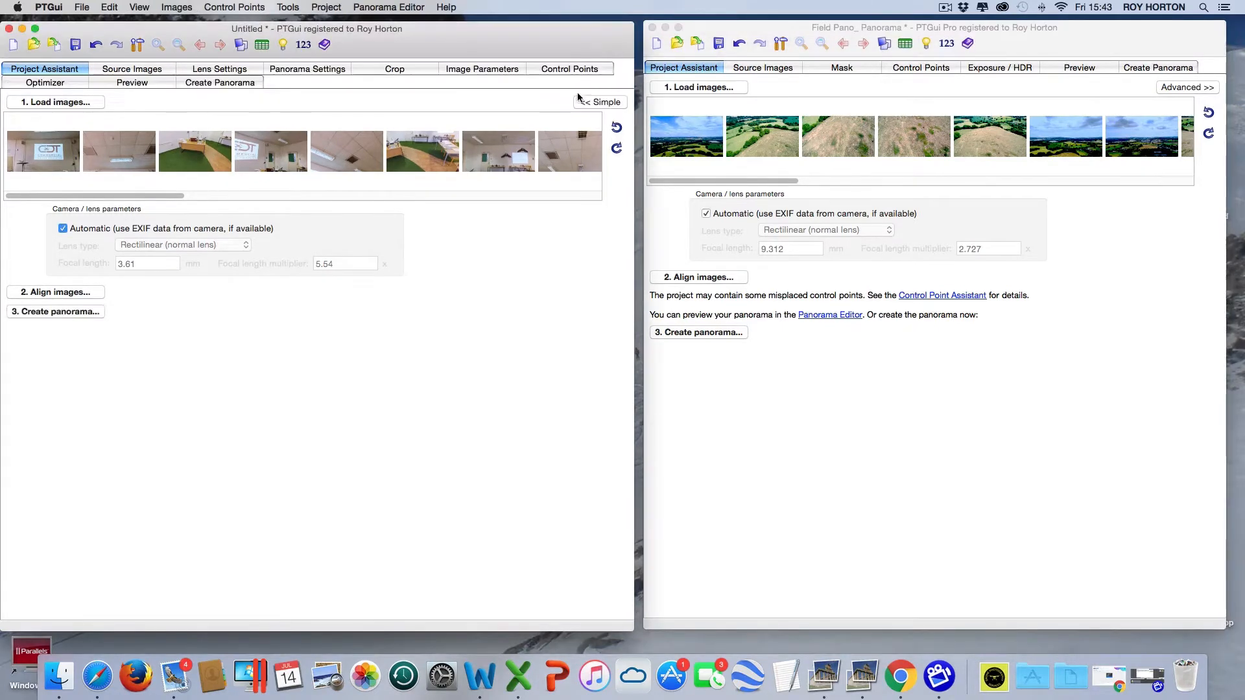
pyautogui.moveTo(247, 104)
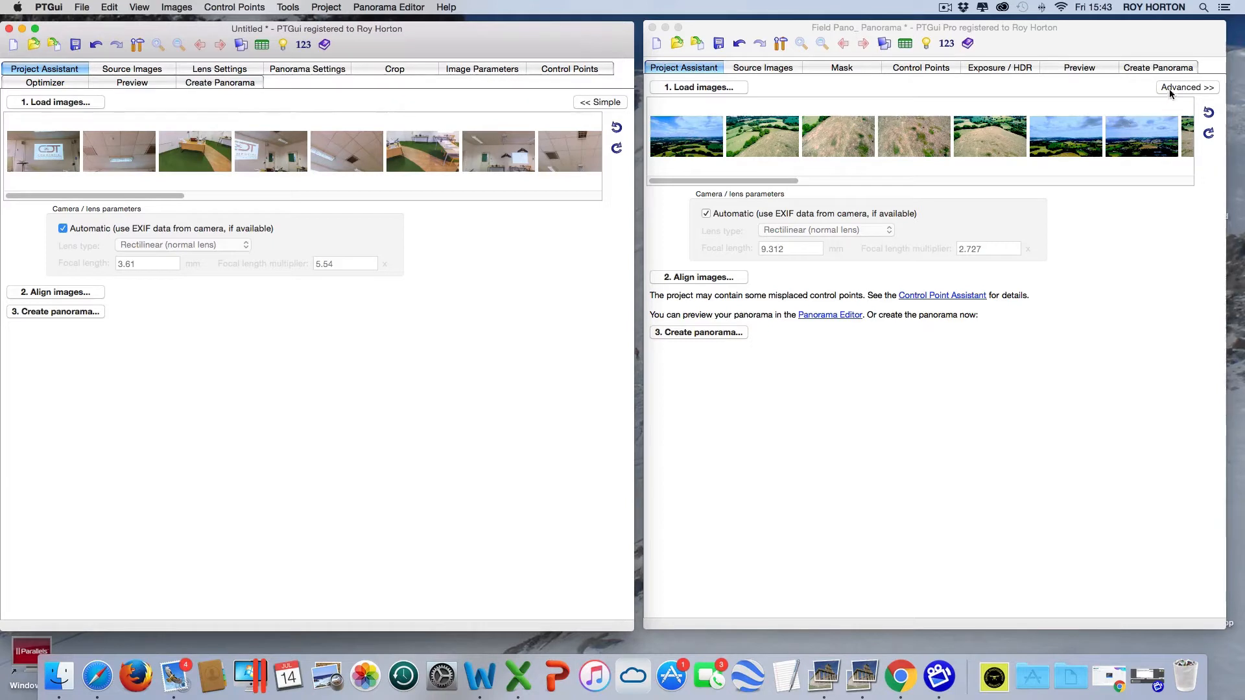
pyautogui.click(1186, 87)
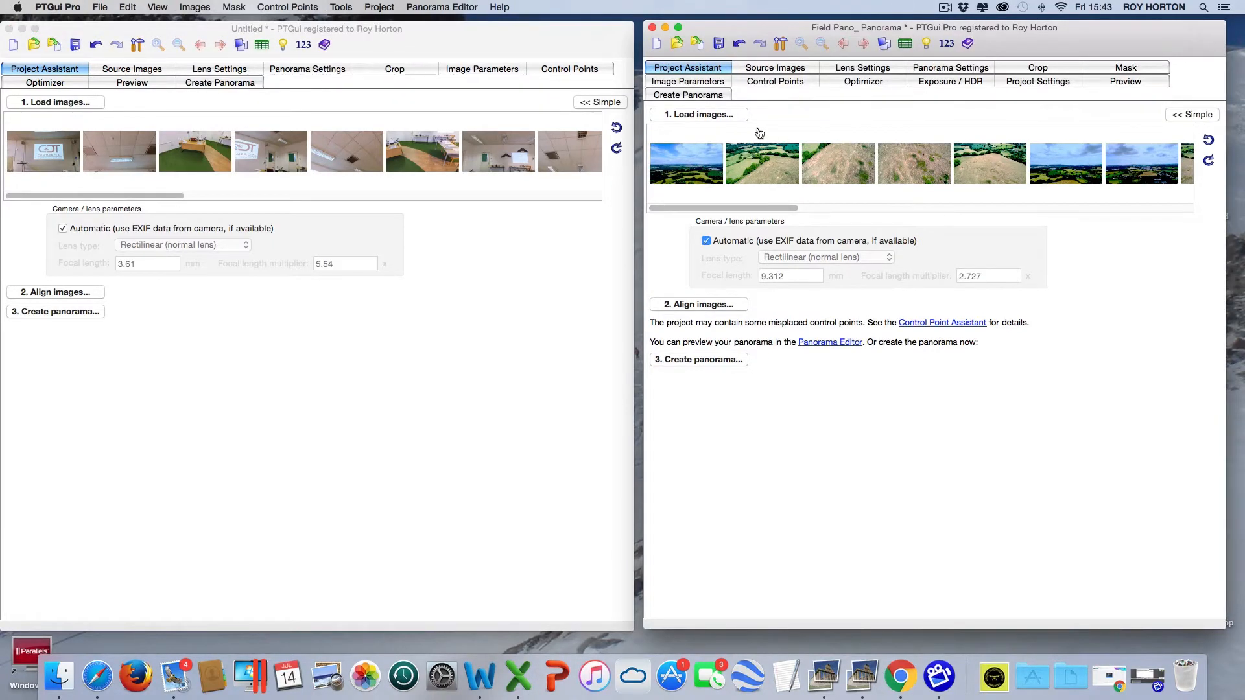
pyautogui.moveTo(759, 133)
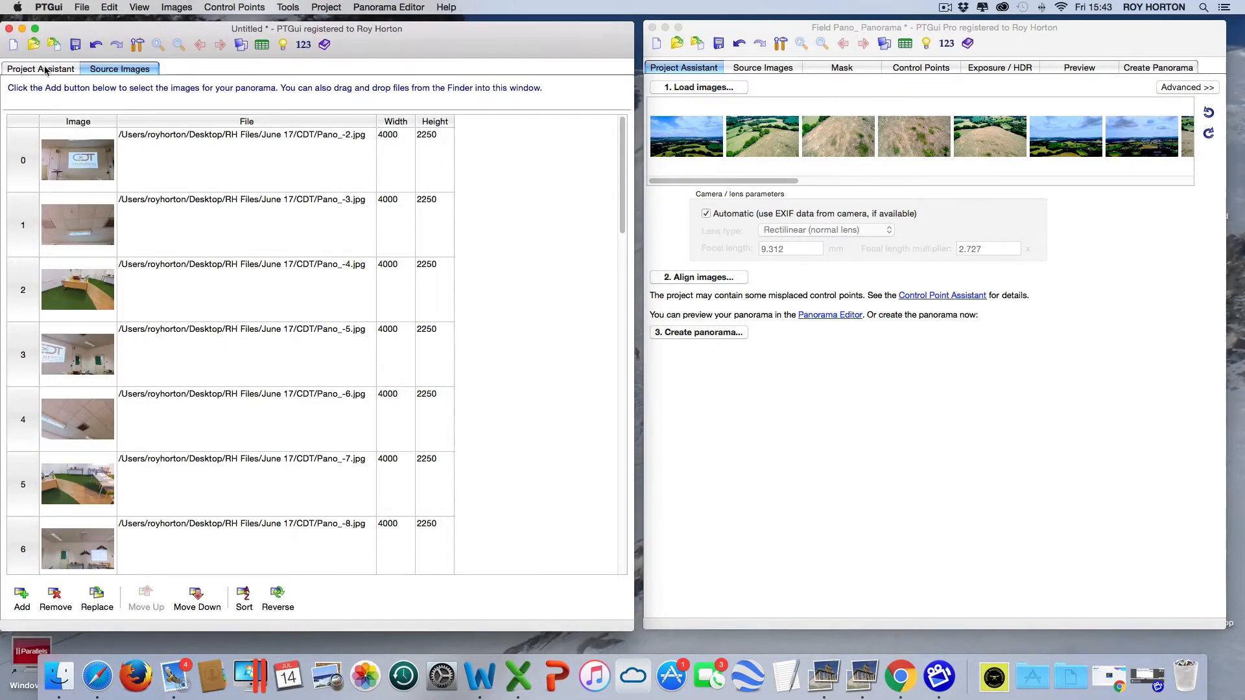
pyautogui.click(40, 68)
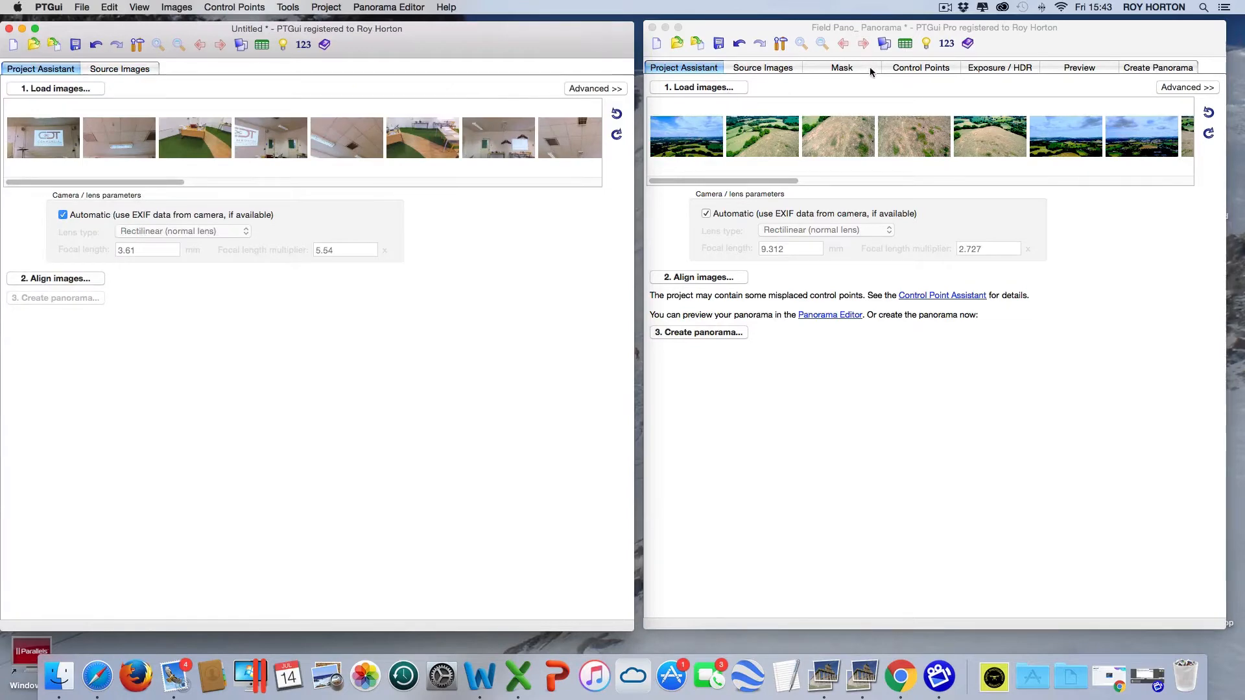
pyautogui.click(919, 67)
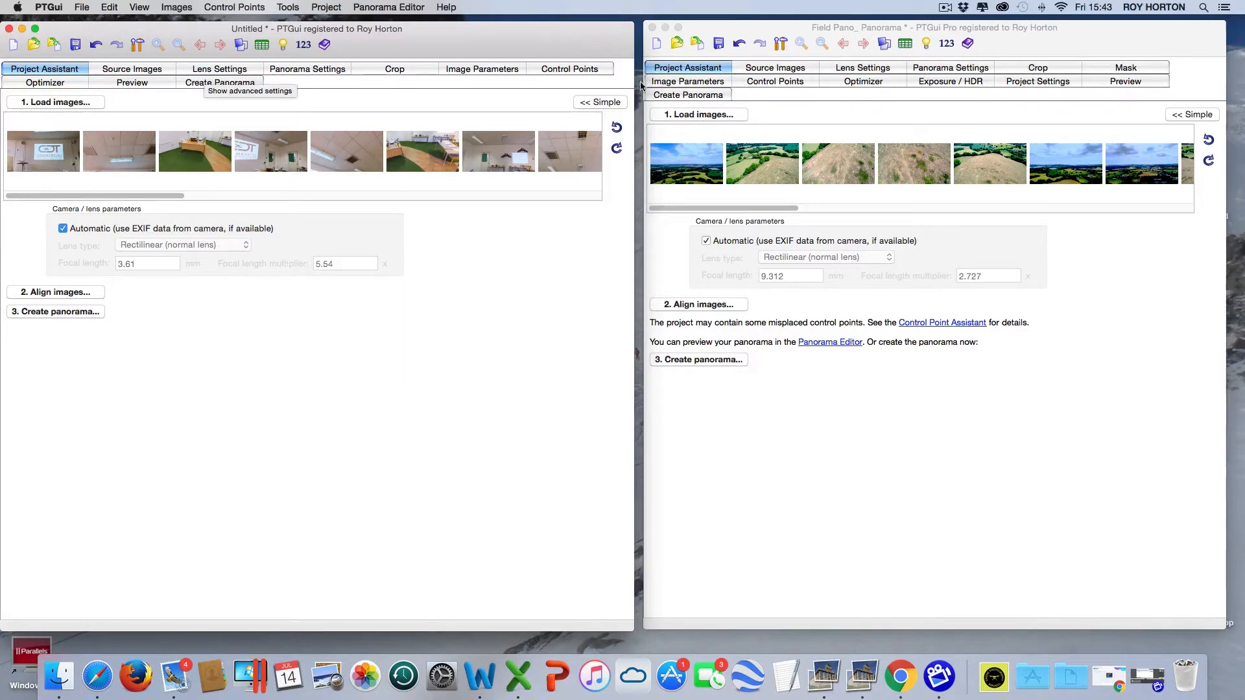
pyautogui.moveTo(865, 82)
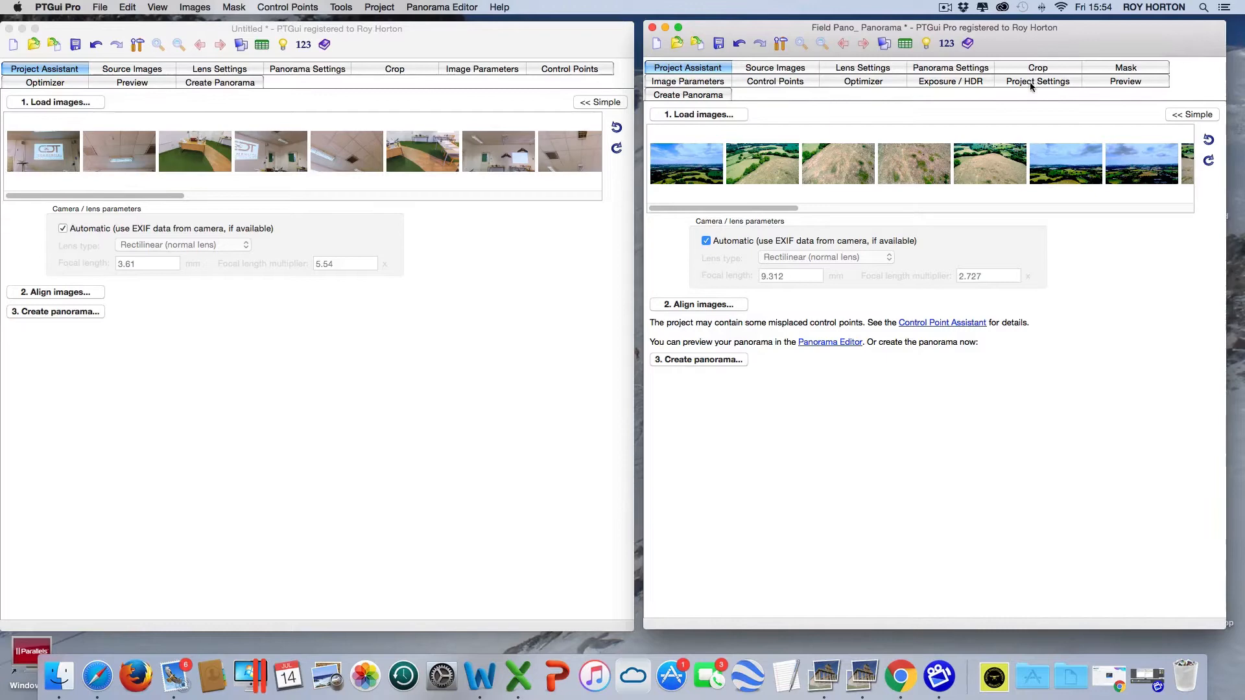
# Review the Field Pano Project Settings, then bring up its Mask page
pyautogui.click(1037, 81)
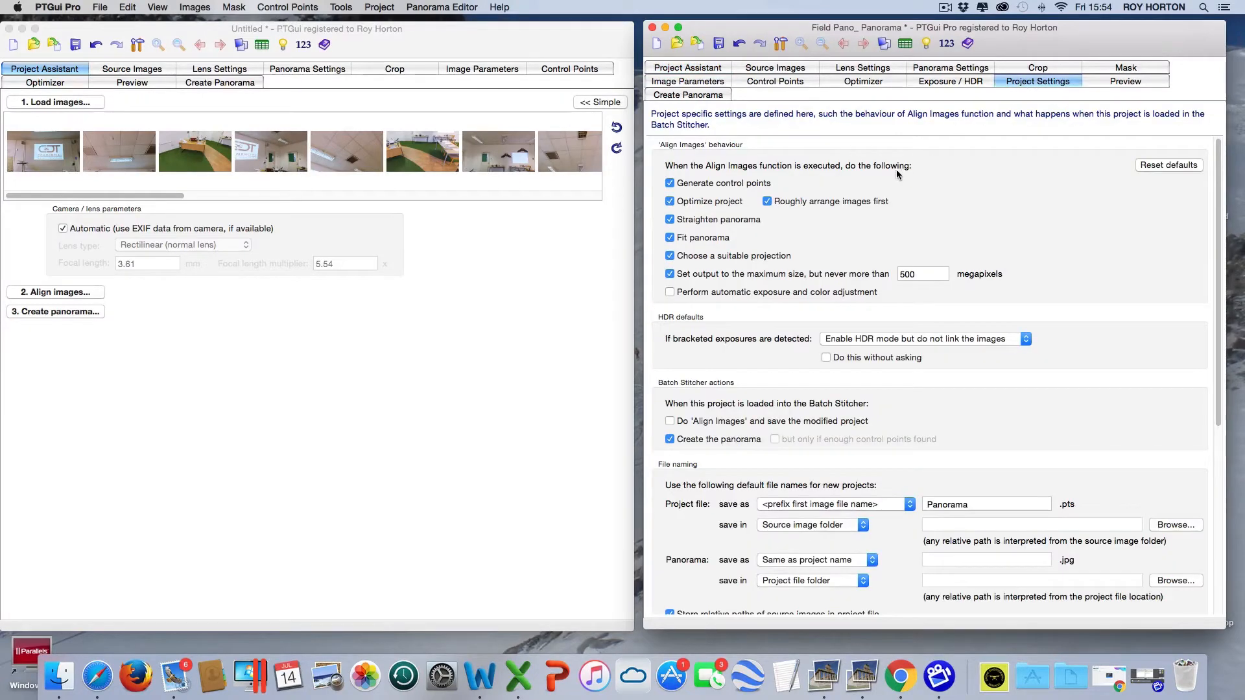
pyautogui.moveTo(910, 254)
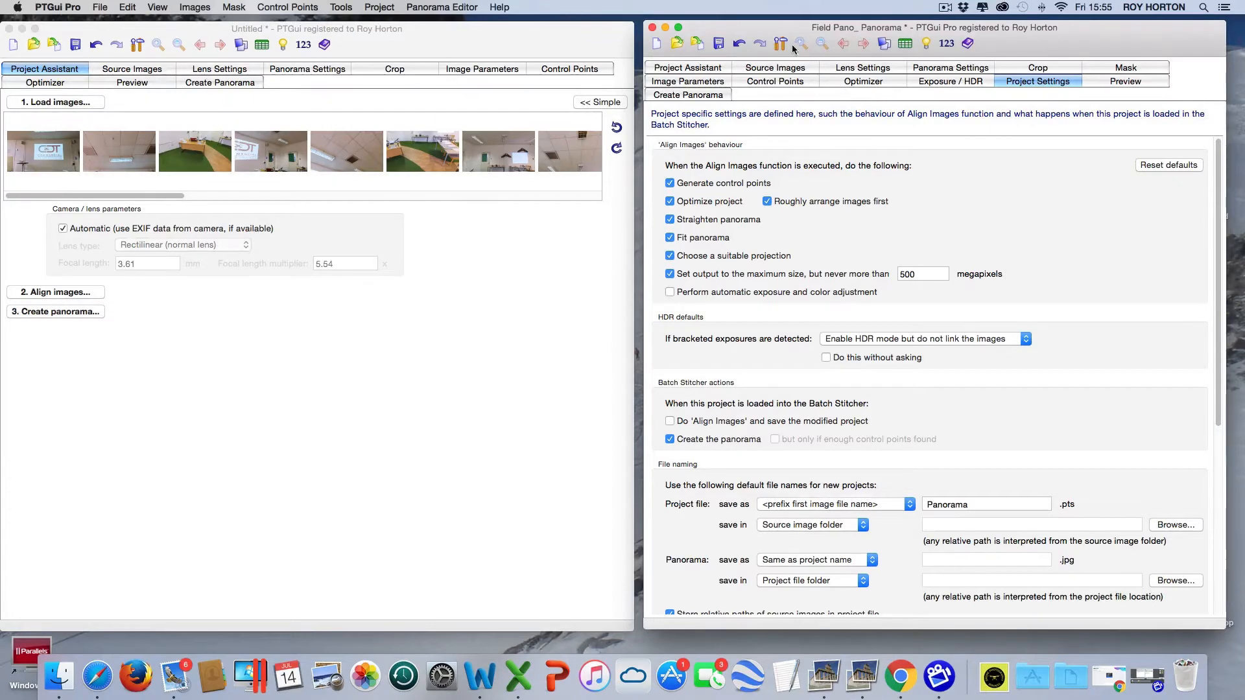
pyautogui.moveTo(1085, 67)
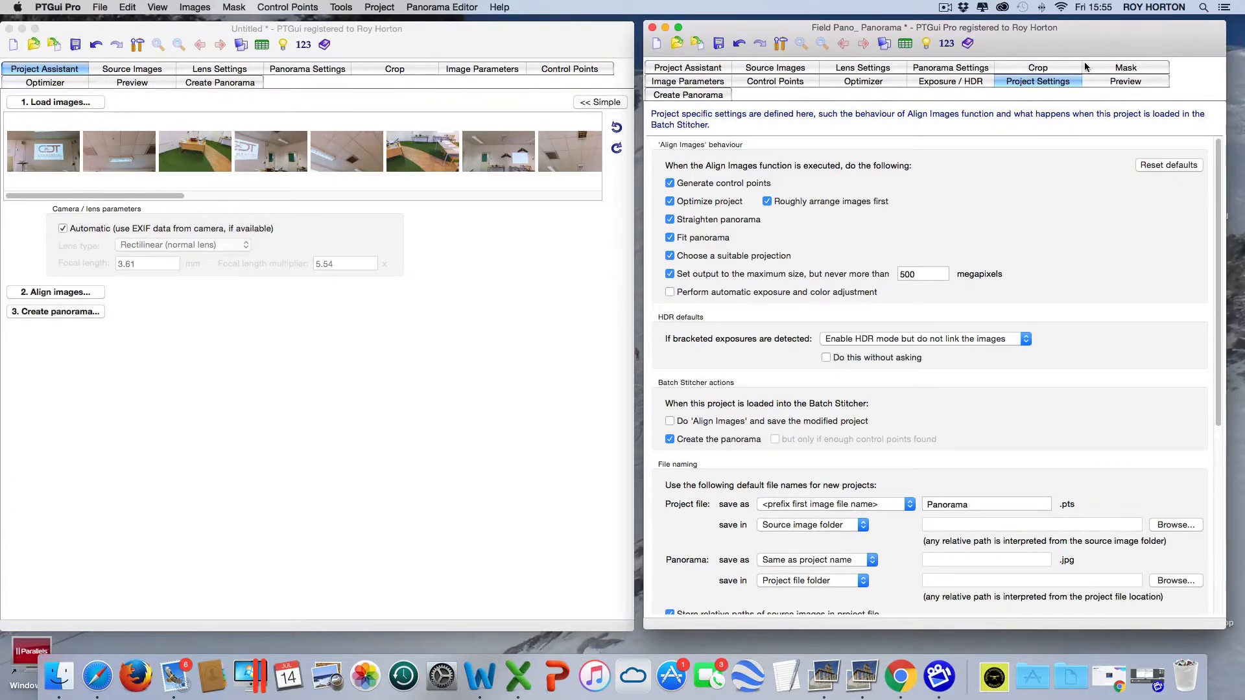
pyautogui.click(1123, 67)
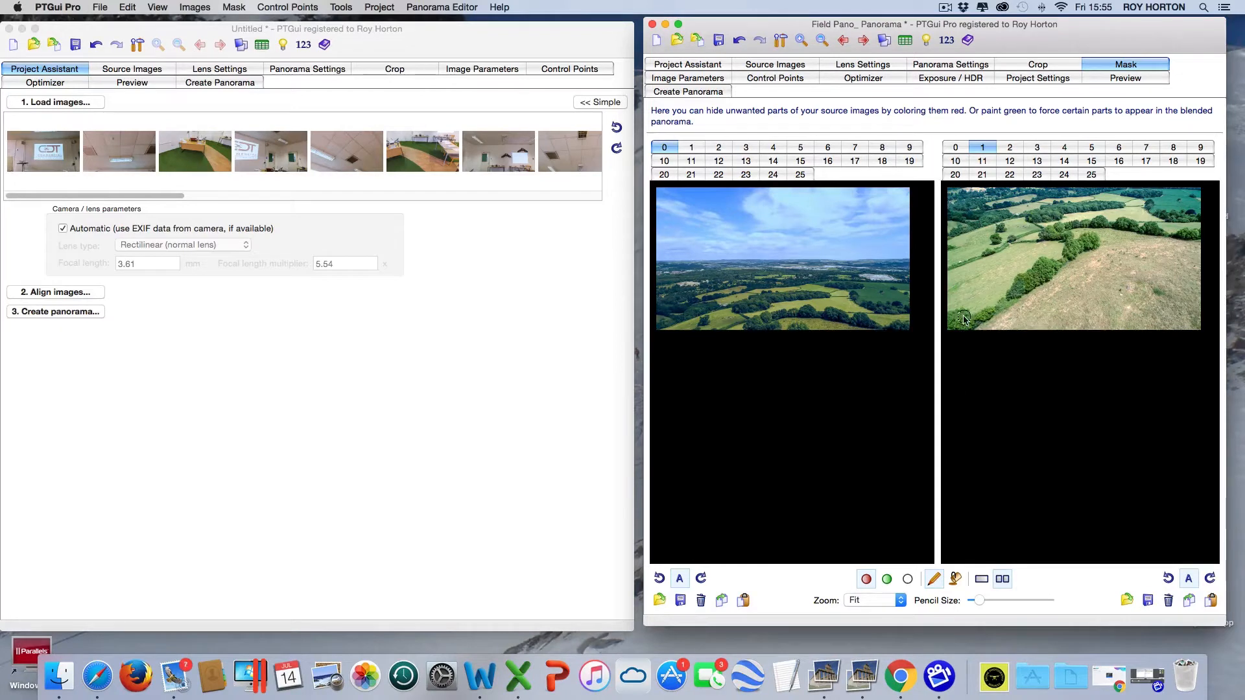
pyautogui.moveTo(928, 306)
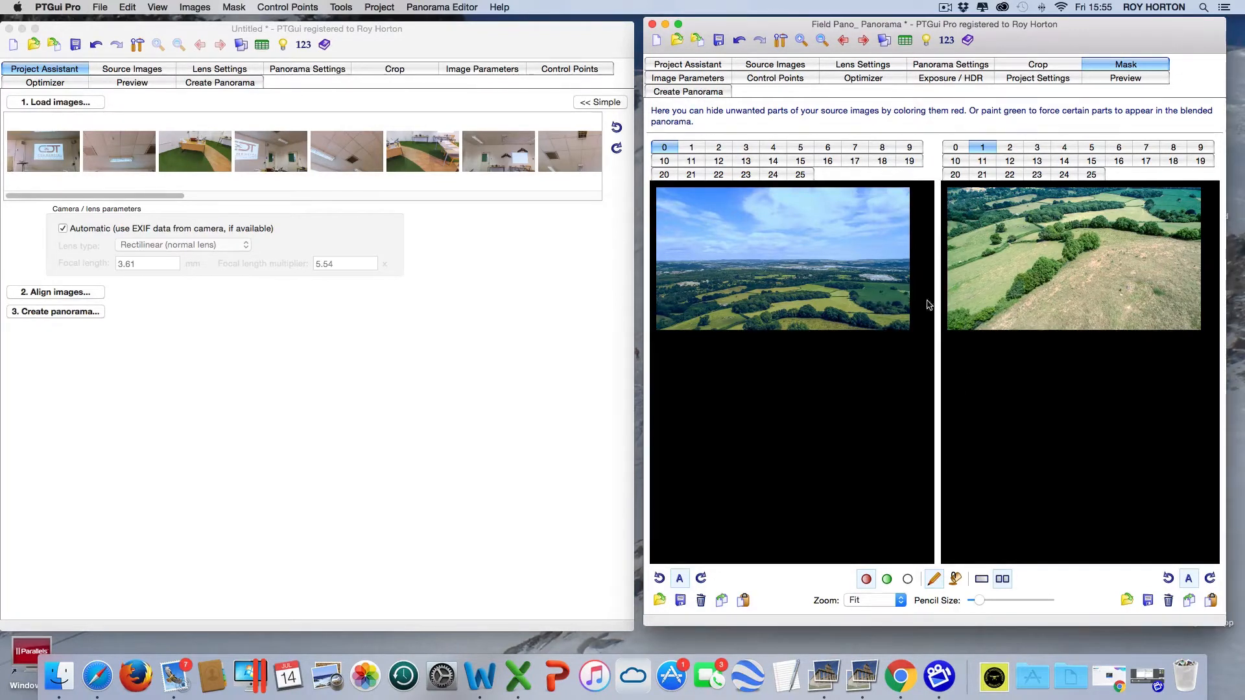
# Set the mask page zoom to 25% for both field images
pyautogui.click(886, 579)
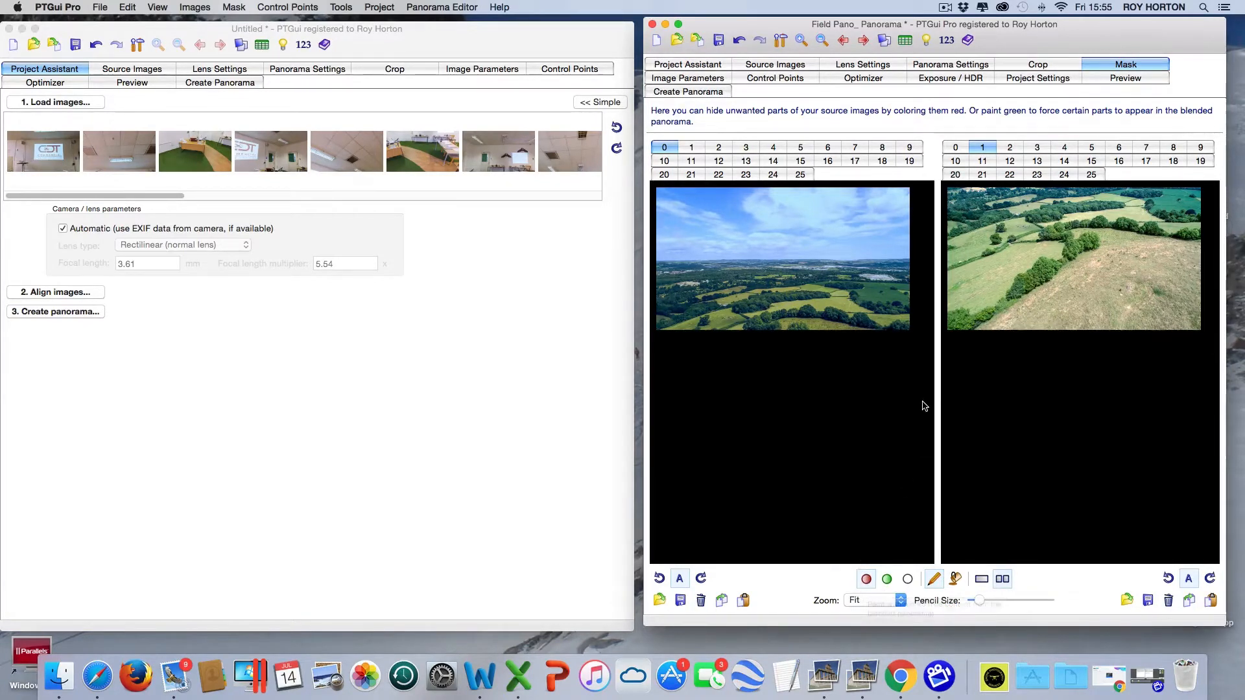
pyautogui.moveTo(755, 190)
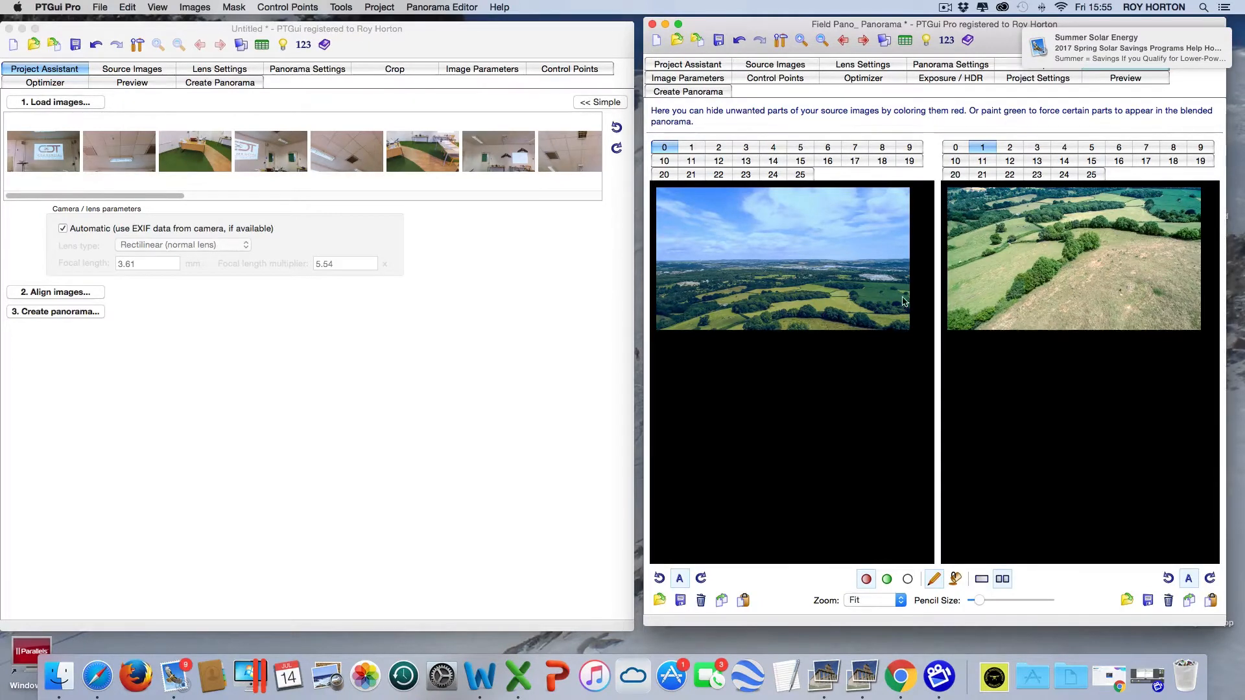
pyautogui.moveTo(966, 347)
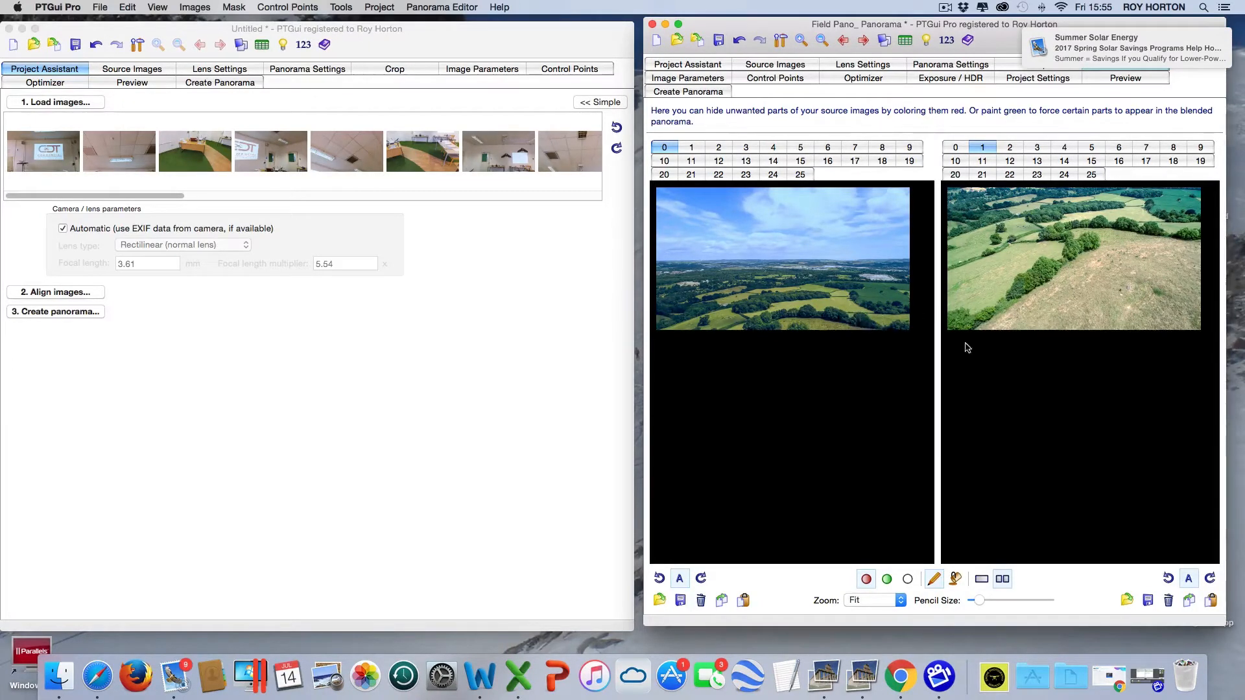
pyautogui.click(900, 601)
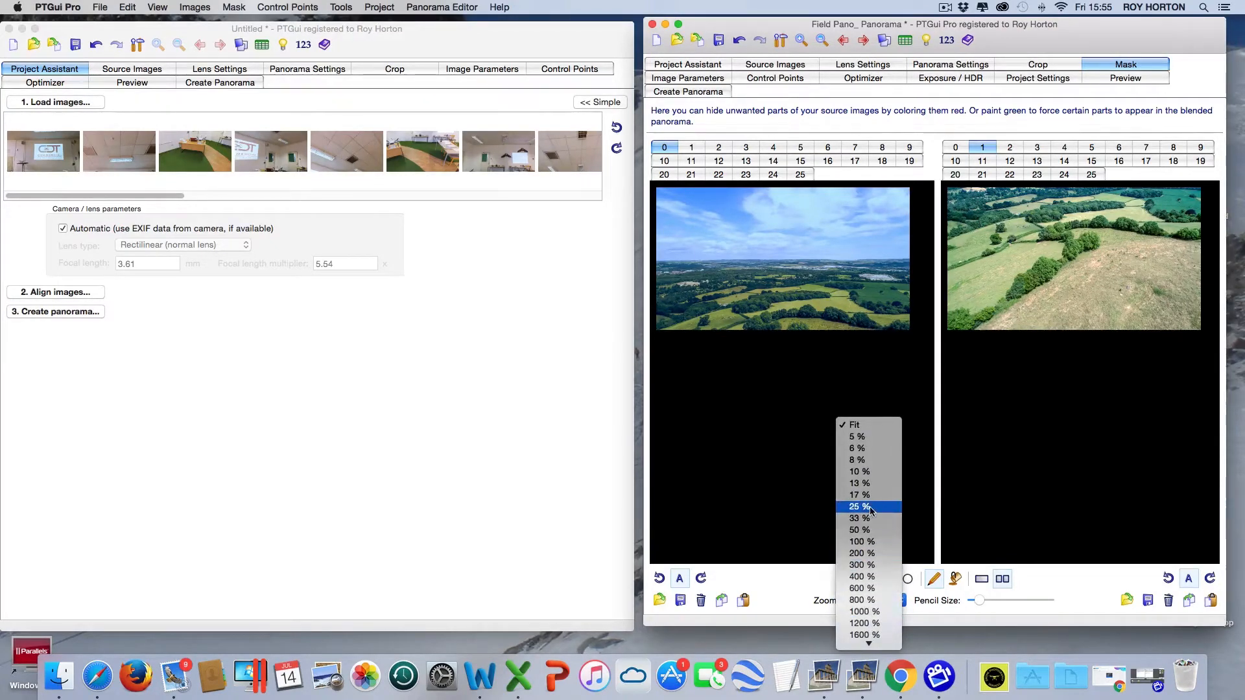
pyautogui.click(859, 506)
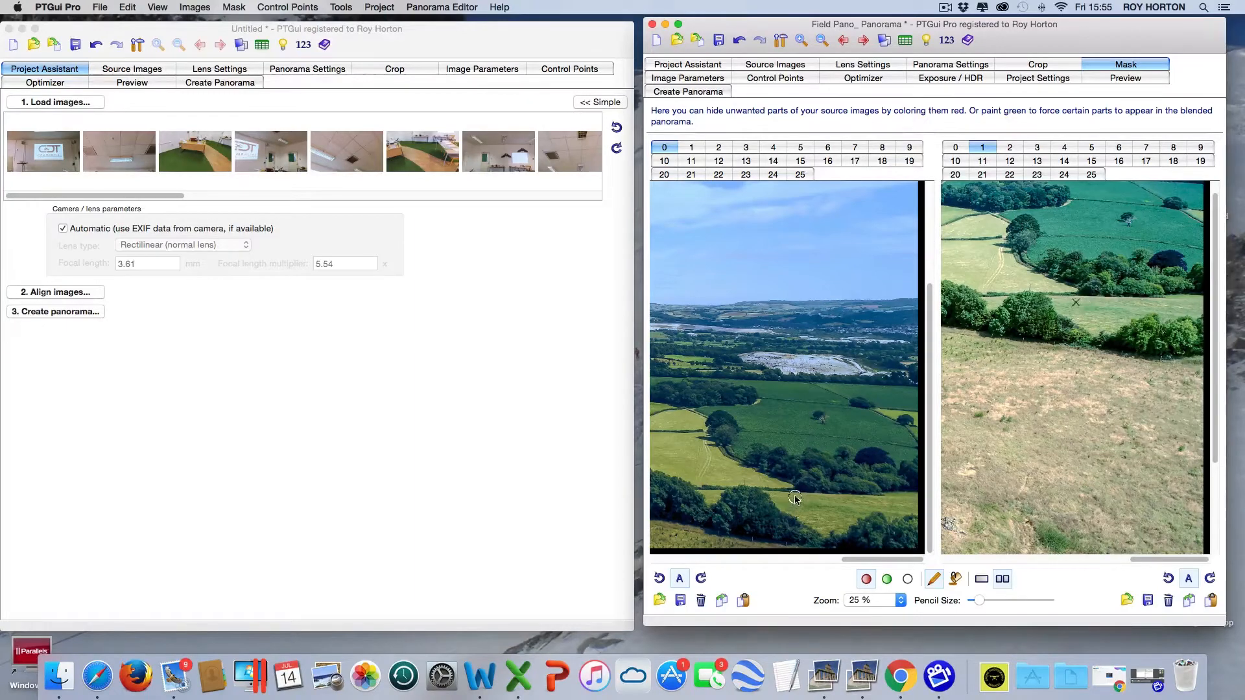
pyautogui.moveTo(857, 531)
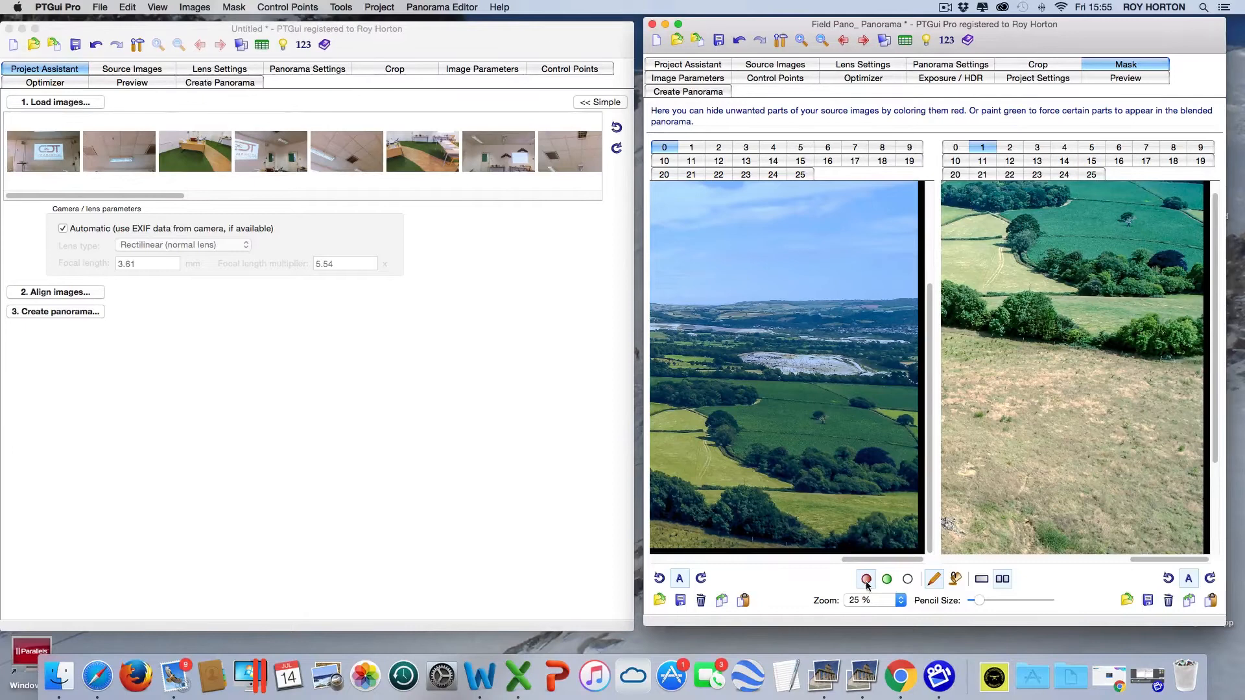
pyautogui.moveTo(866, 579)
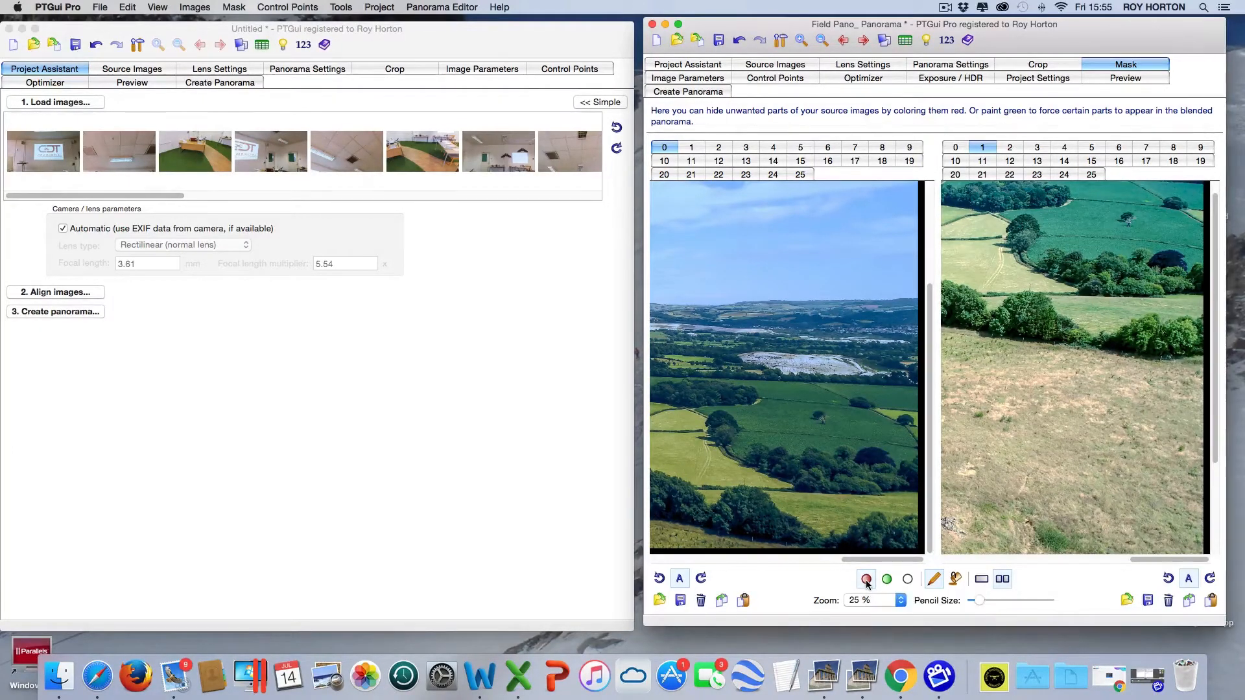
# Paint red over the bottom-right corner of image 0 to hide it
pyautogui.moveTo(853, 532); pyautogui.dragTo(908, 525)
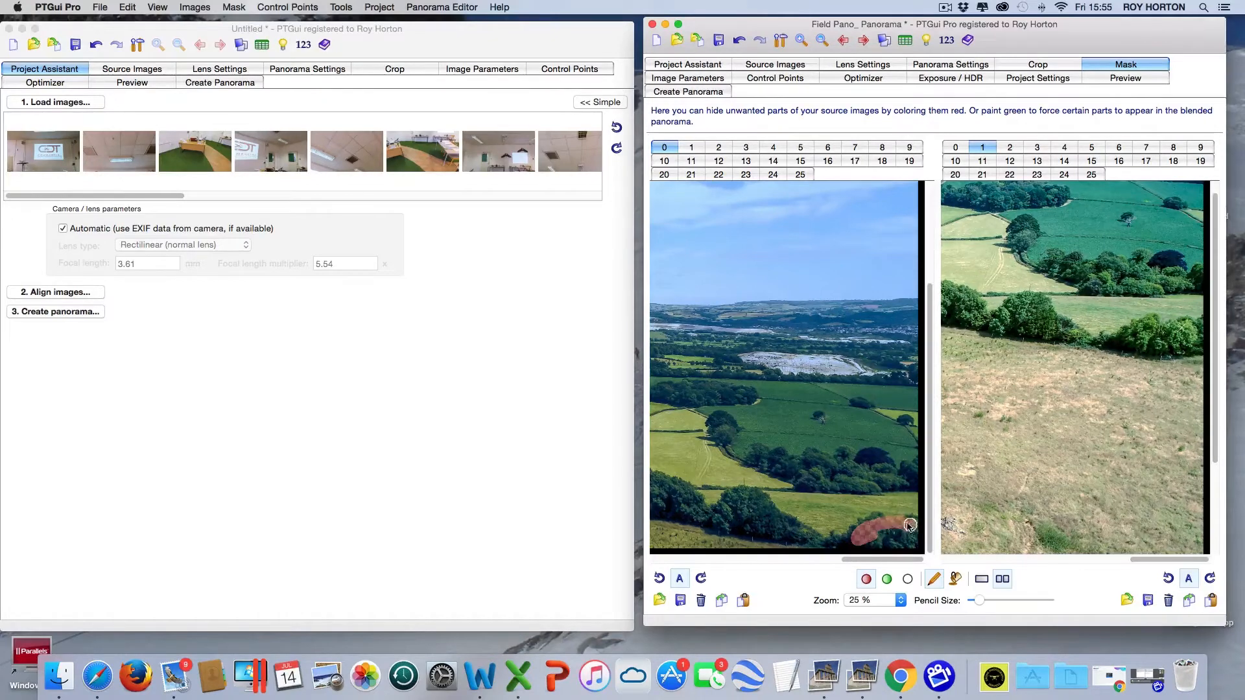
pyautogui.moveTo(909, 526); pyautogui.dragTo(838, 544)
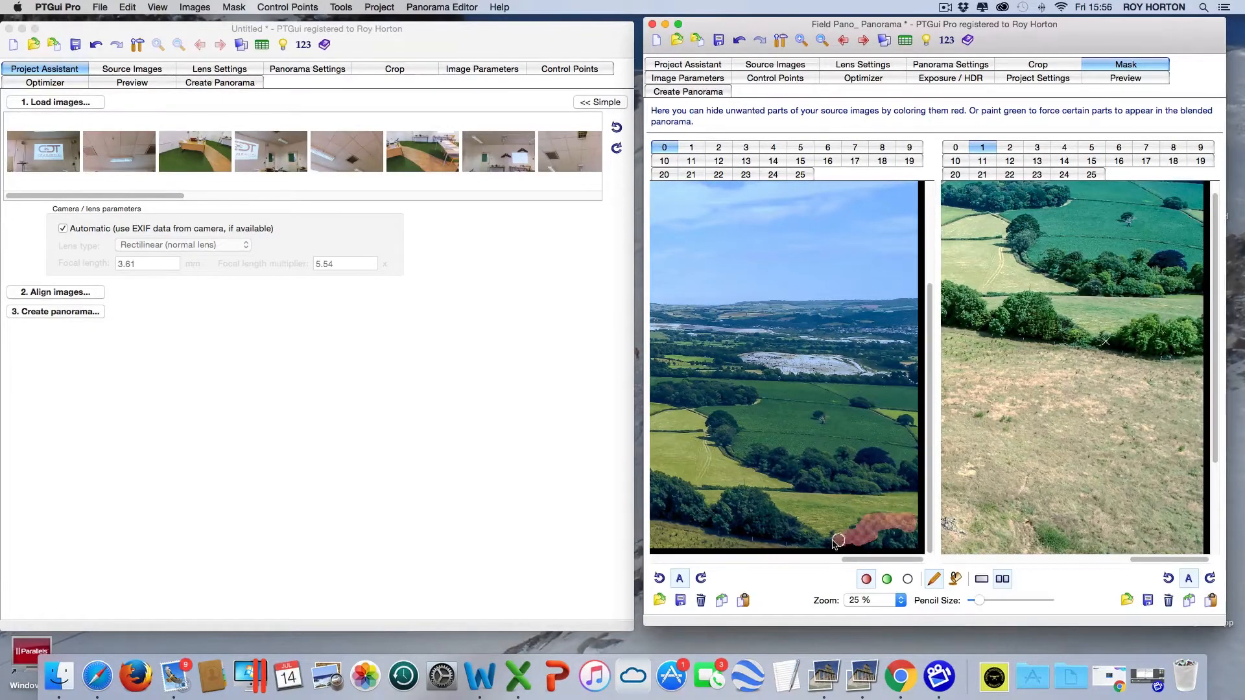
pyautogui.moveTo(837, 540); pyautogui.dragTo(859, 540)
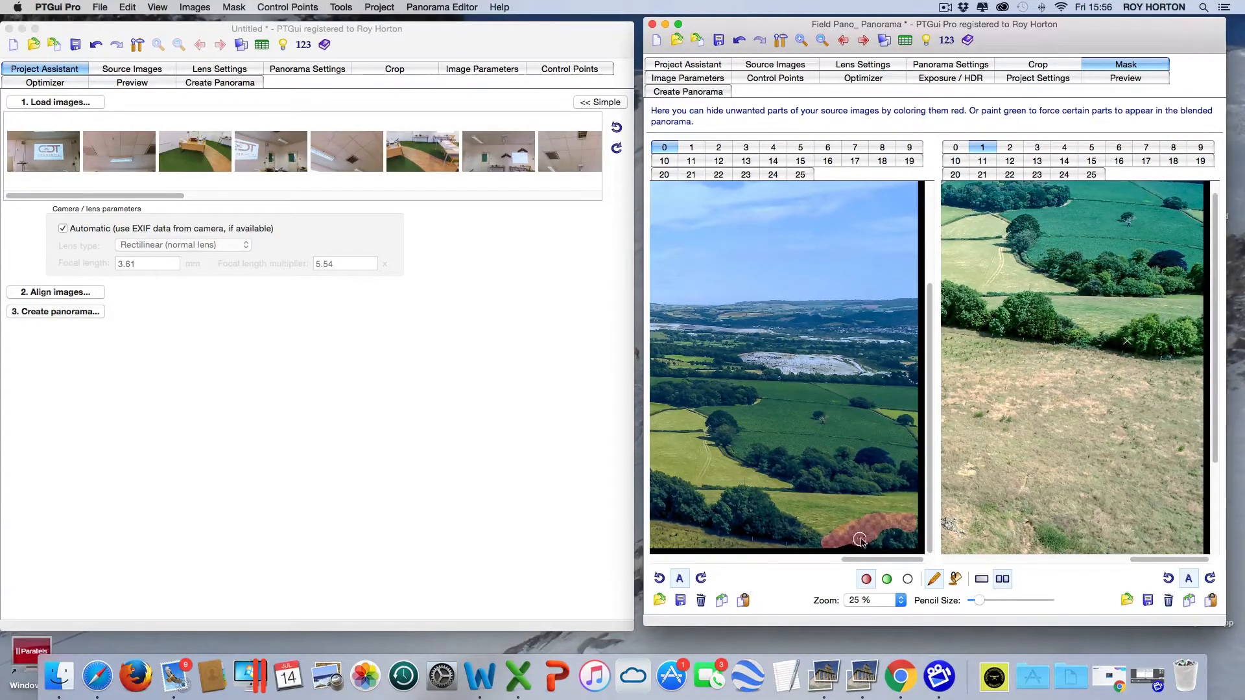
pyautogui.moveTo(857, 540); pyautogui.dragTo(884, 544)
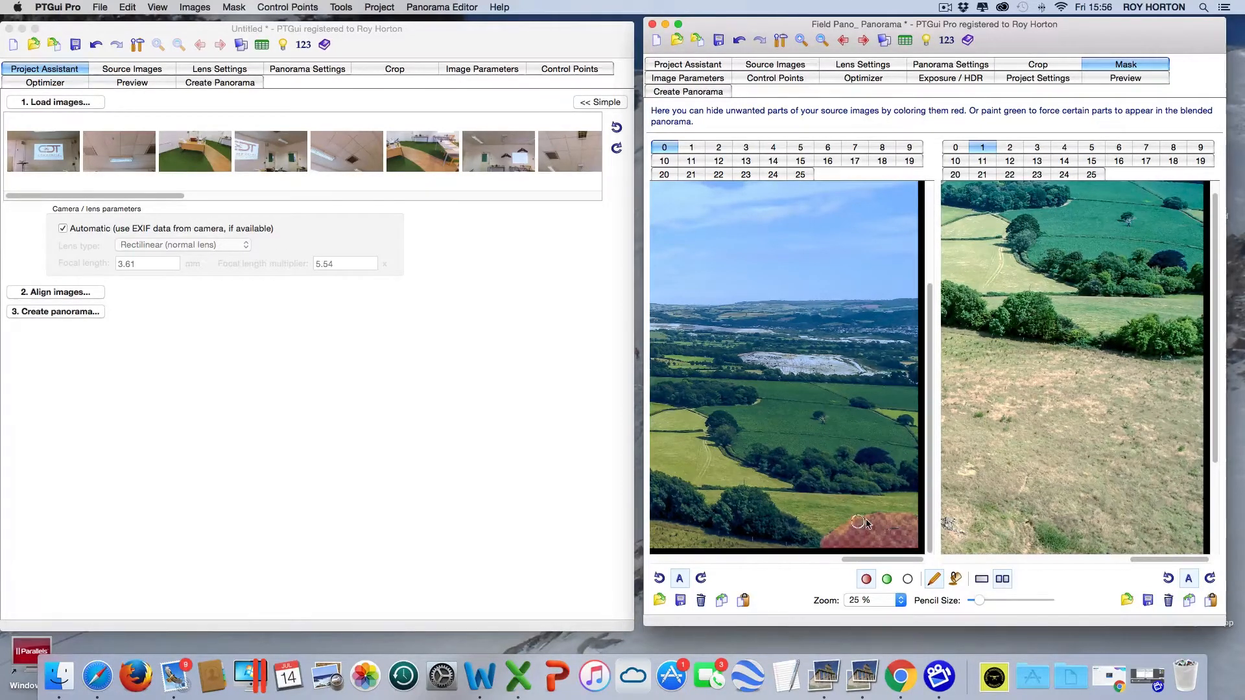
# Switch the pencil to green and paint the right-hand trees in image 1
pyautogui.click(887, 579)
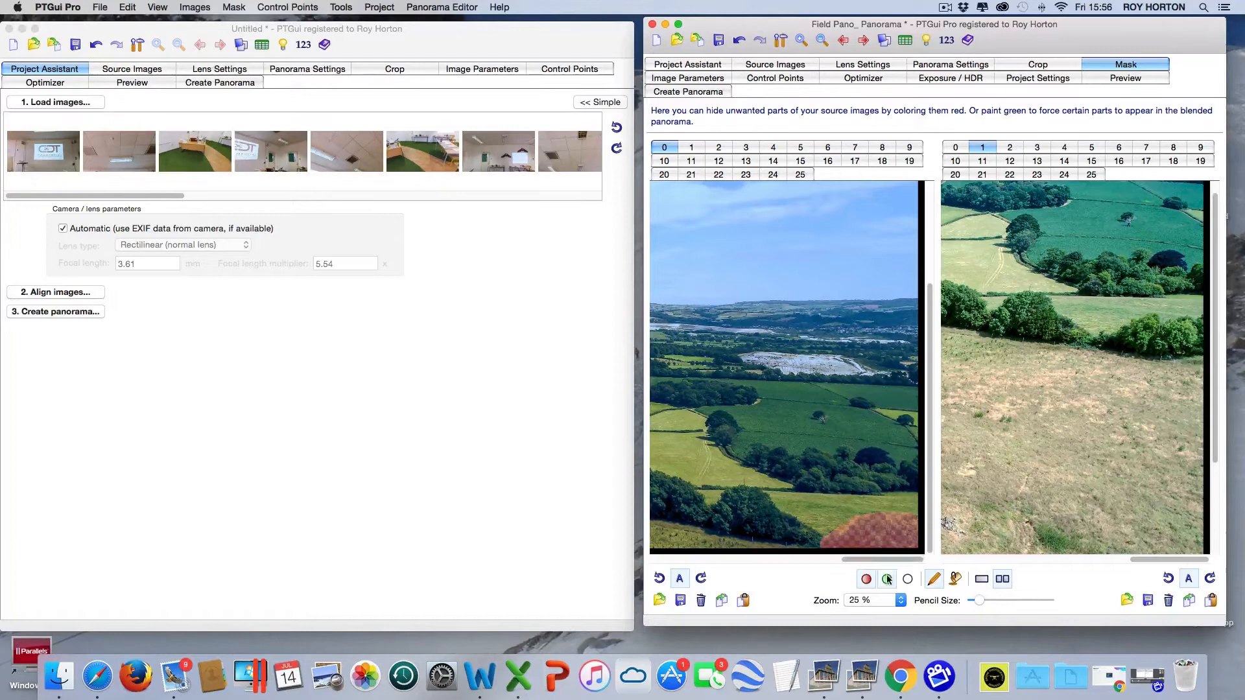
pyautogui.click(887, 579)
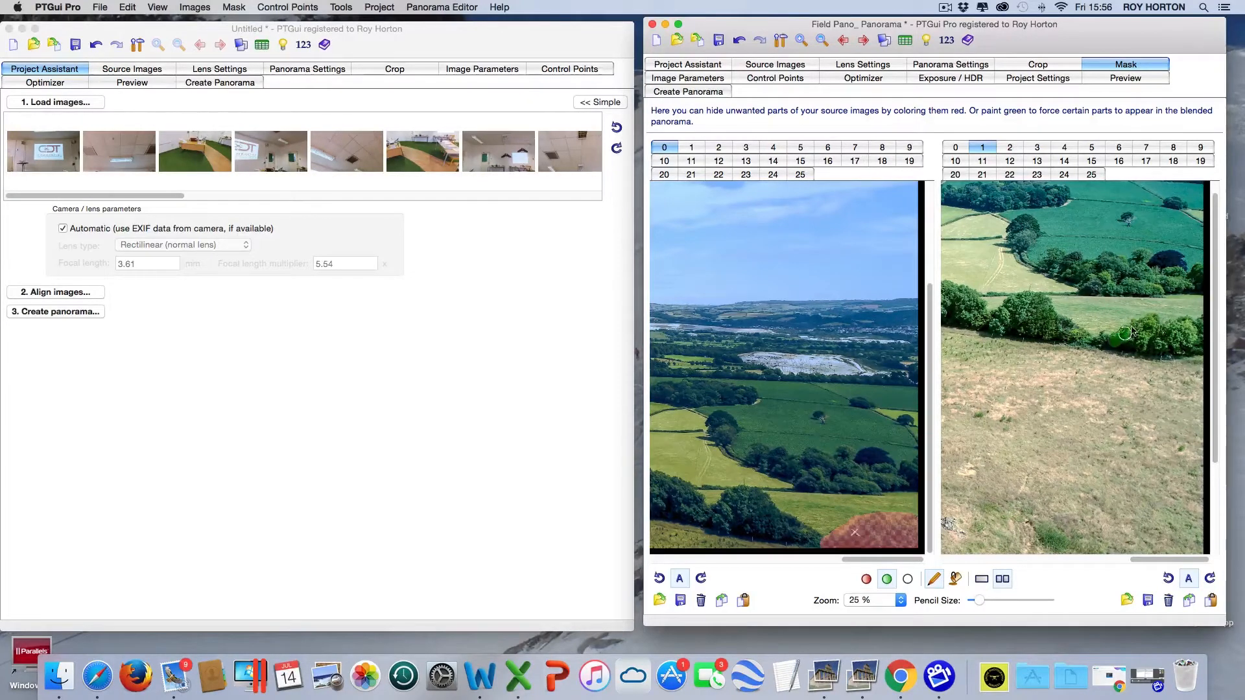
pyautogui.moveTo(1127, 334); pyautogui.dragTo(1167, 352)
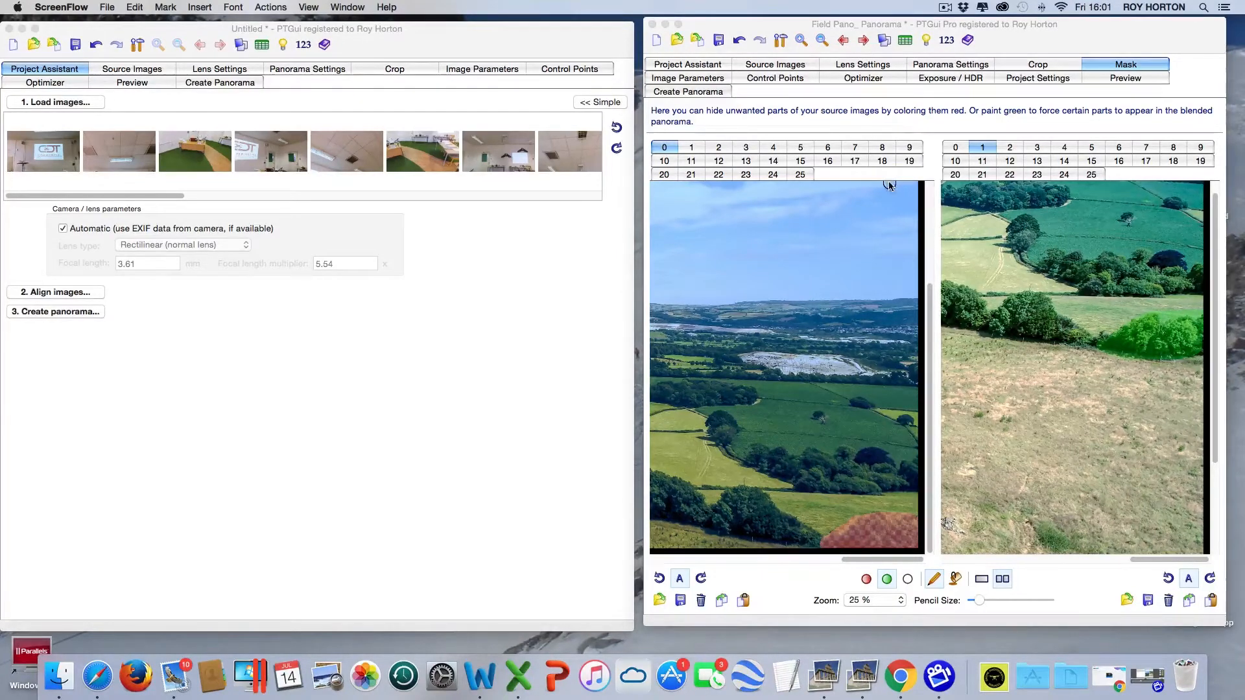
pyautogui.moveTo(999, 45)
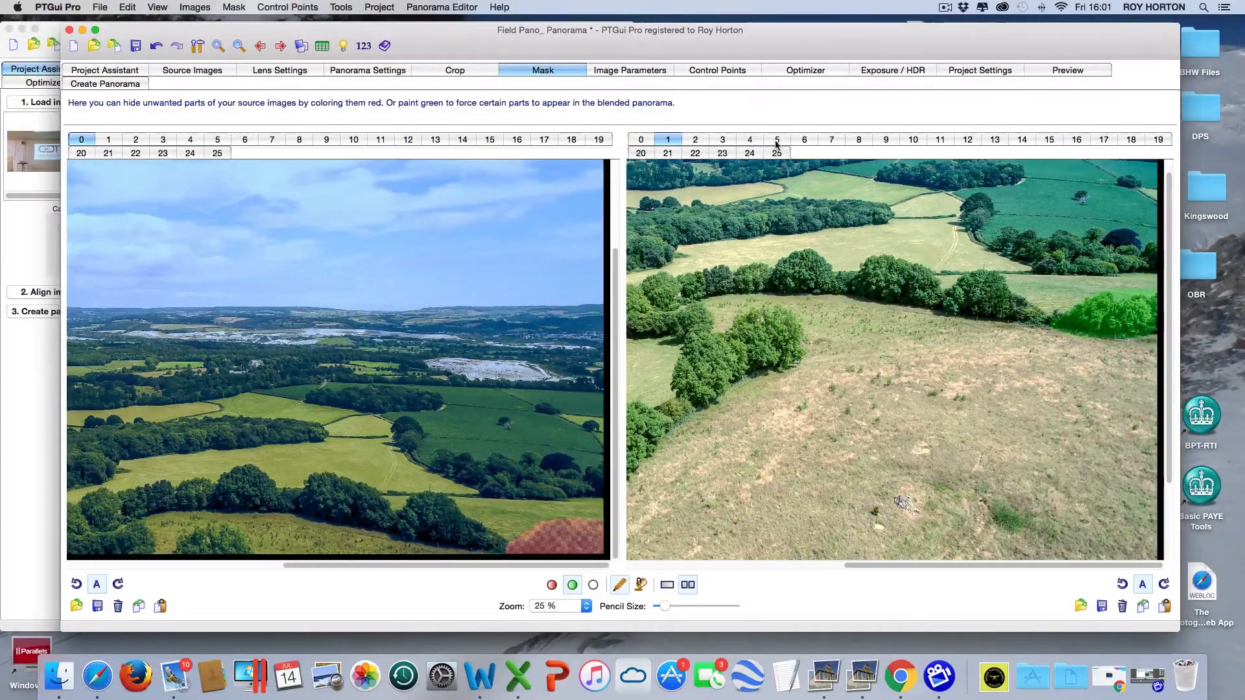
# Show source image 5 in the left pane and image 6 in the right pane
pyautogui.click(775, 140)
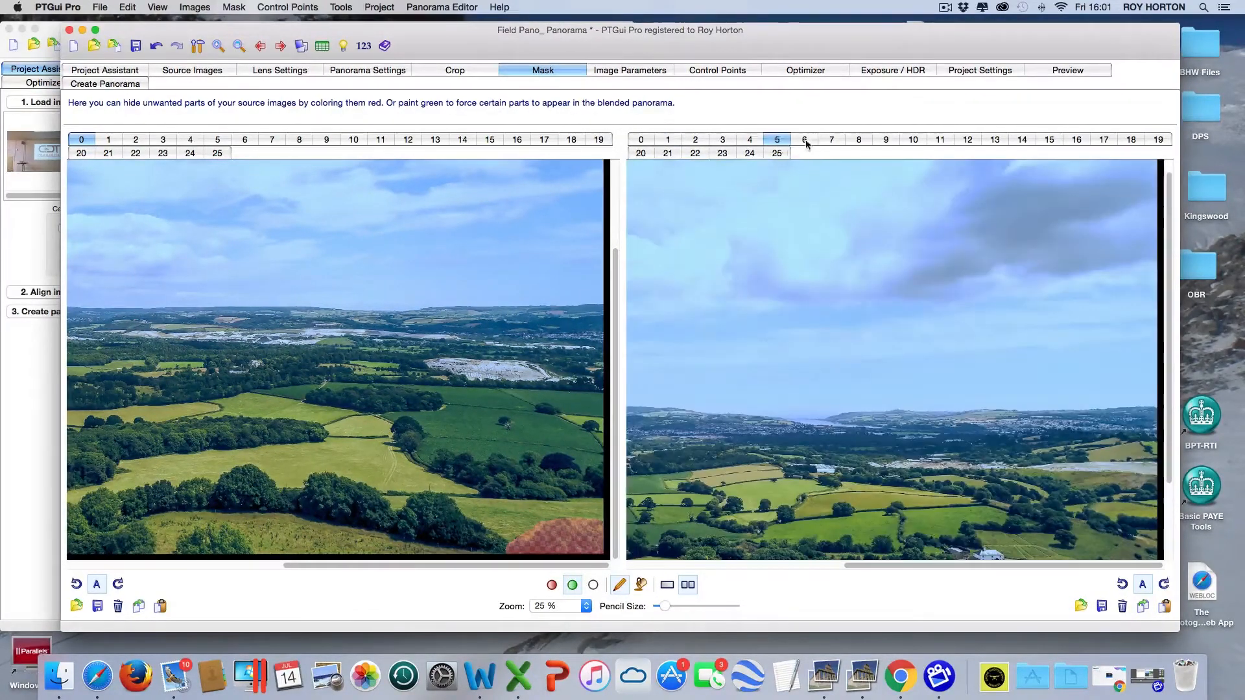
pyautogui.click(217, 140)
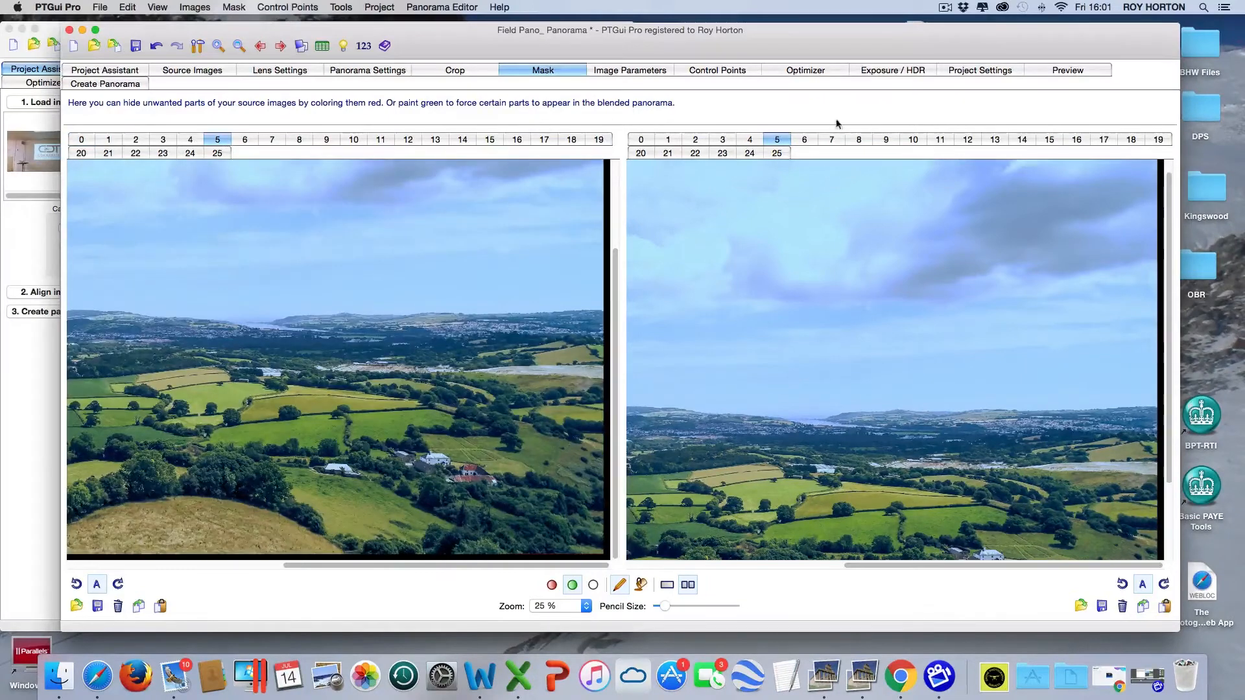
pyautogui.click(804, 140)
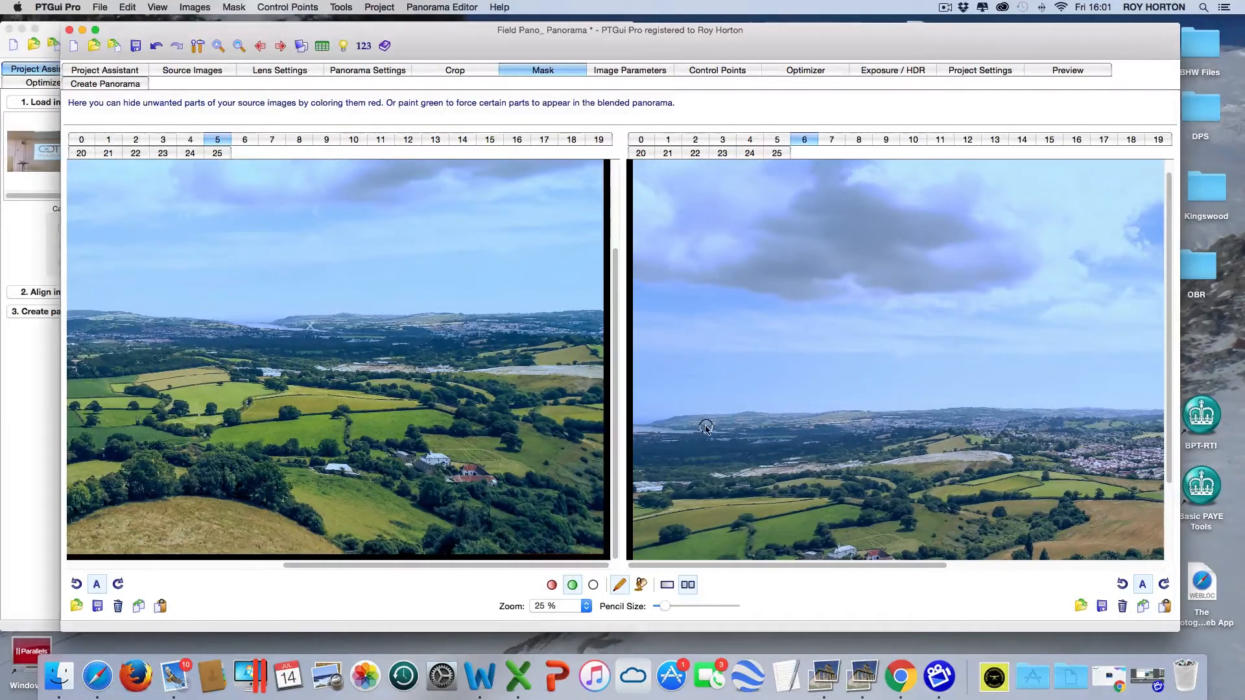
pyautogui.moveTo(884, 427)
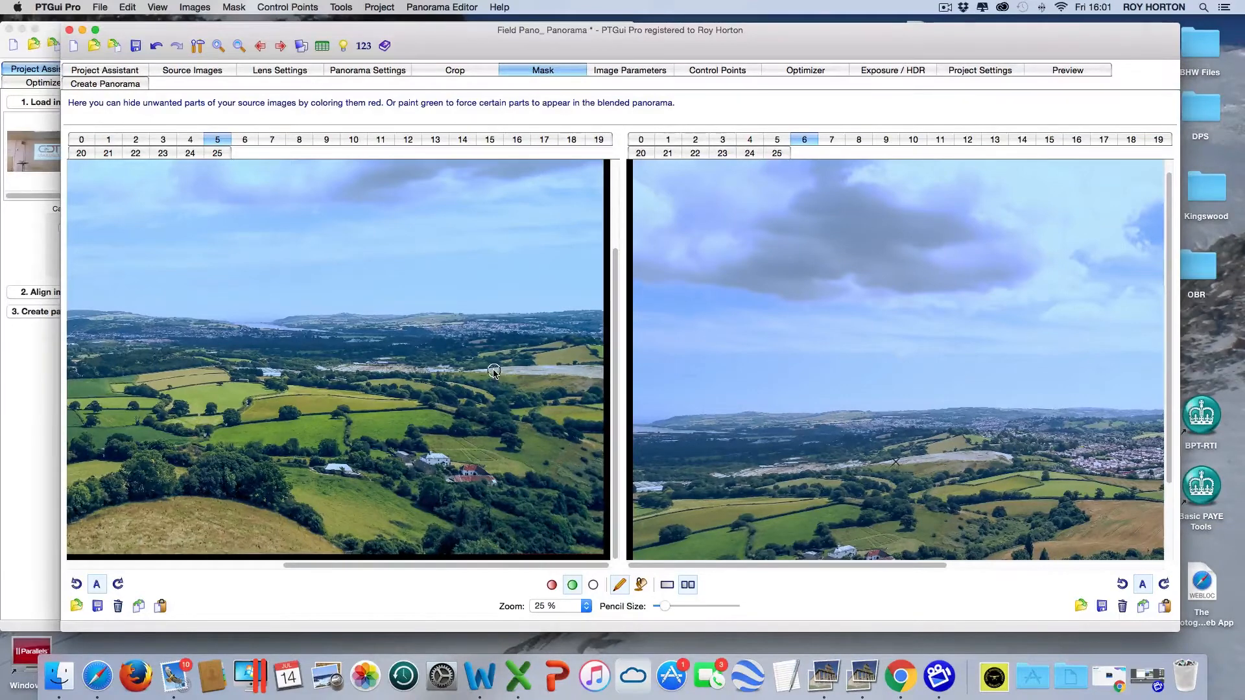
# Paint green across image 5's quarry strip and switch the pencil to red for image 6
pyautogui.moveTo(492, 372); pyautogui.dragTo(568, 371)
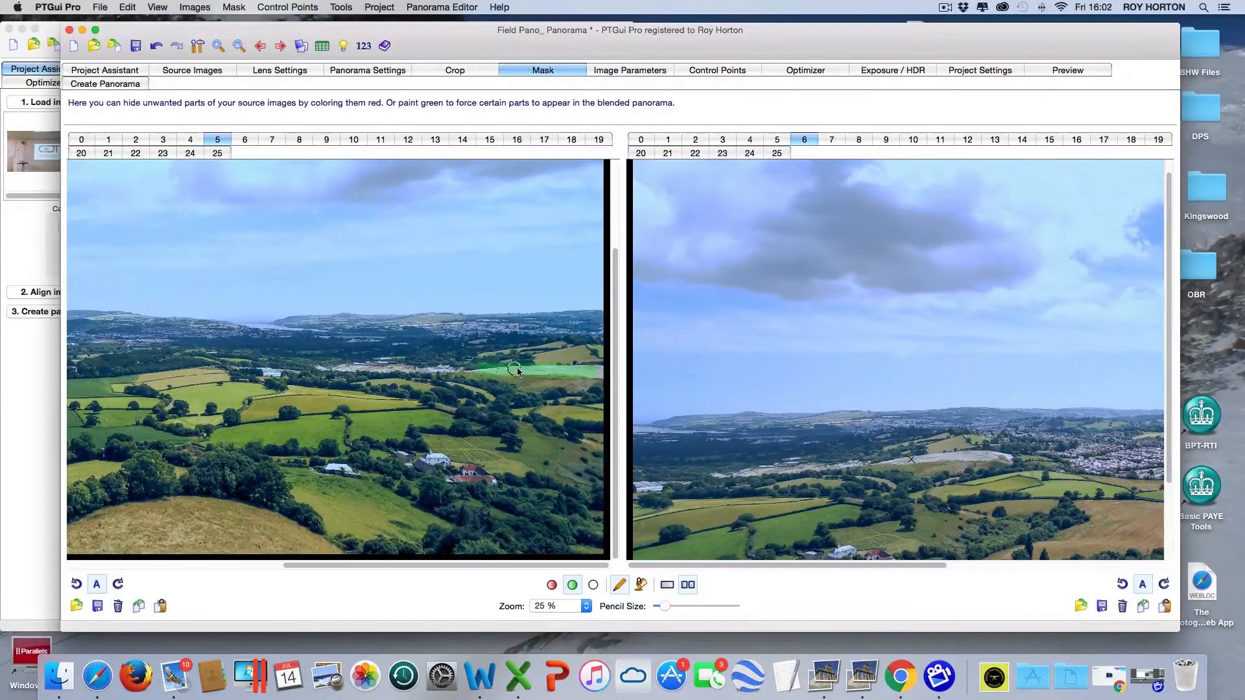
pyautogui.click(551, 584)
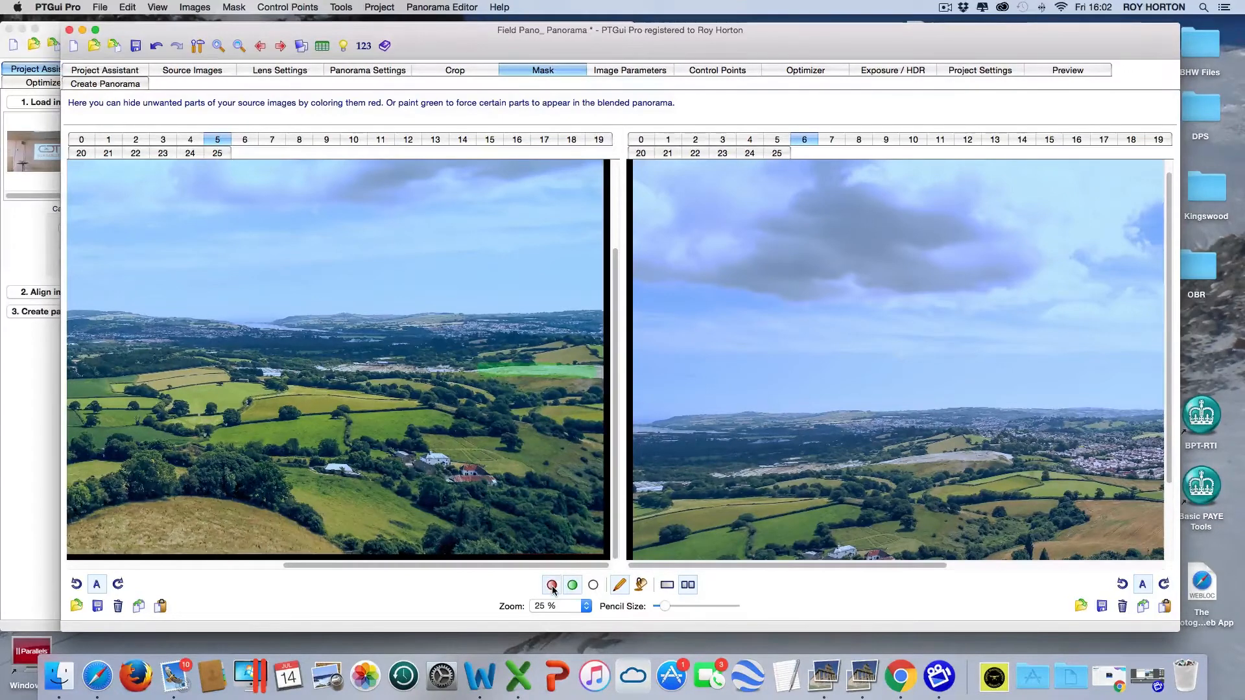
pyautogui.click(552, 585)
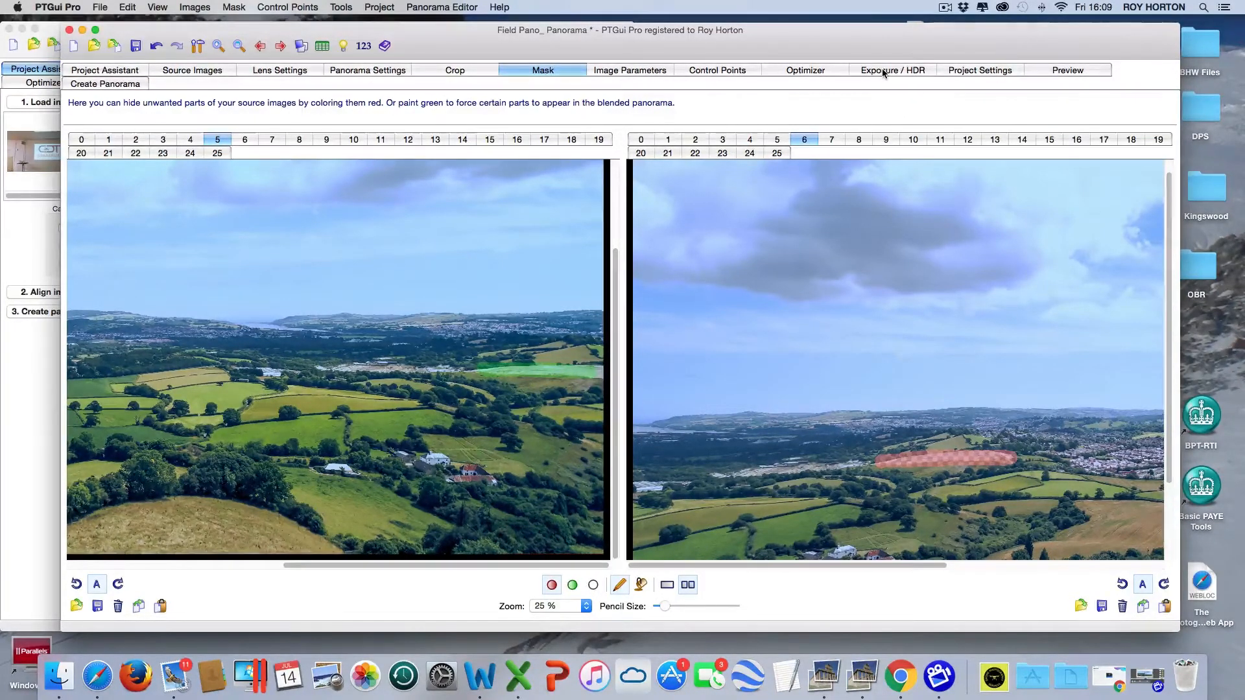
pyautogui.click(891, 70)
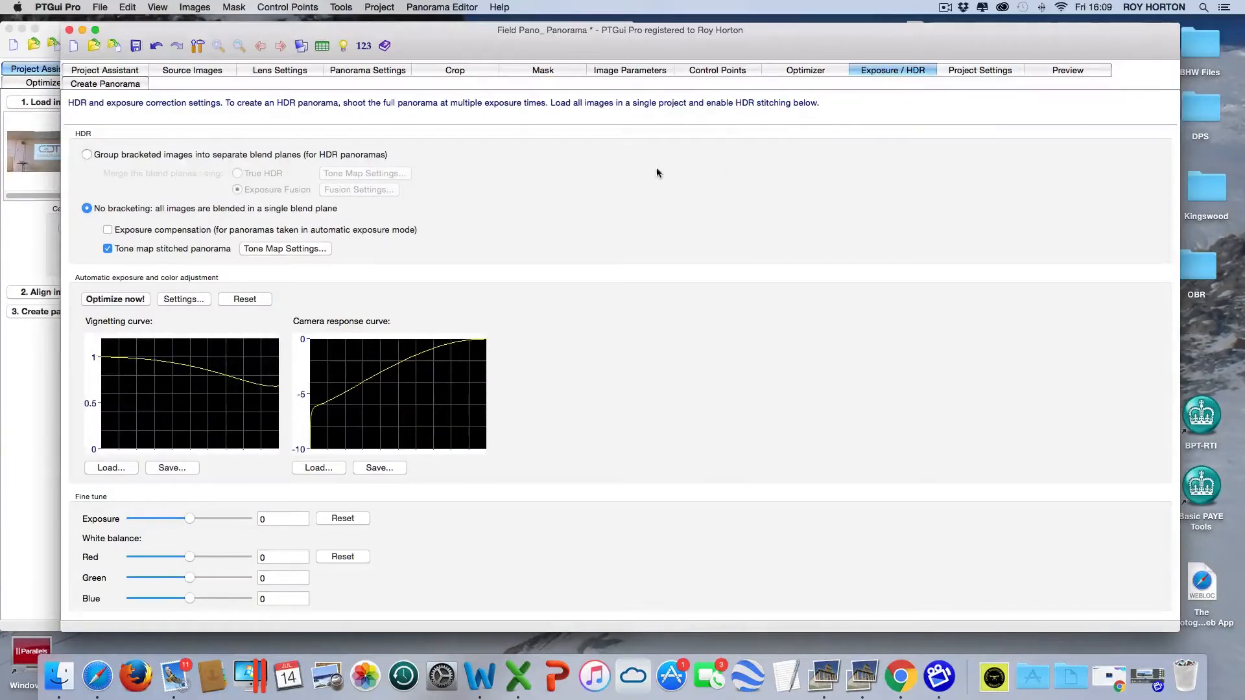
pyautogui.moveTo(591, 164)
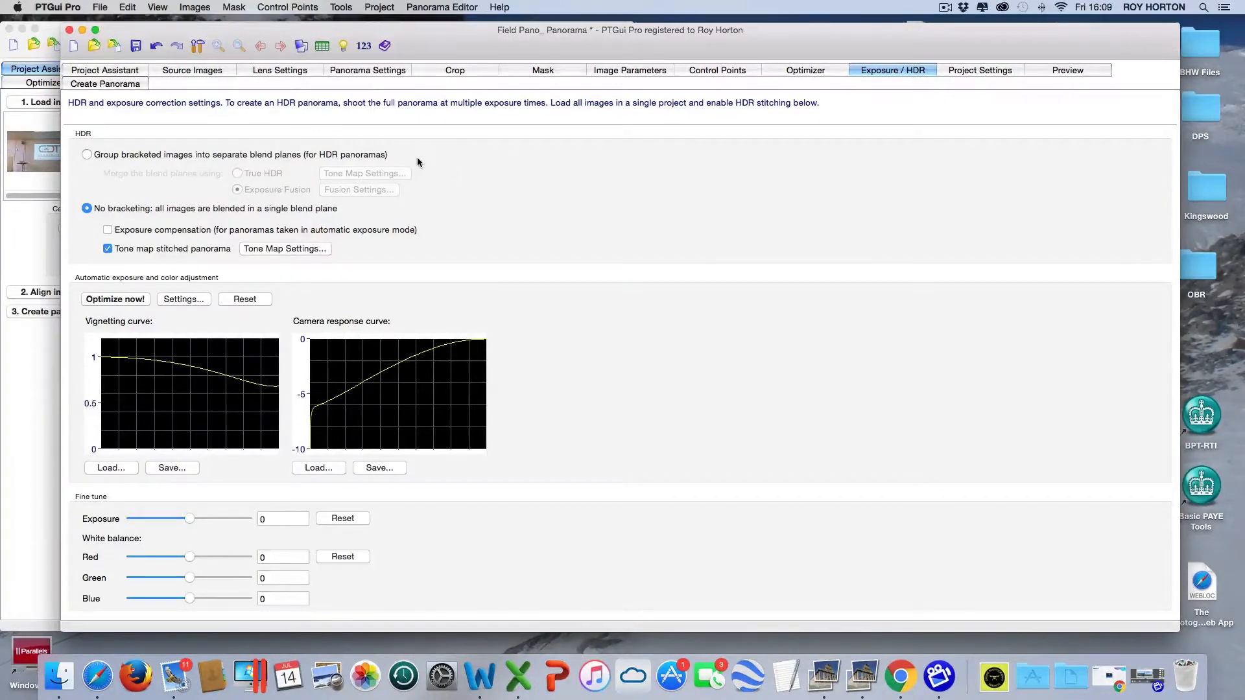
pyautogui.moveTo(437, 157)
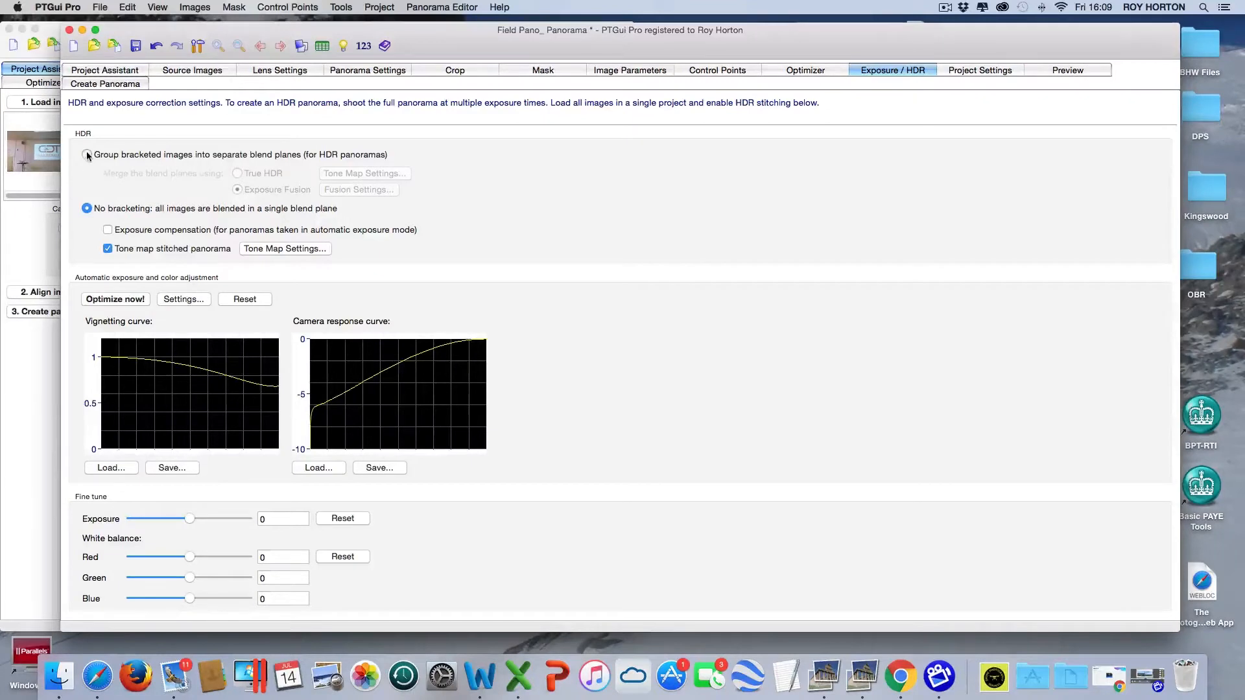
# Choose 'Group bracketed images into separate blend planes' and view Fusion Settings without changes
pyautogui.click(87, 155)
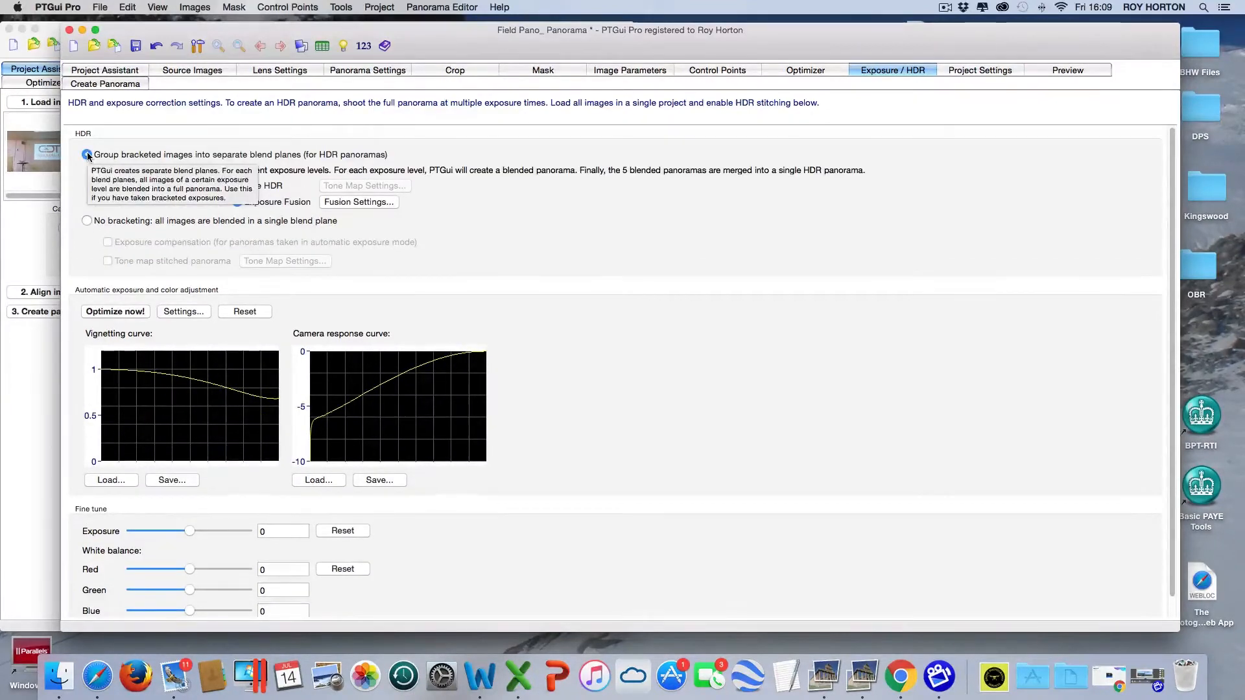
pyautogui.click(358, 202)
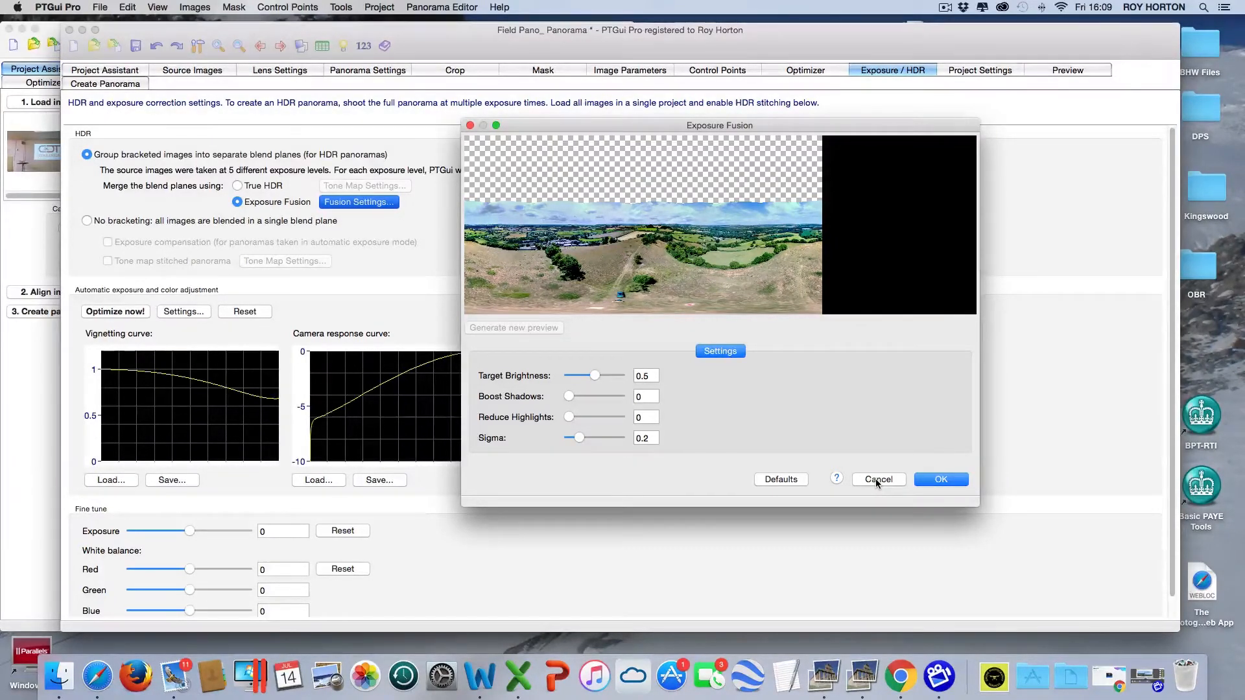
pyautogui.click(878, 479)
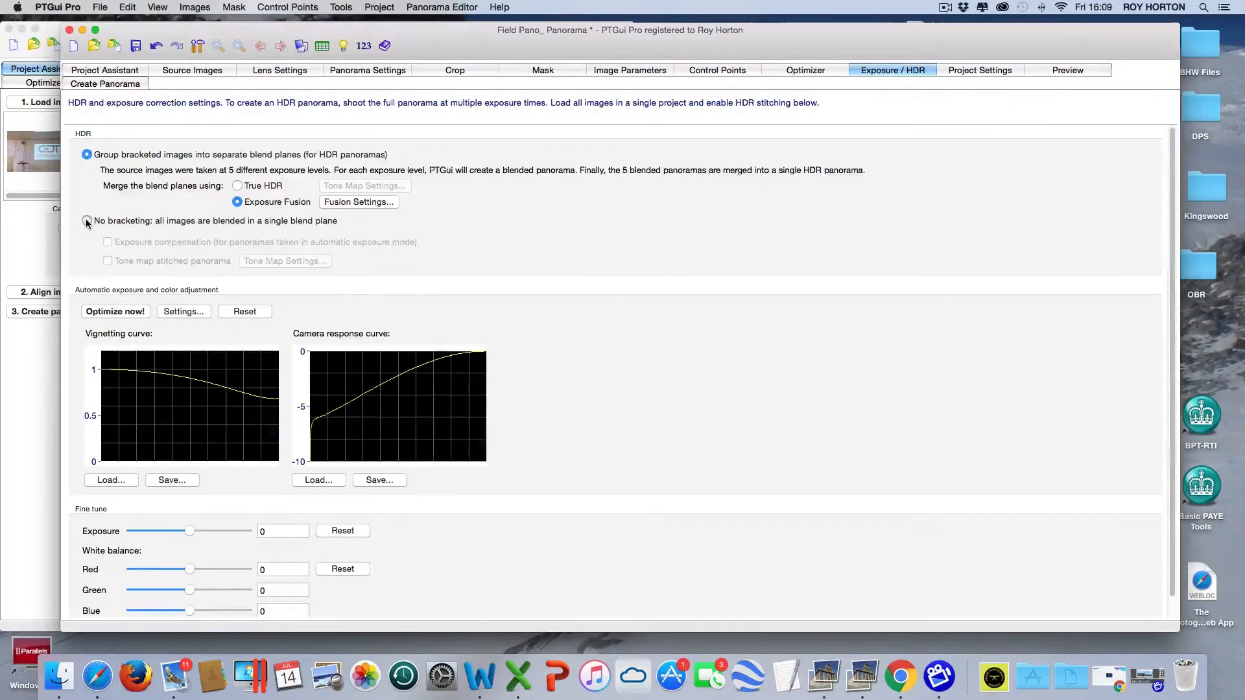
# Select No bracketing and keep white balance and exposure optimised only if necessary
pyautogui.click(86, 220)
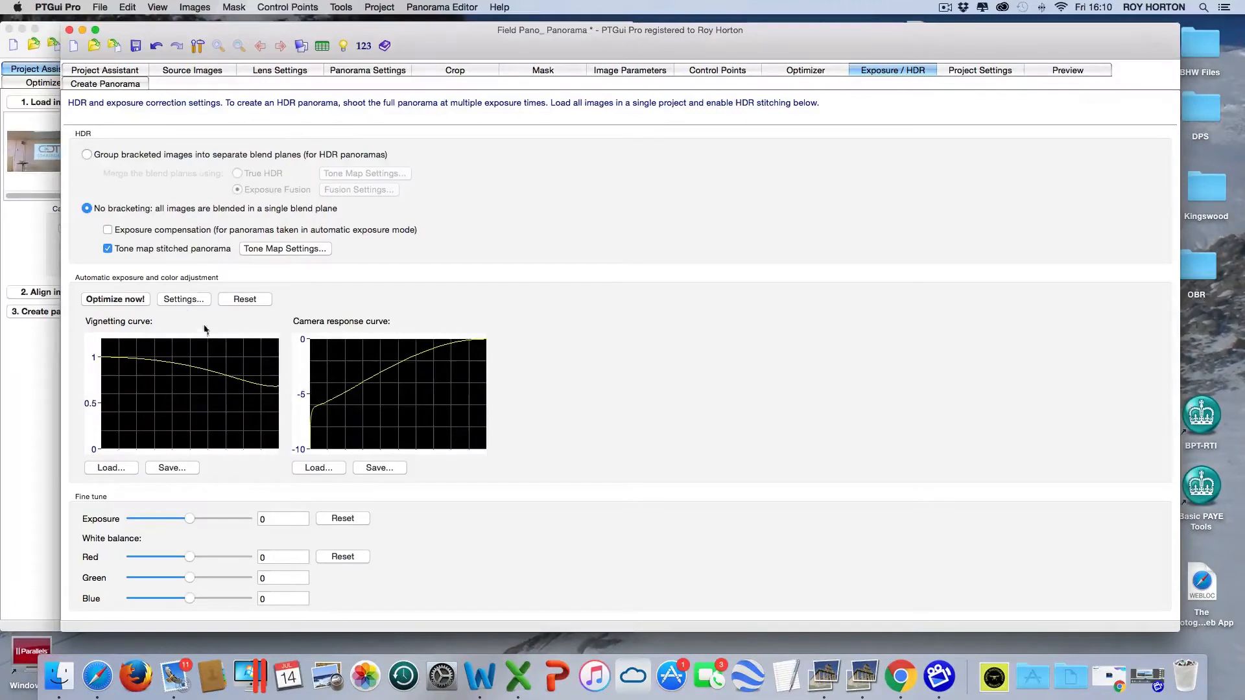
pyautogui.moveTo(121, 309)
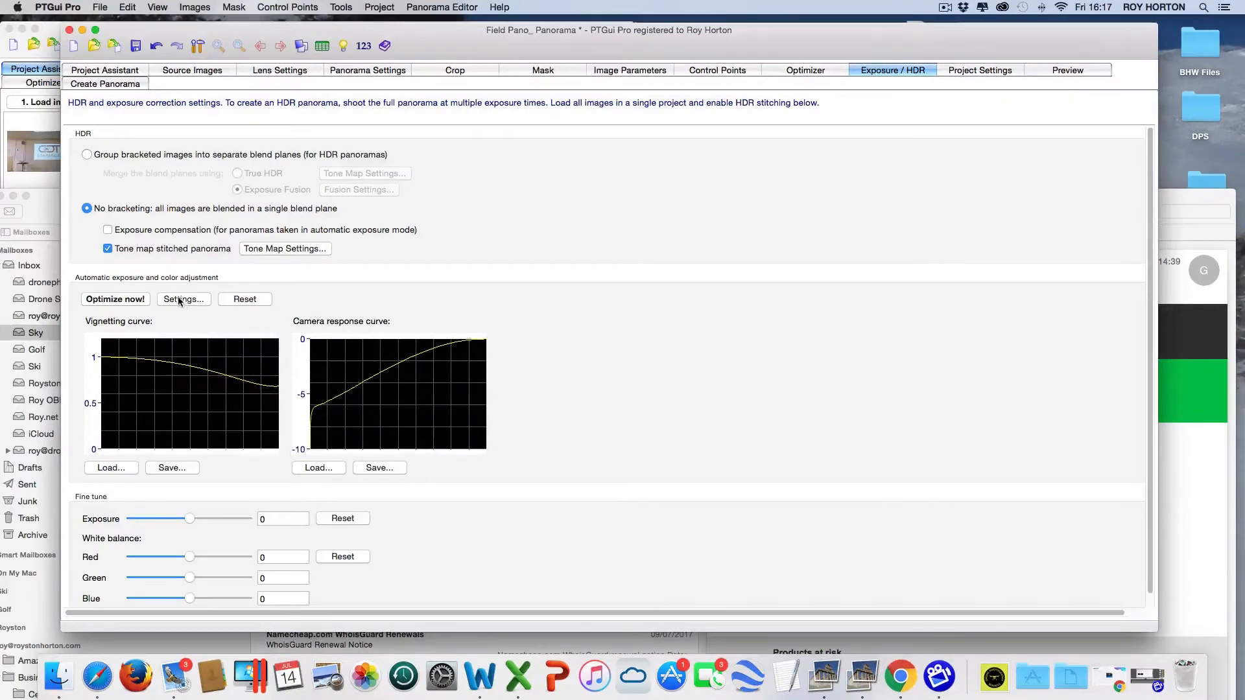
pyautogui.click(183, 300)
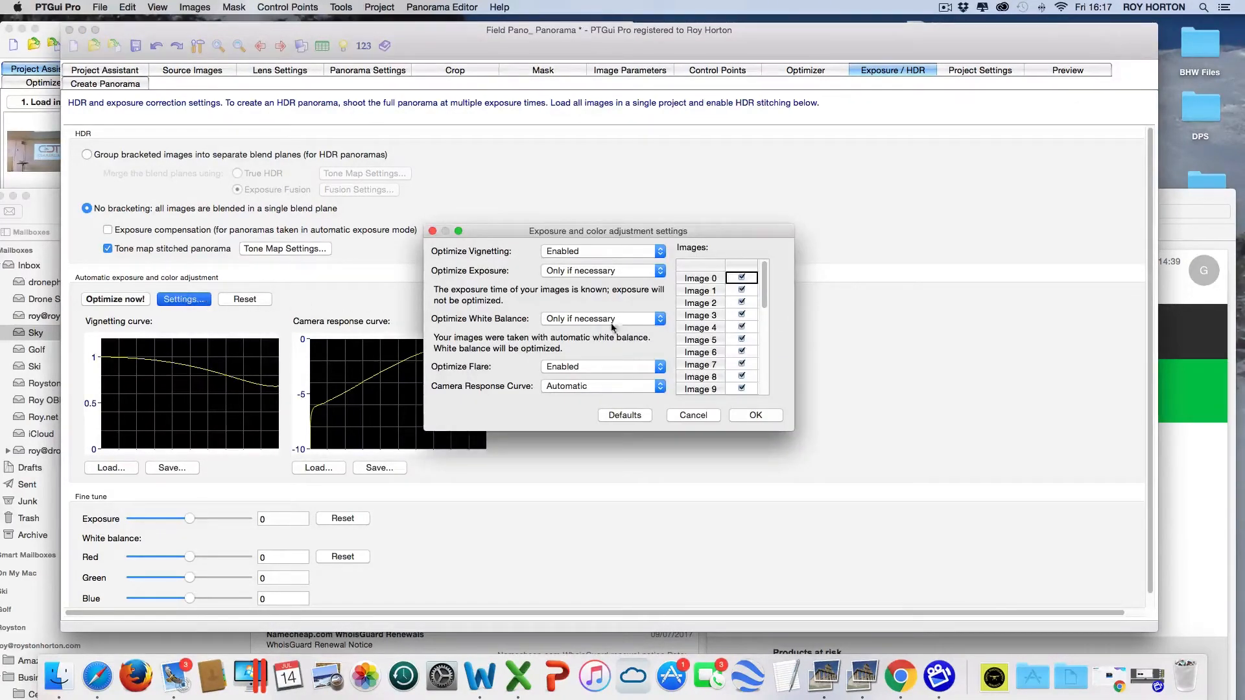
pyautogui.click(601, 318)
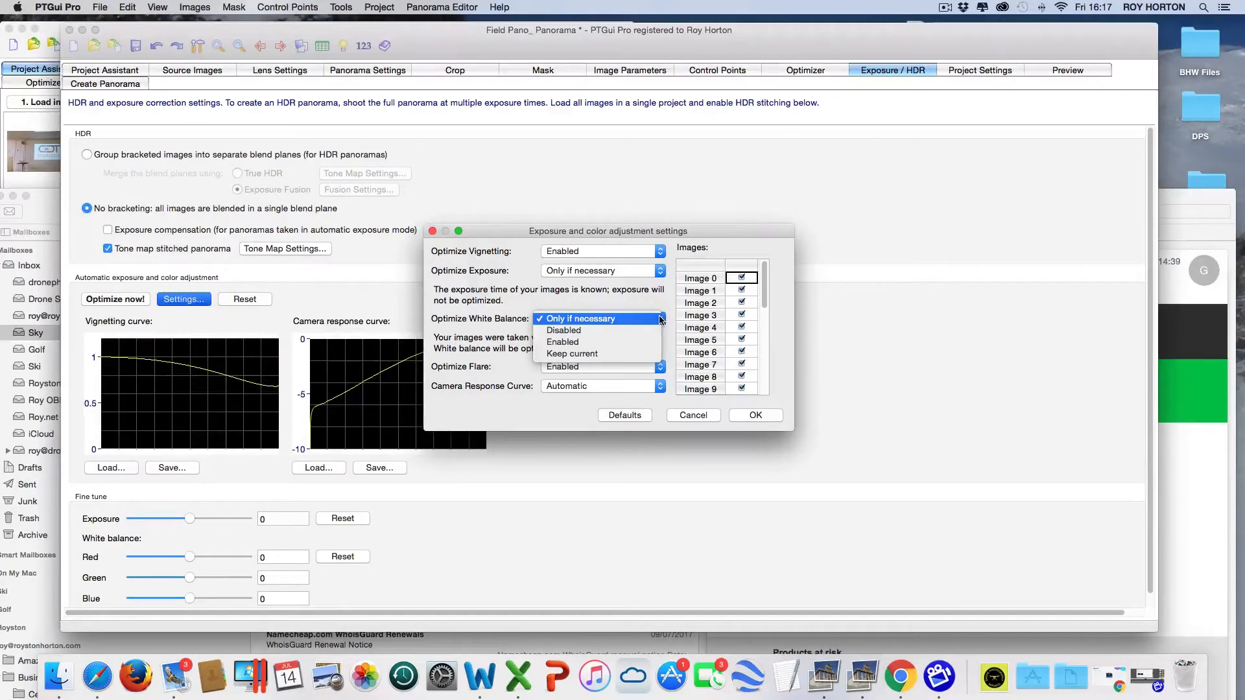
pyautogui.click(579, 318)
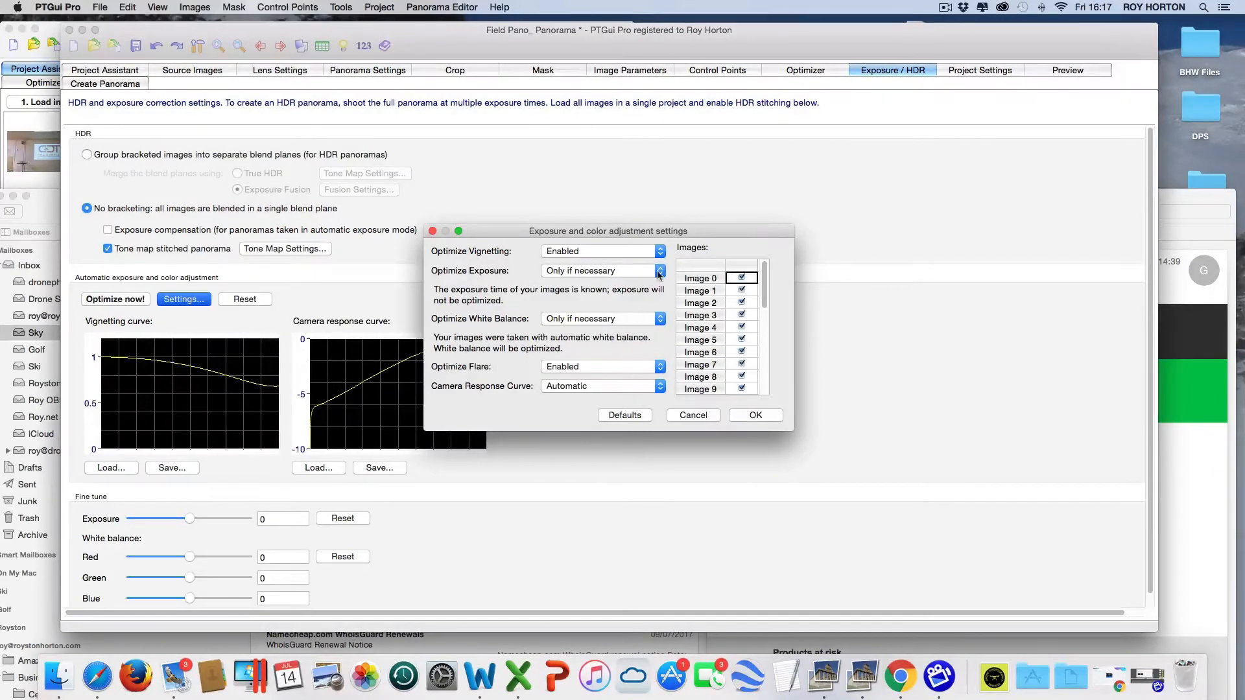
pyautogui.click(601, 271)
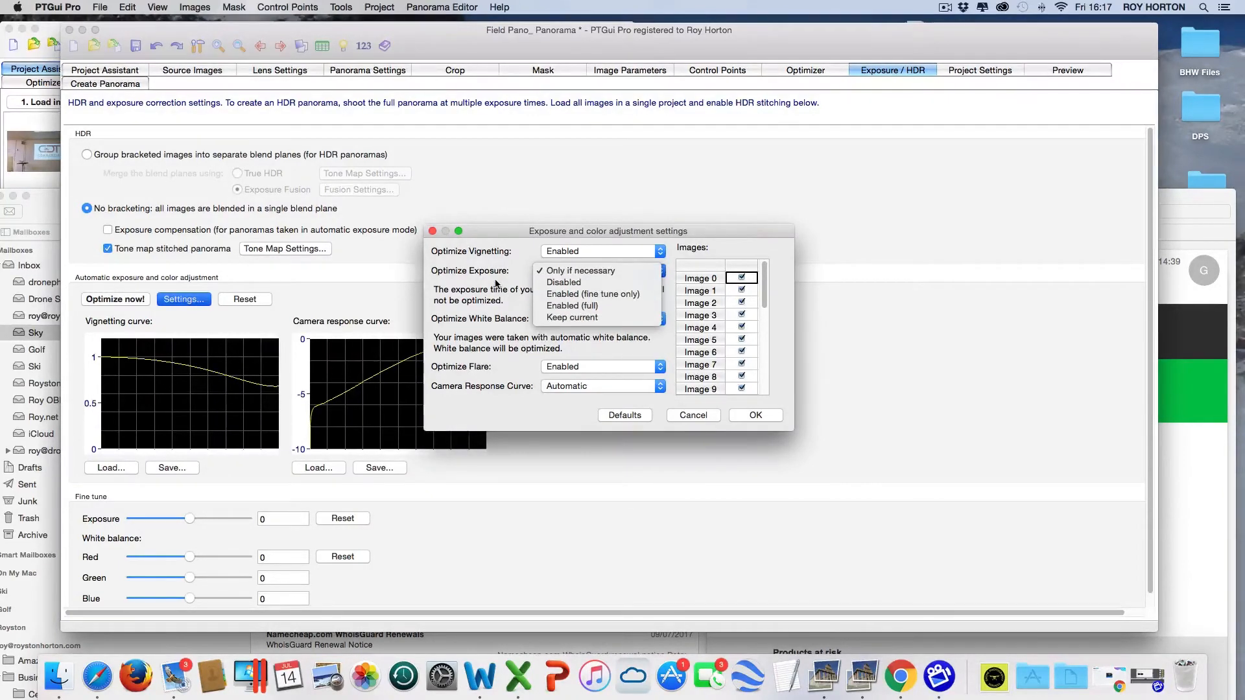
pyautogui.click(579, 271)
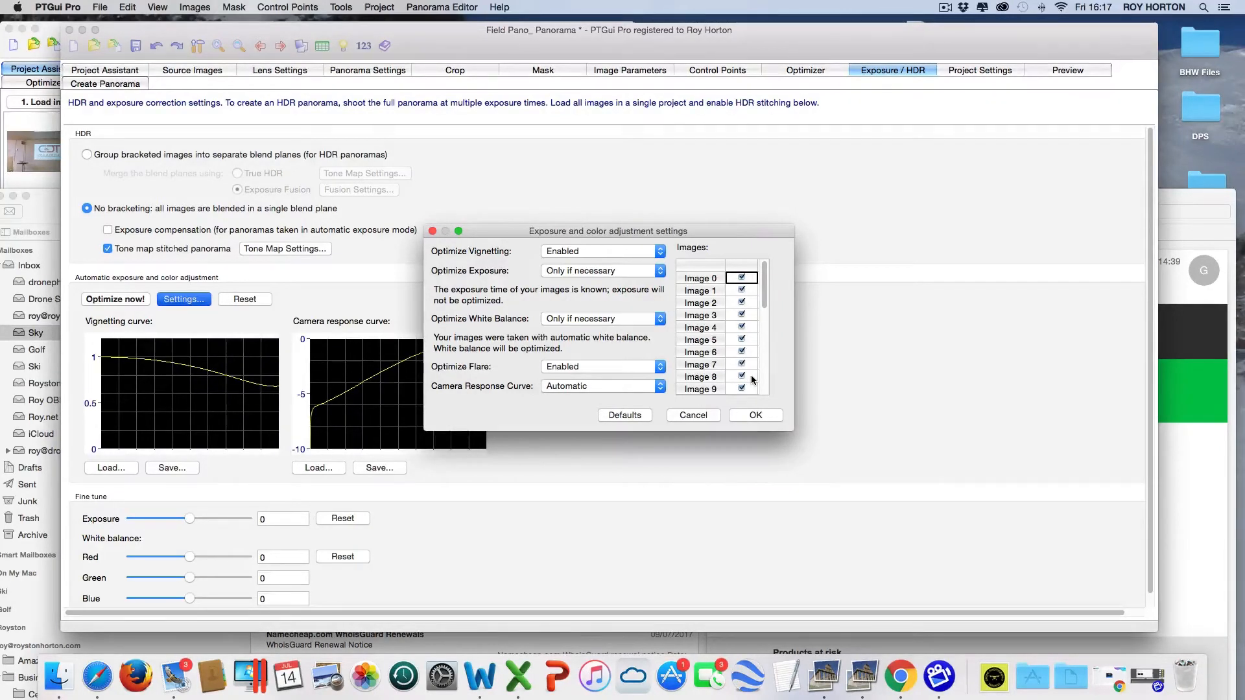
pyautogui.moveTo(450, 244)
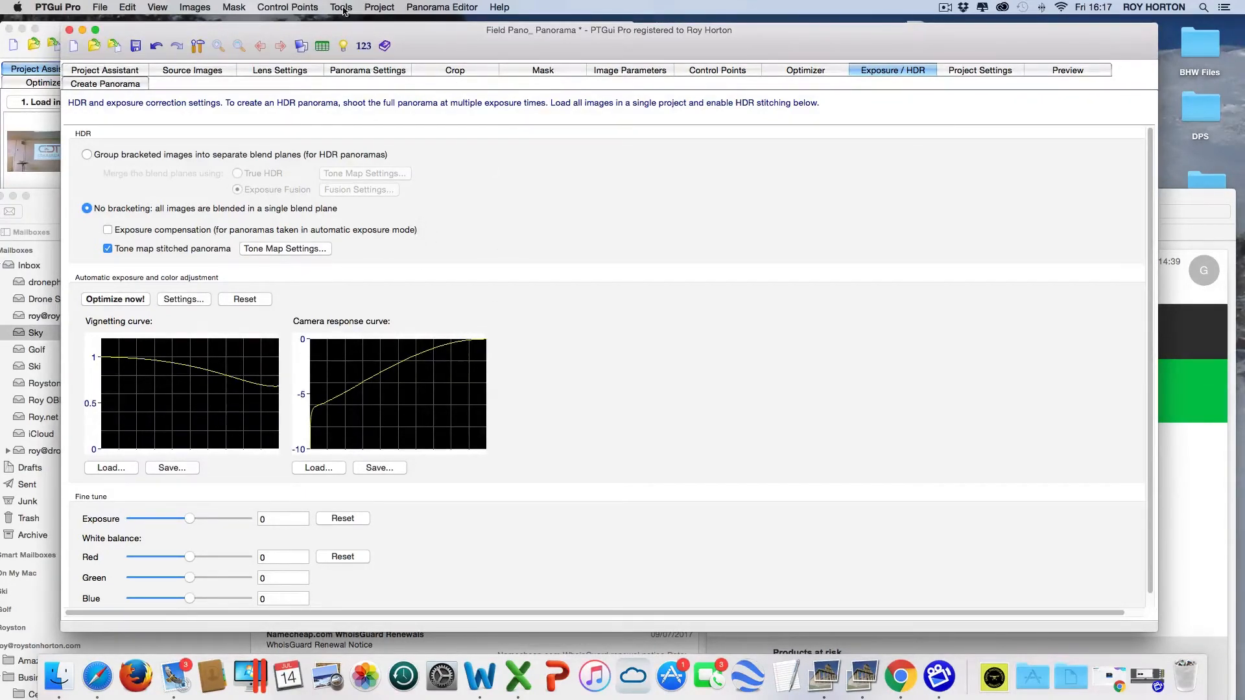
# Preview brighter and darker panorama exposure with the Exposure slider
pyautogui.click(340, 7)
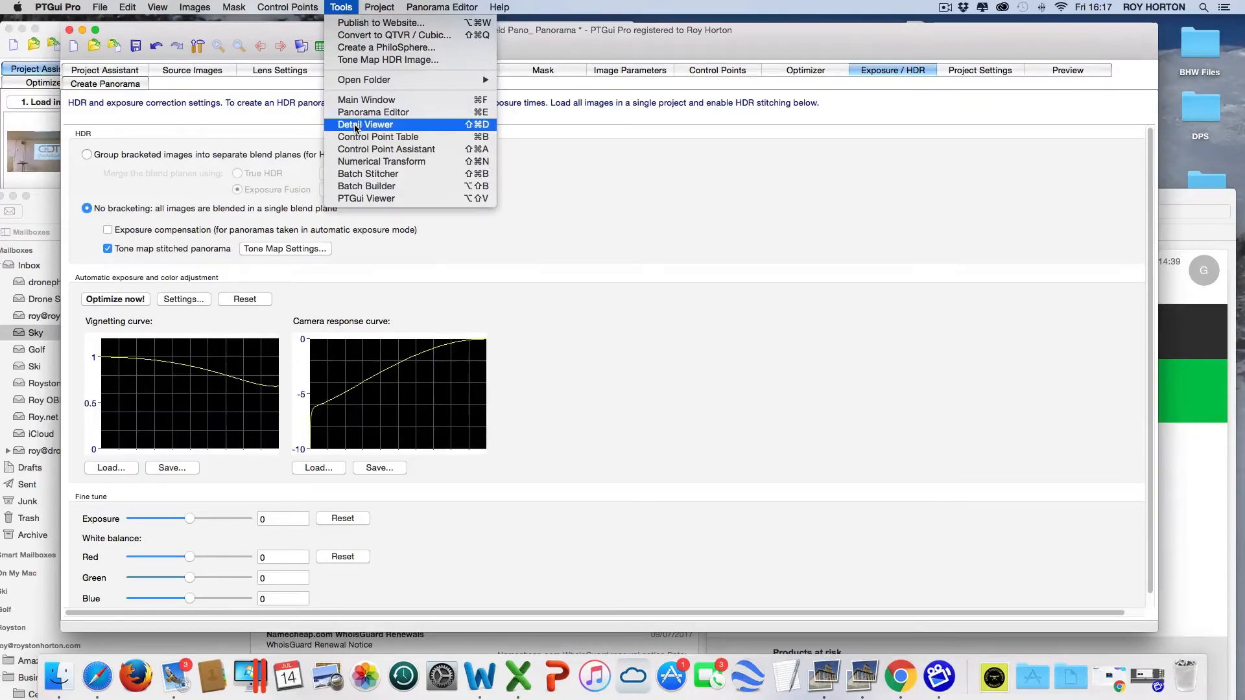
pyautogui.click(366, 125)
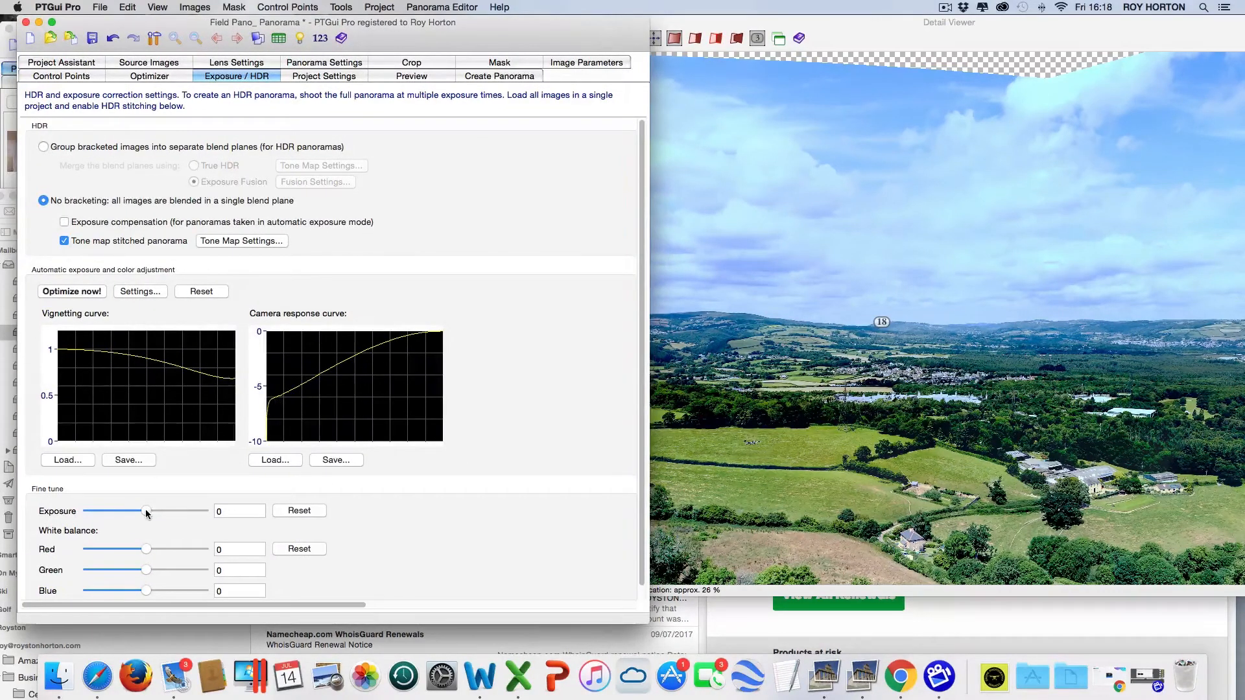
pyautogui.moveTo(145, 510); pyautogui.dragTo(156, 510)
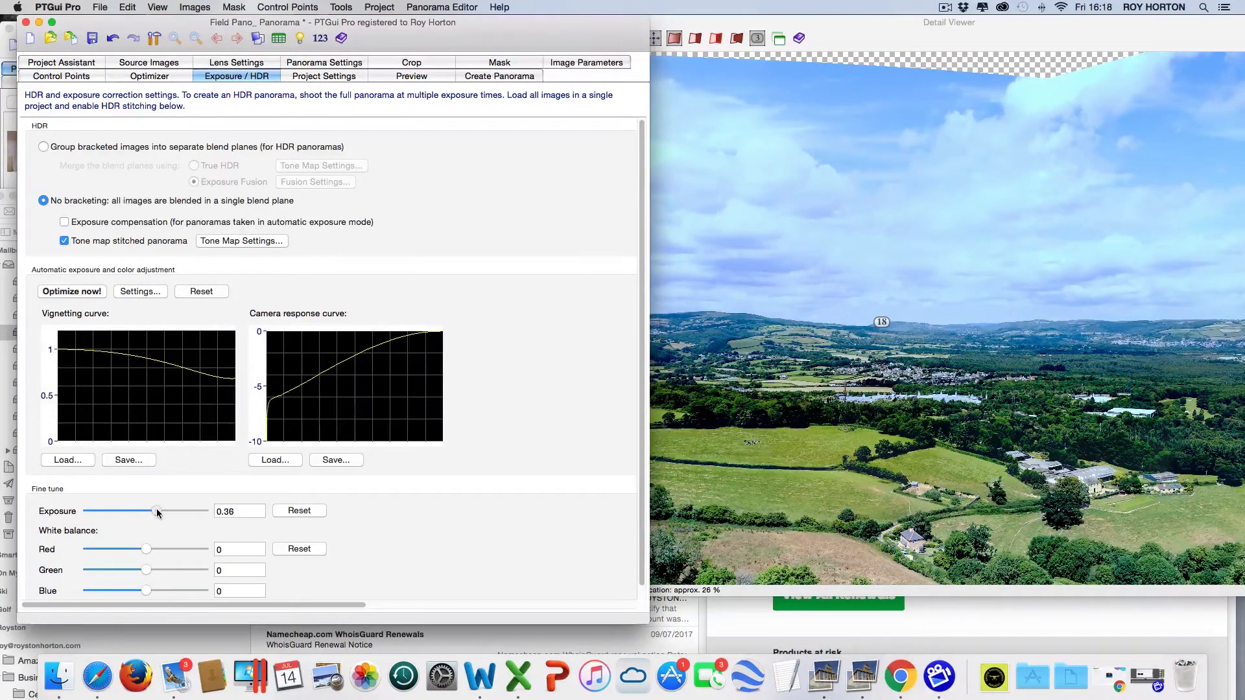
pyautogui.moveTo(157, 510); pyautogui.dragTo(161, 510)
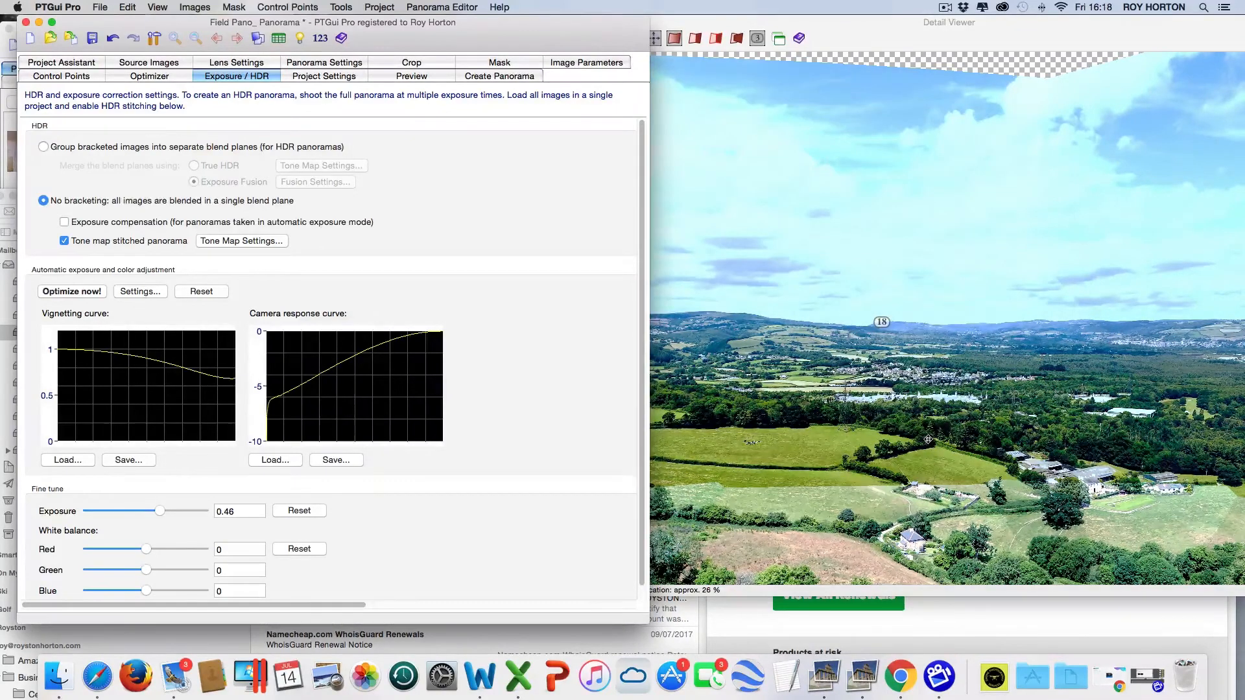
pyautogui.moveTo(160, 510); pyautogui.dragTo(156, 510)
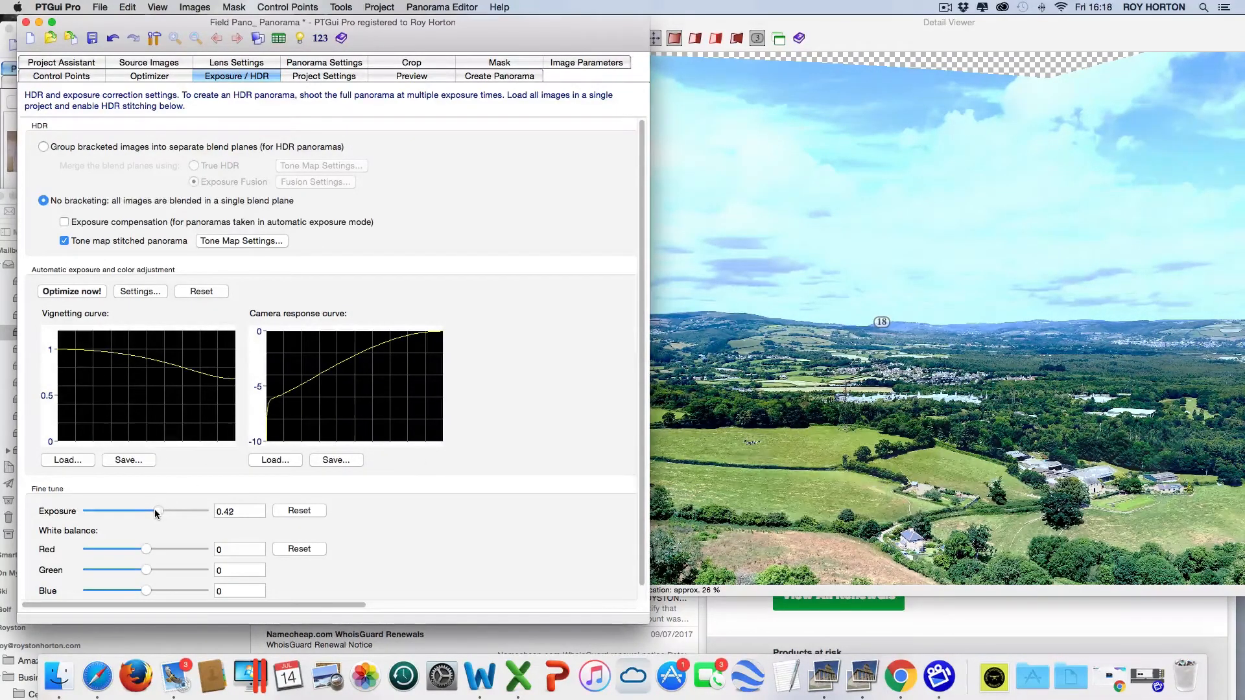
pyautogui.moveTo(156, 510); pyautogui.dragTo(137, 510)
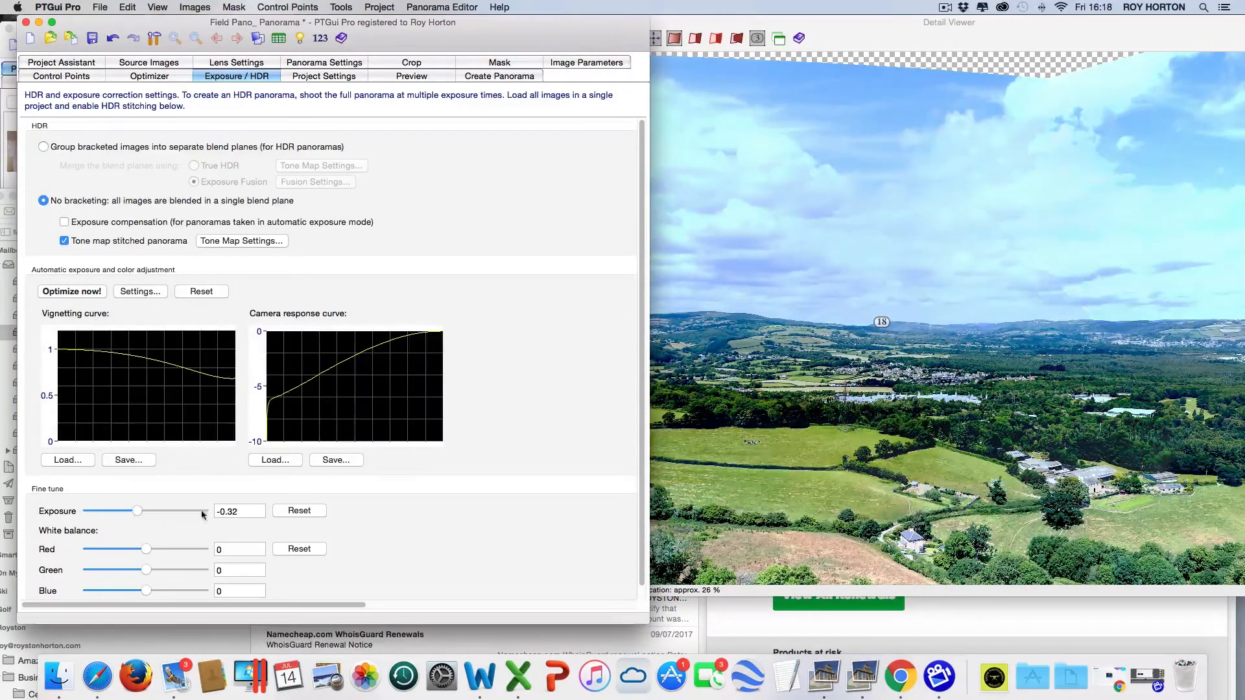
# Reset exposure to 0 and re-optimise automatic exposure and vignetting
pyautogui.click(238, 510)
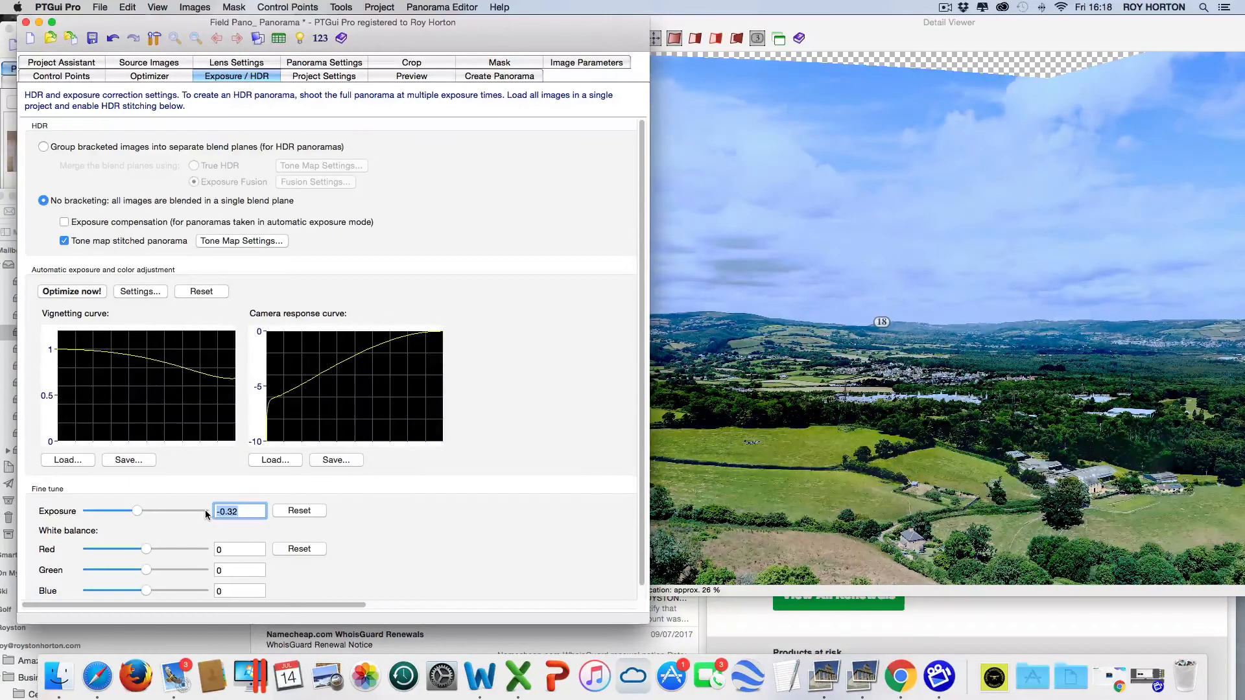
pyautogui.click(300, 510)
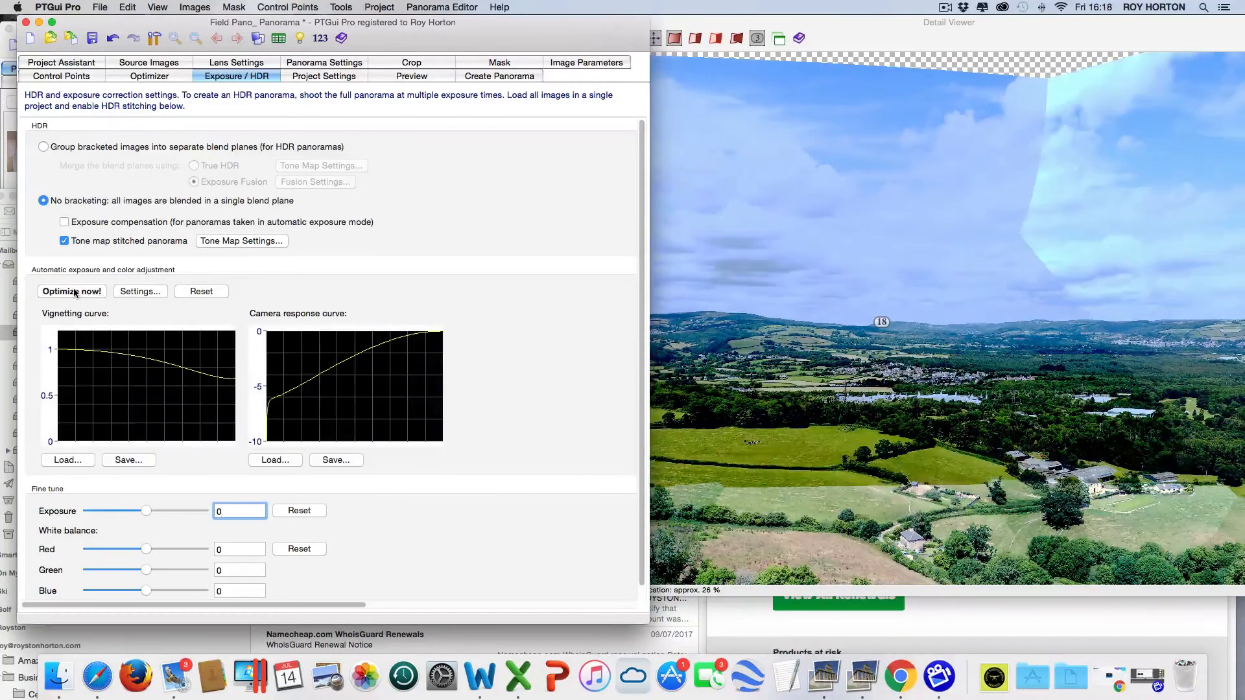
pyautogui.click(71, 290)
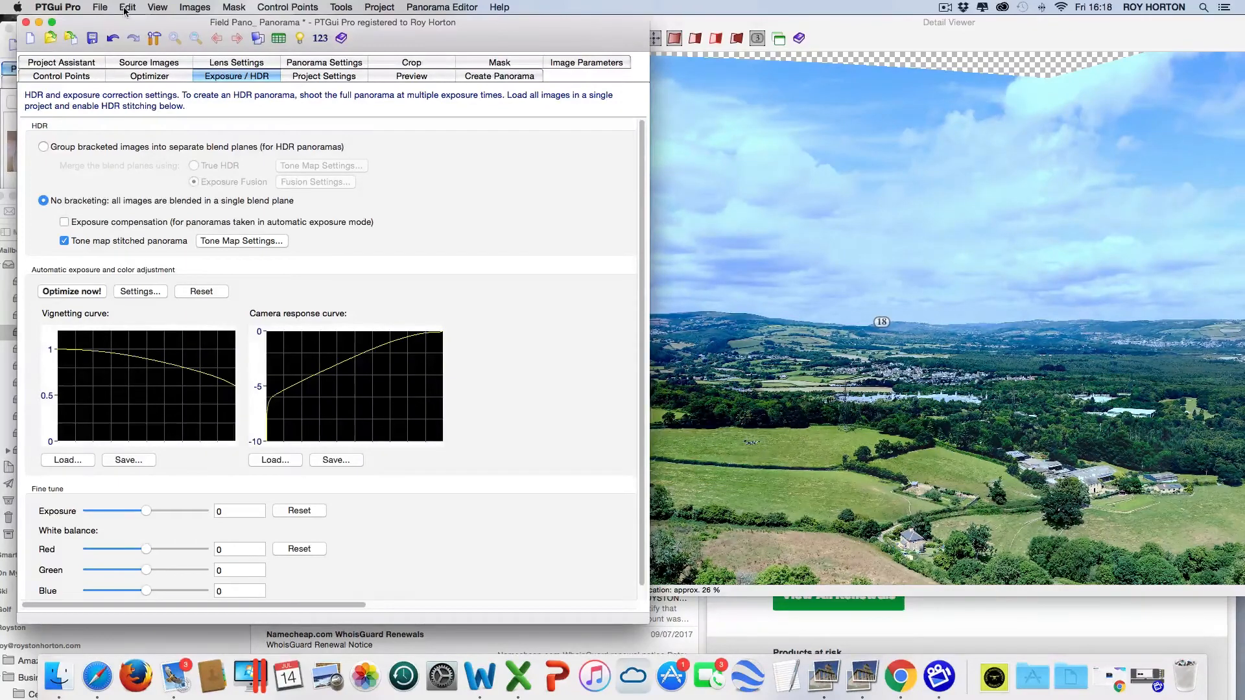
pyautogui.click(127, 8)
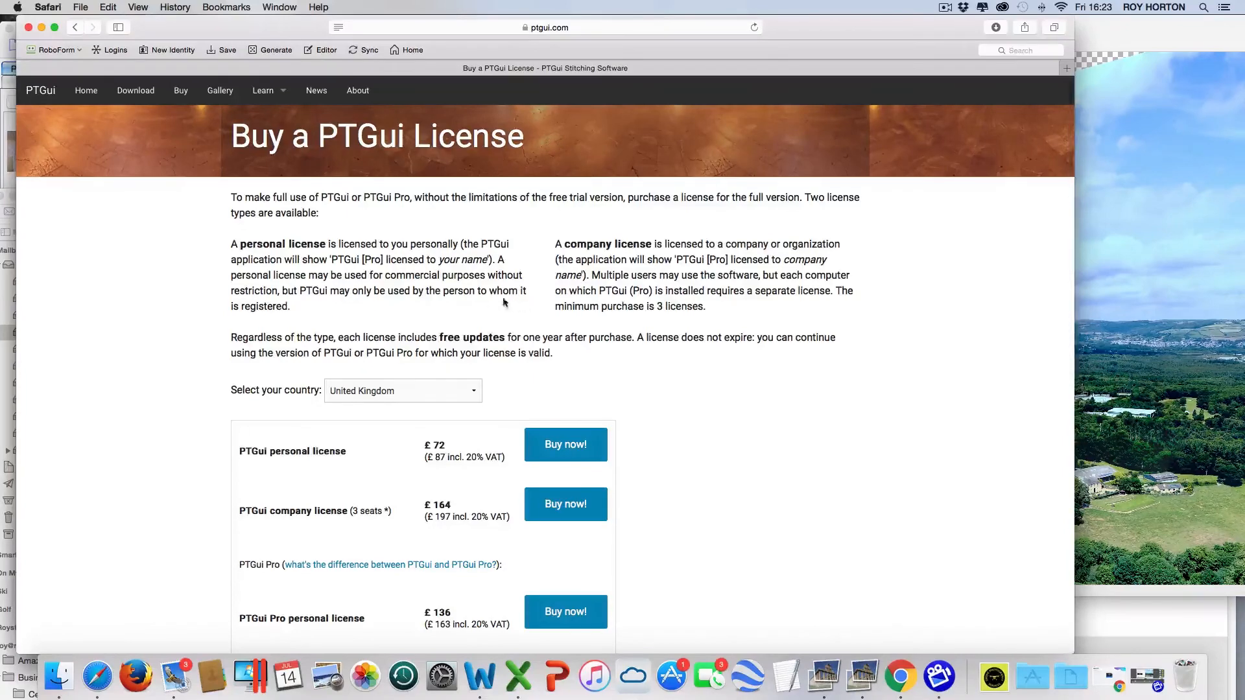
# Scroll through the PTGui and PTGui Pro personal and company license prices
pyautogui.scroll(-3)
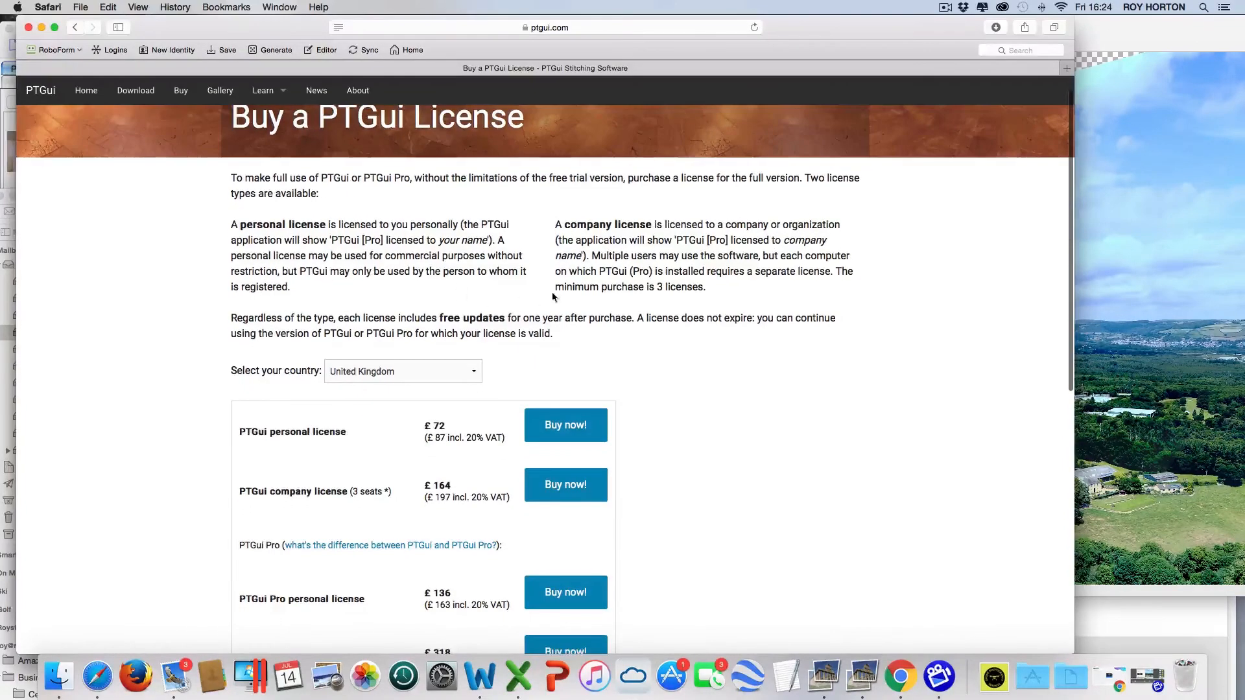
pyautogui.moveTo(732, 296)
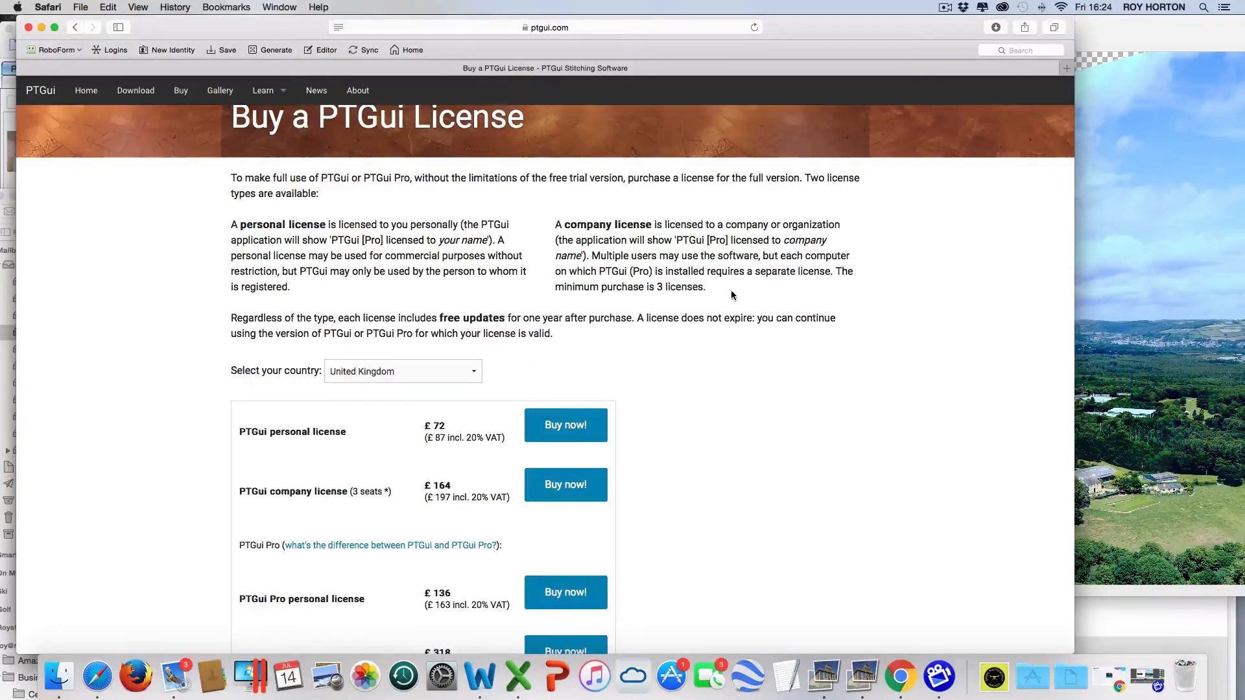
pyautogui.scroll(-3)
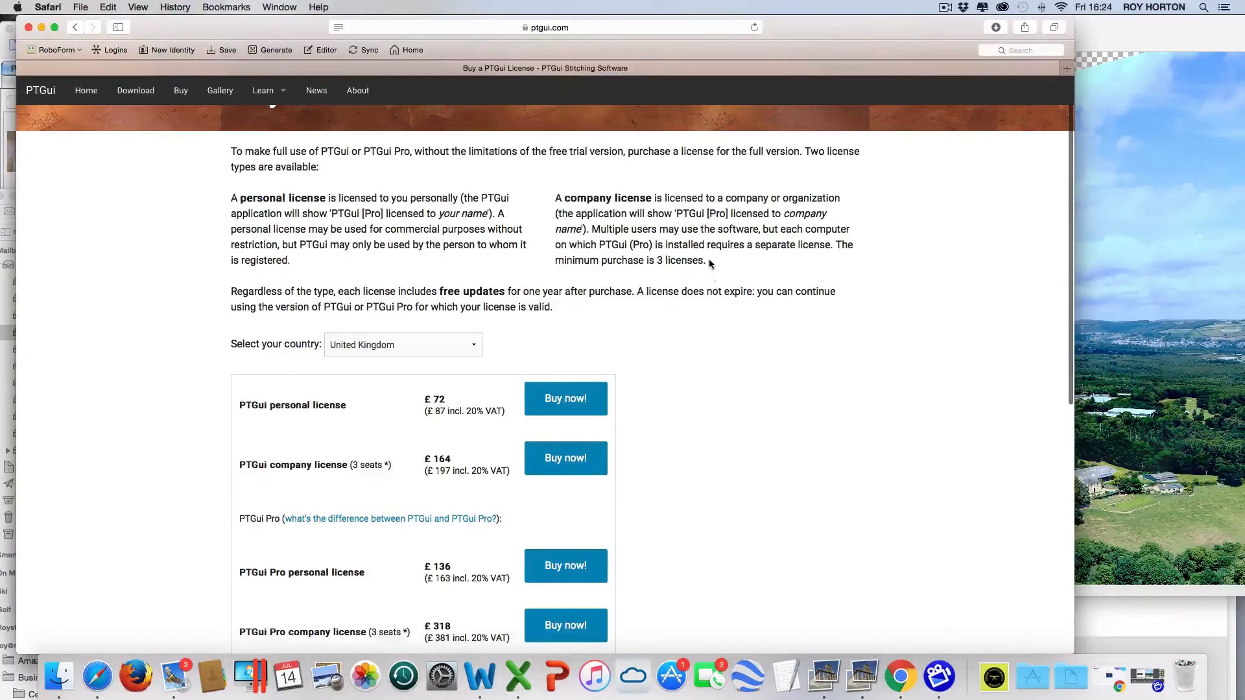
pyautogui.scroll(-3)
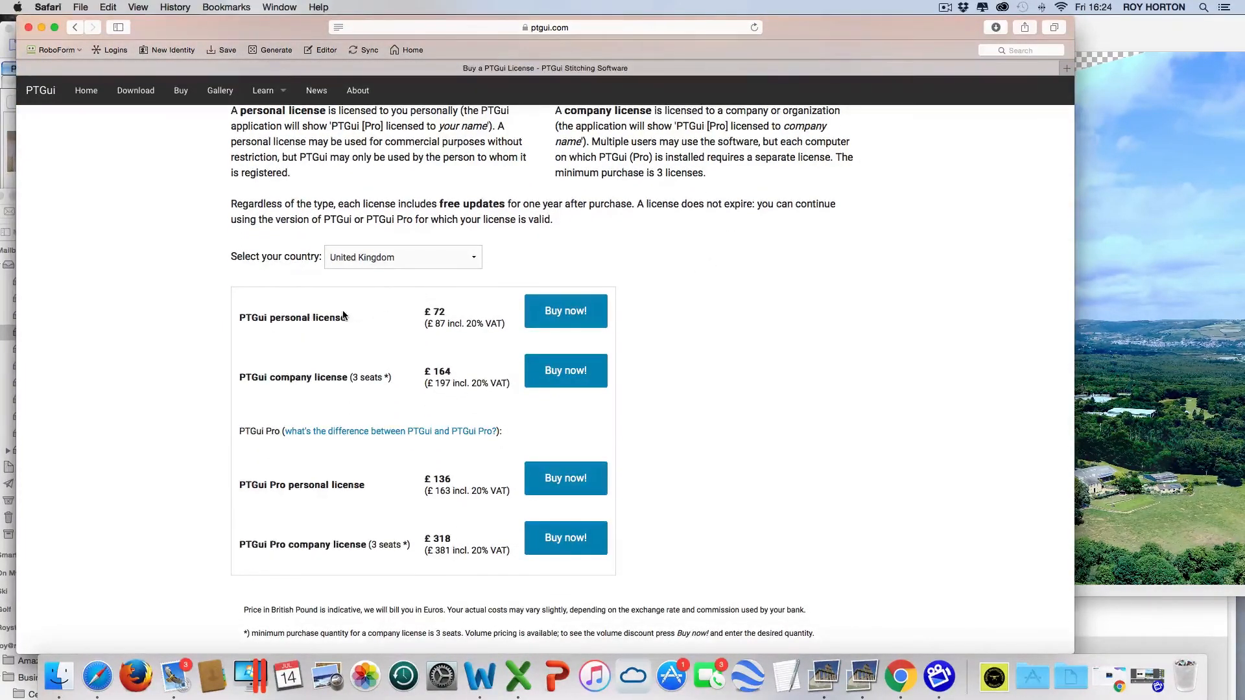
pyautogui.moveTo(406, 321)
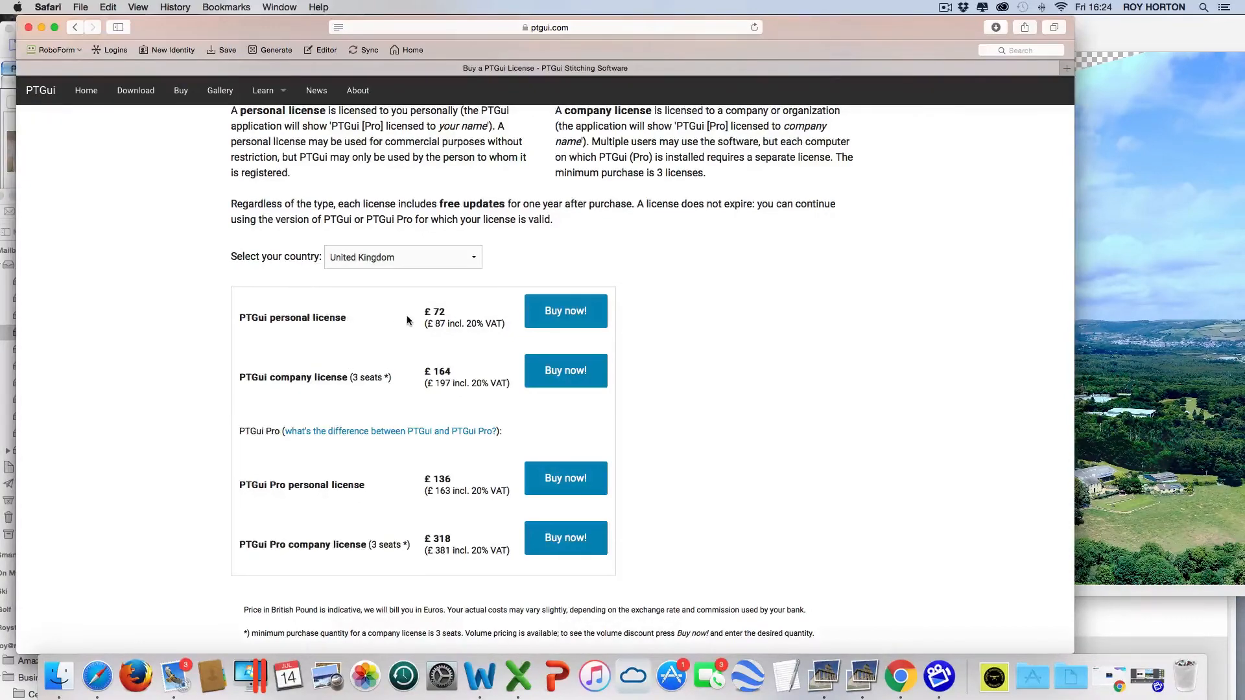
pyautogui.moveTo(496, 337)
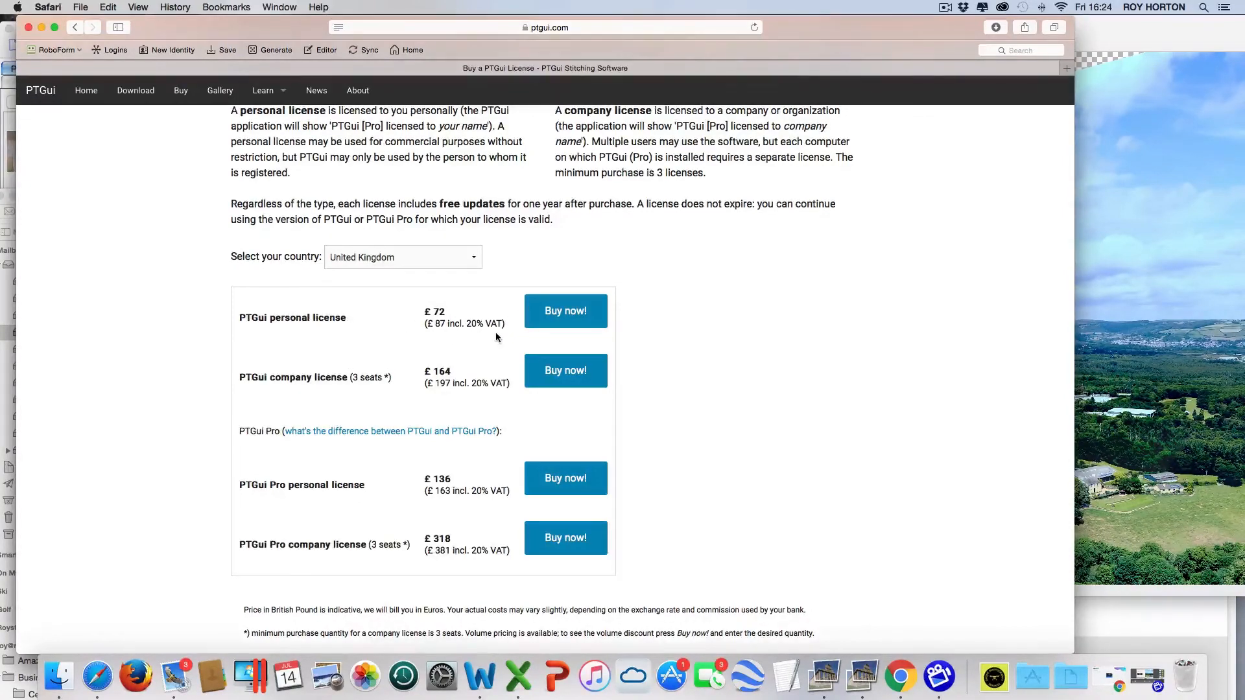
pyautogui.scroll(-3)
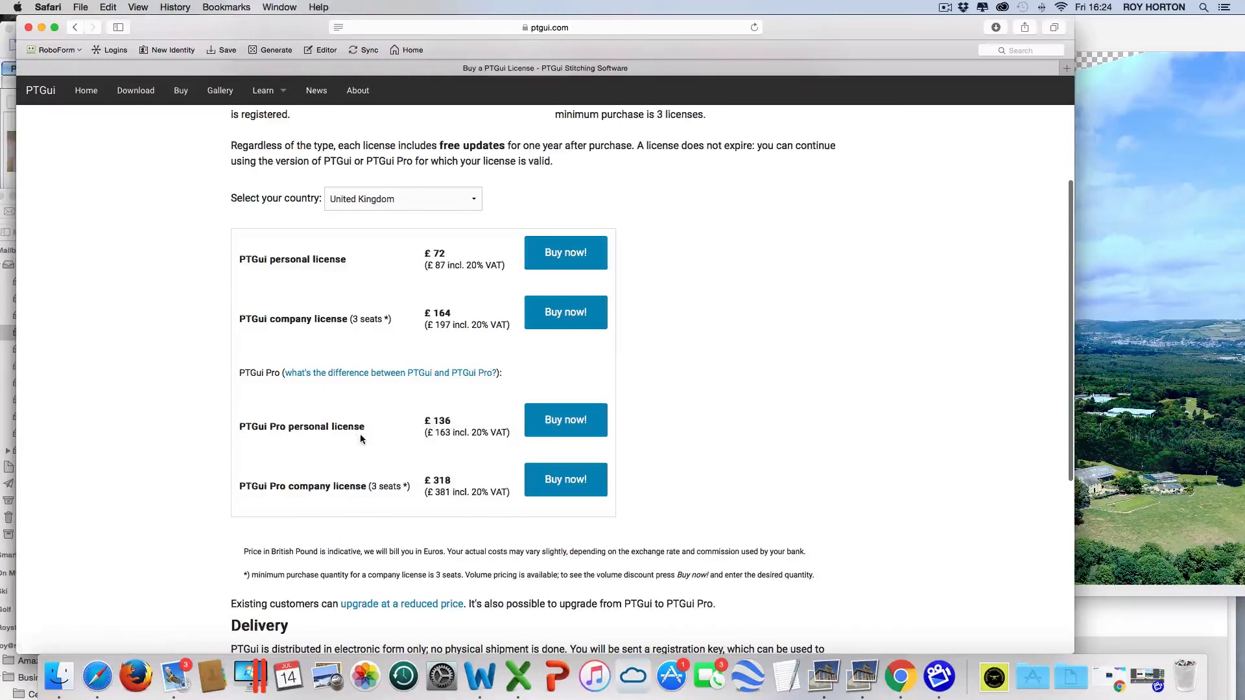
pyautogui.moveTo(330, 441)
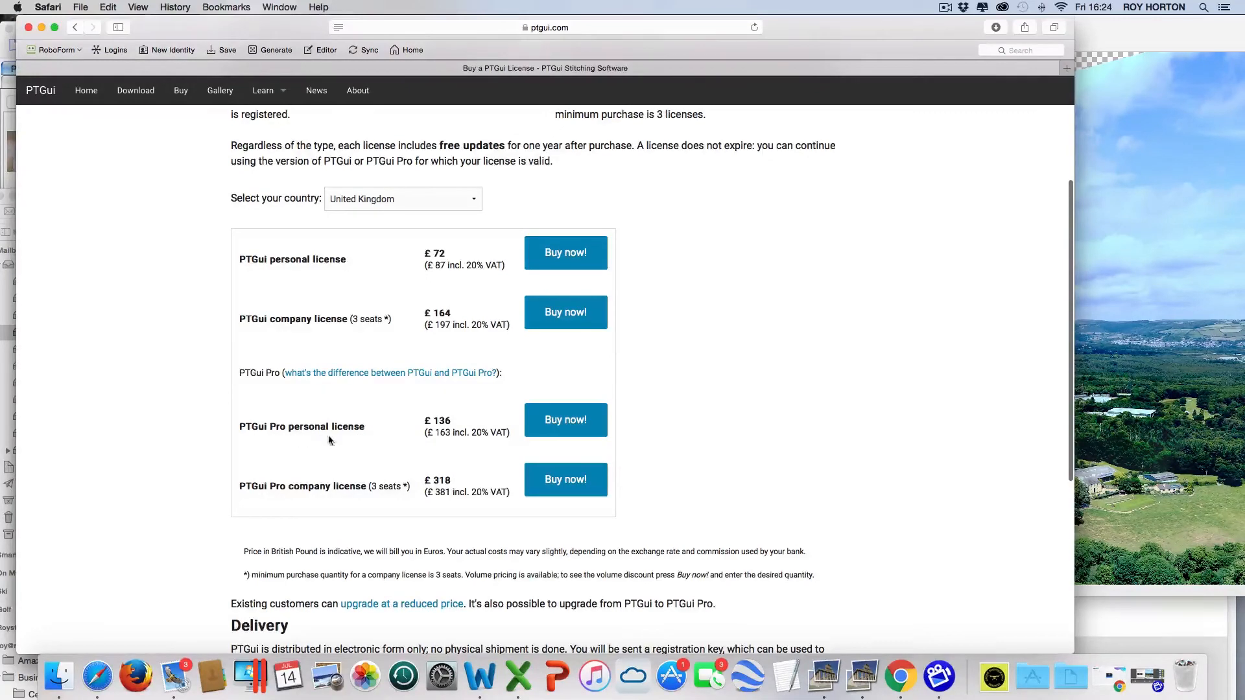
pyautogui.moveTo(454, 435)
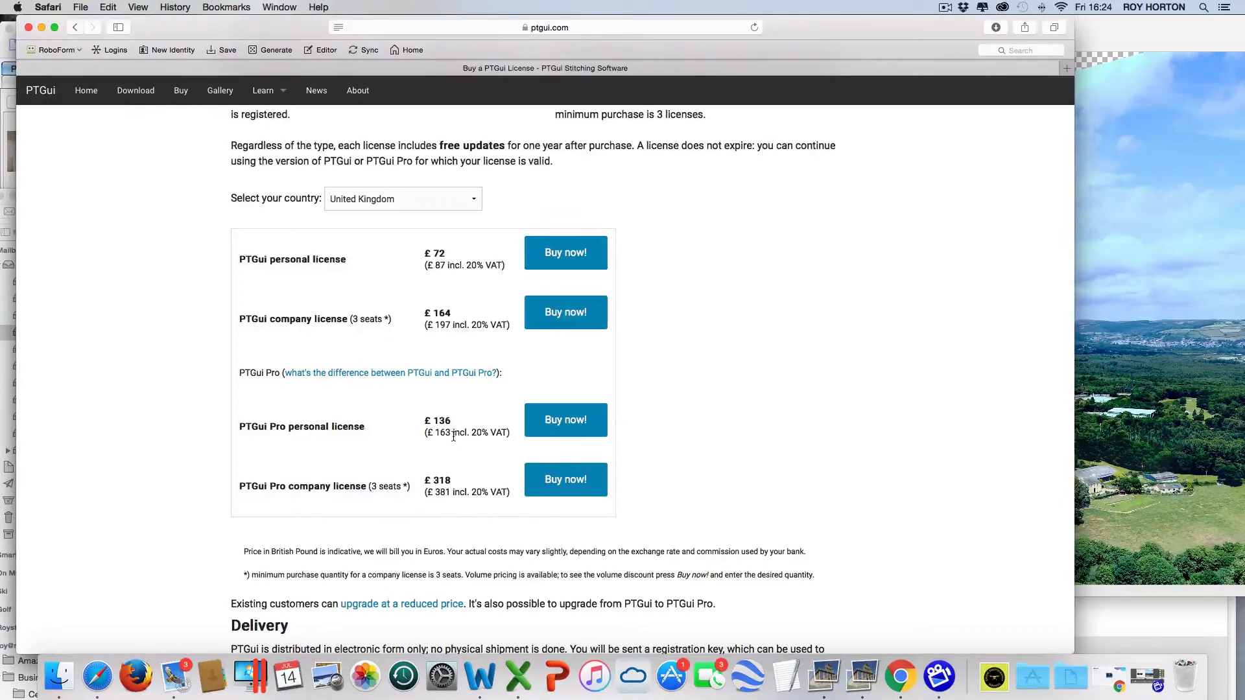
pyautogui.scroll(-3)
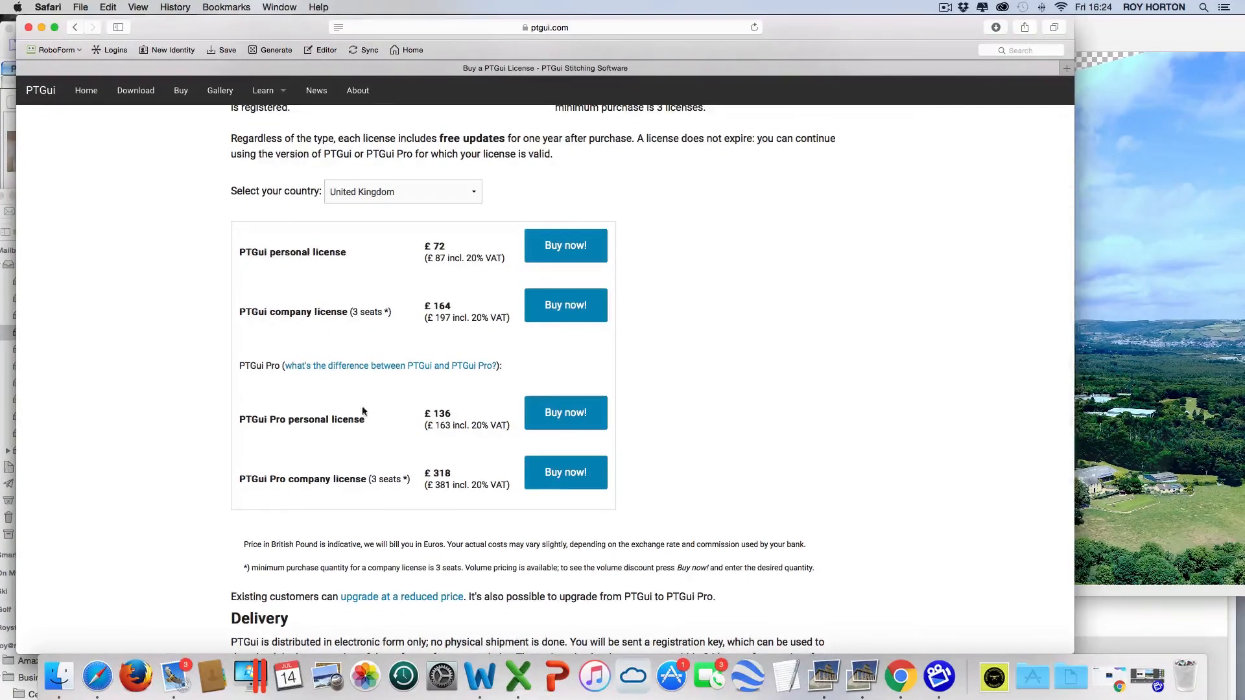
pyautogui.moveTo(397, 407)
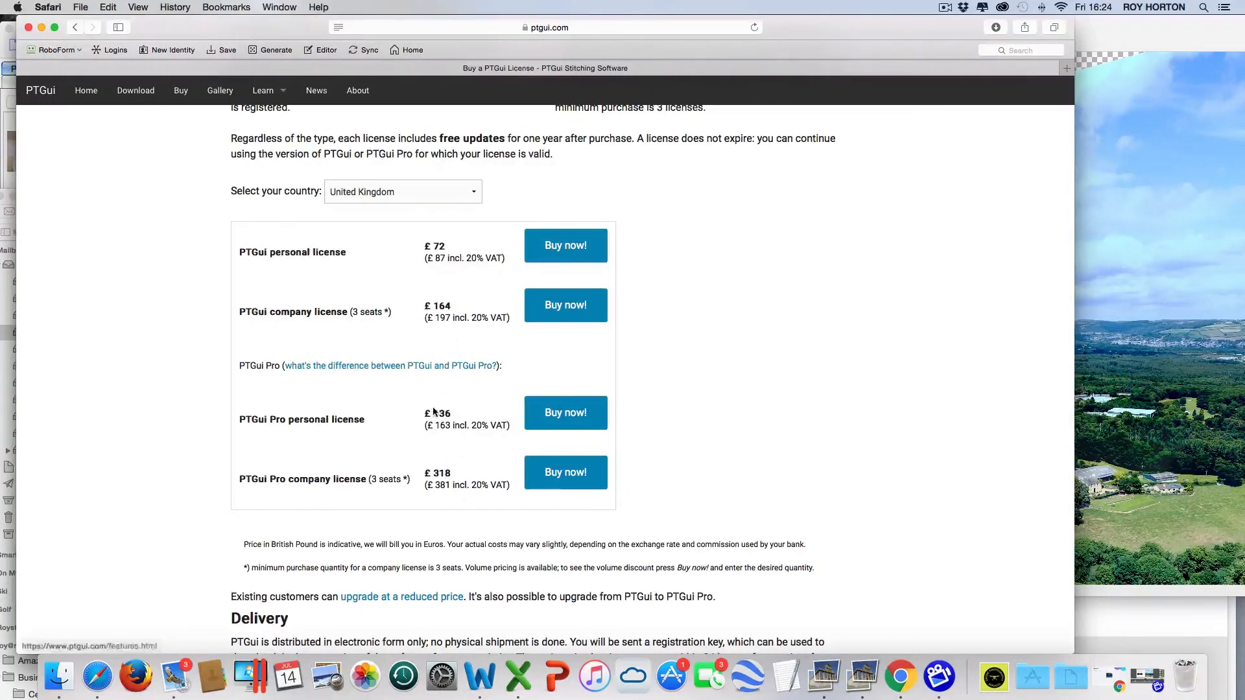
pyautogui.moveTo(459, 413)
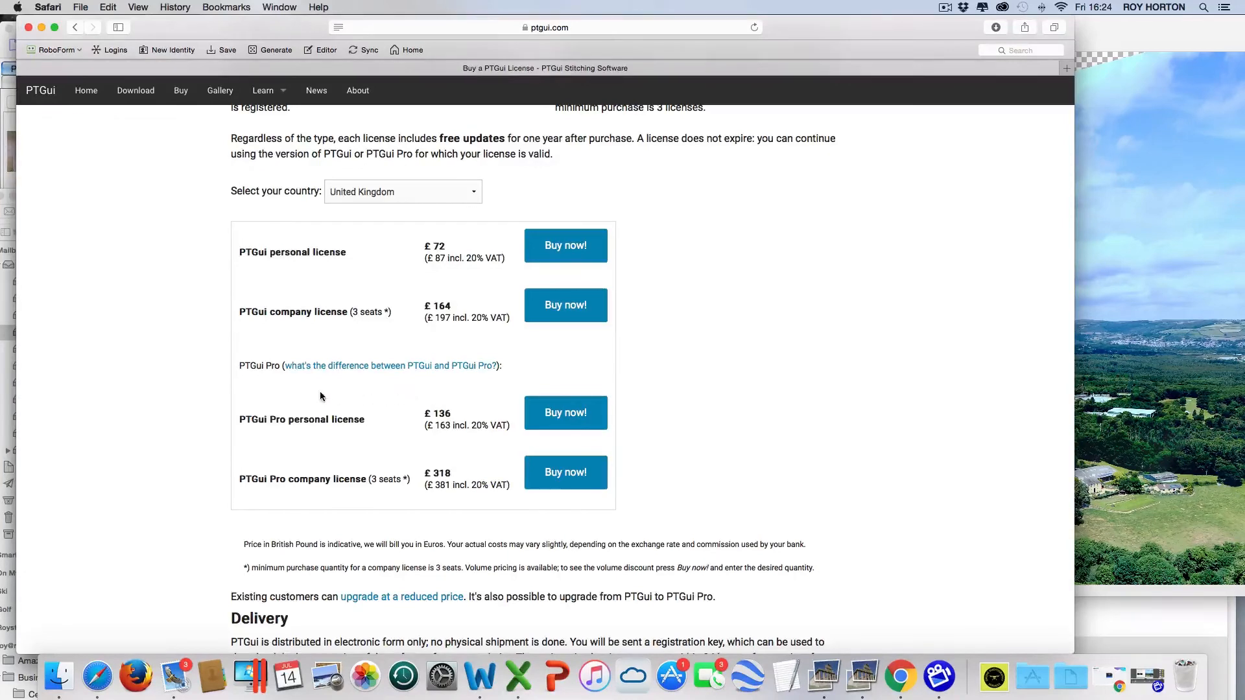
pyautogui.moveTo(499, 442)
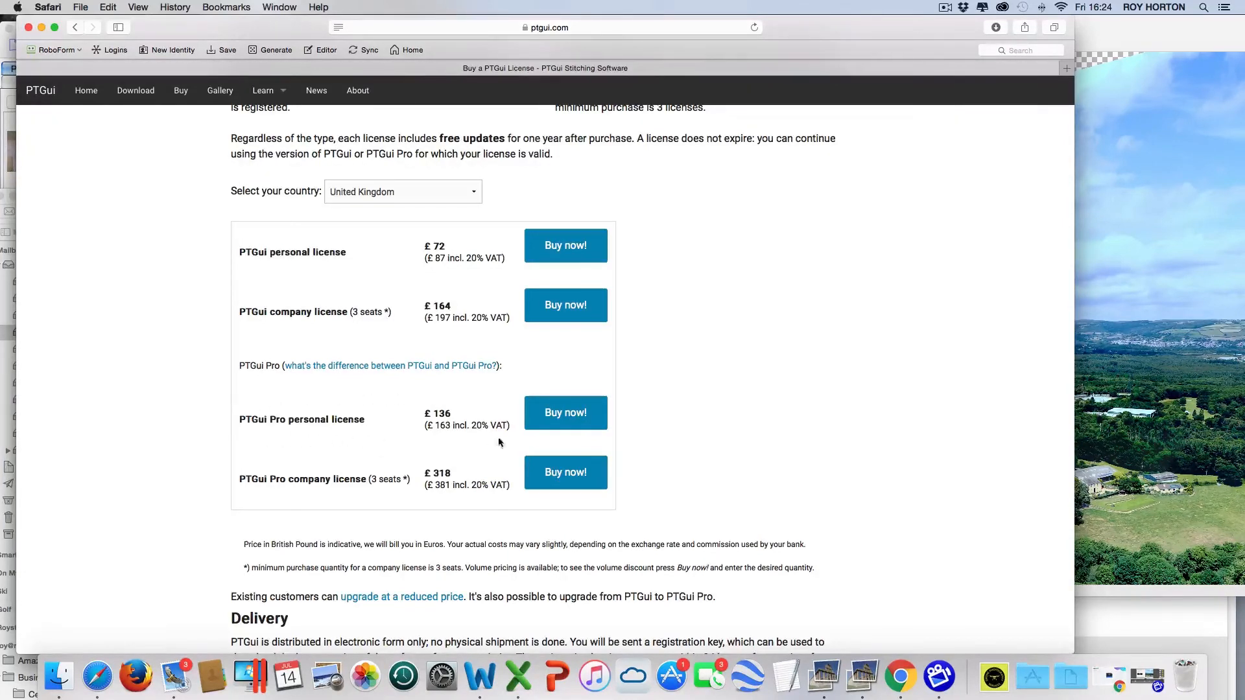
pyautogui.moveTo(311, 397)
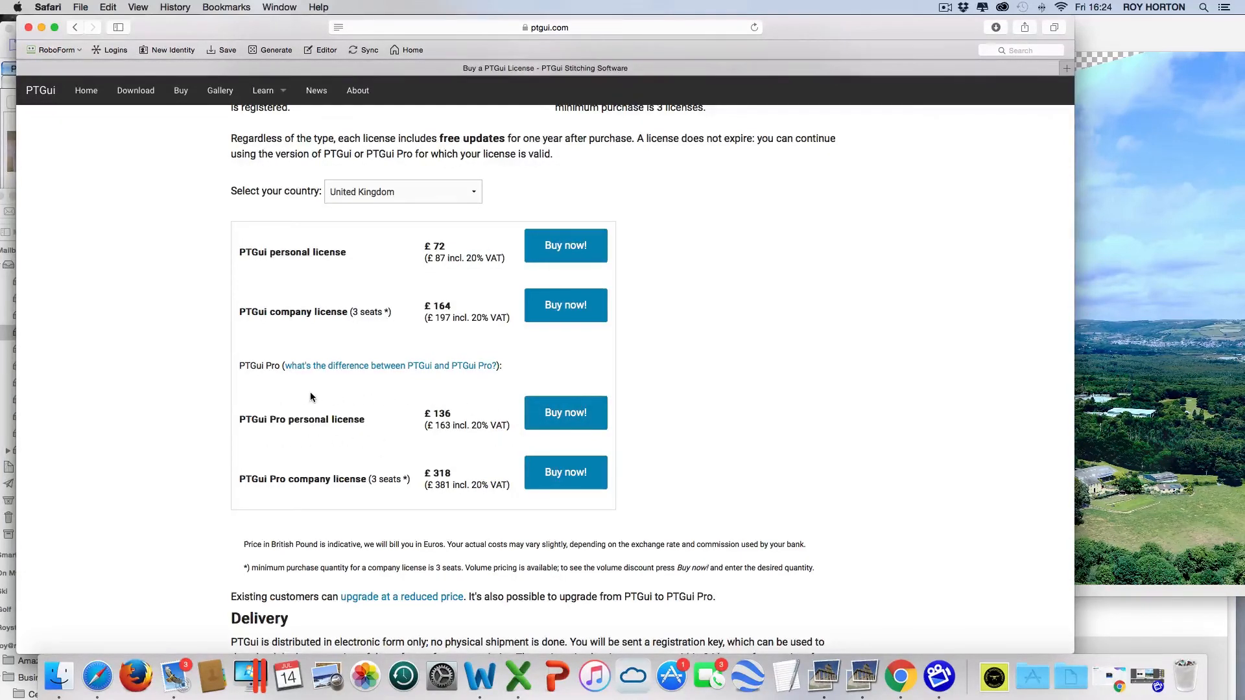
pyautogui.moveTo(498, 424)
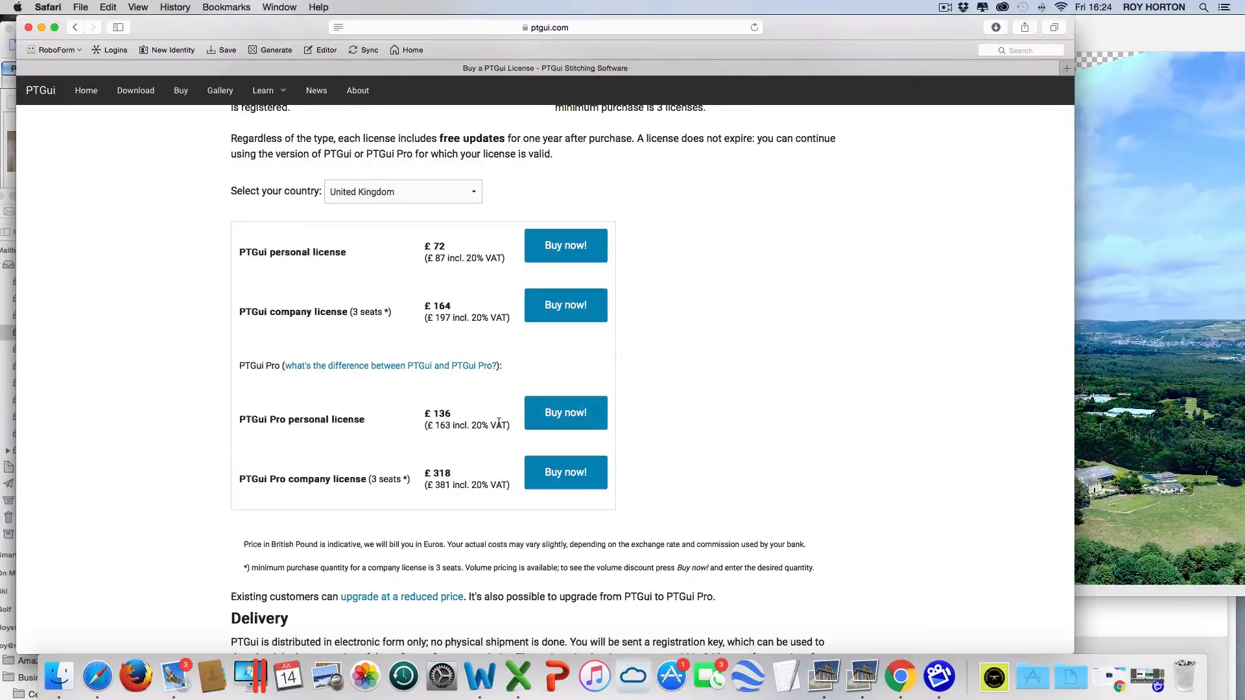
pyautogui.scroll(3)
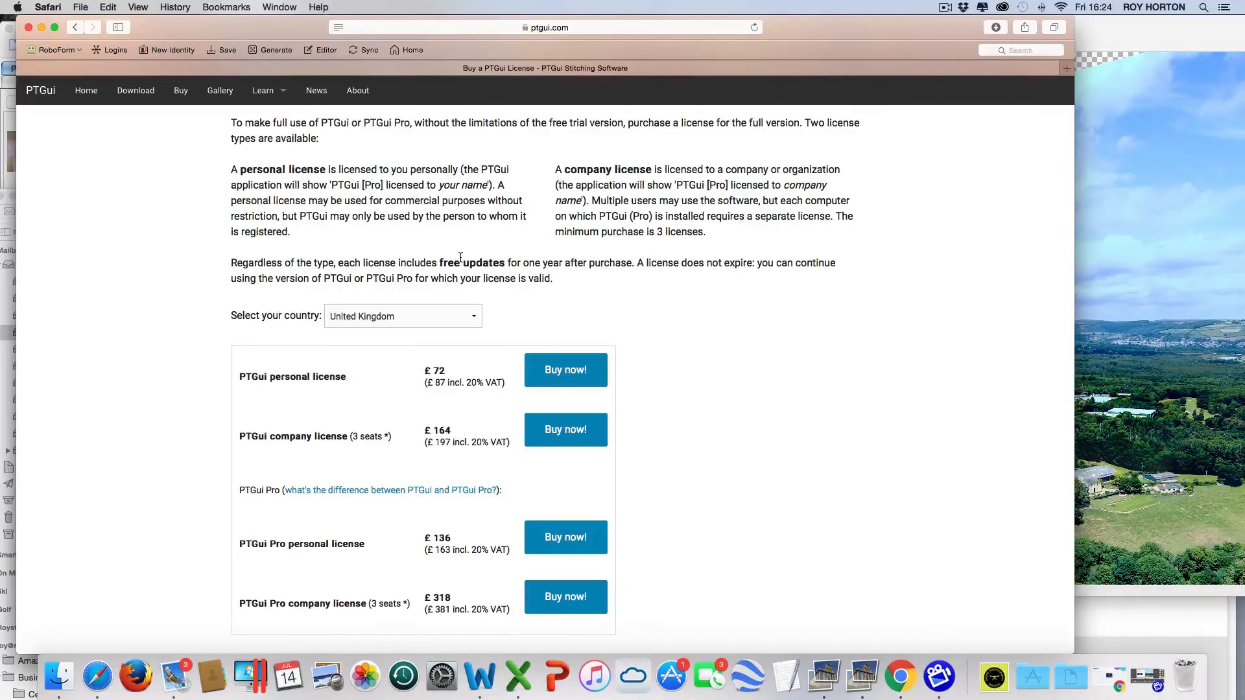
pyautogui.moveTo(468, 260)
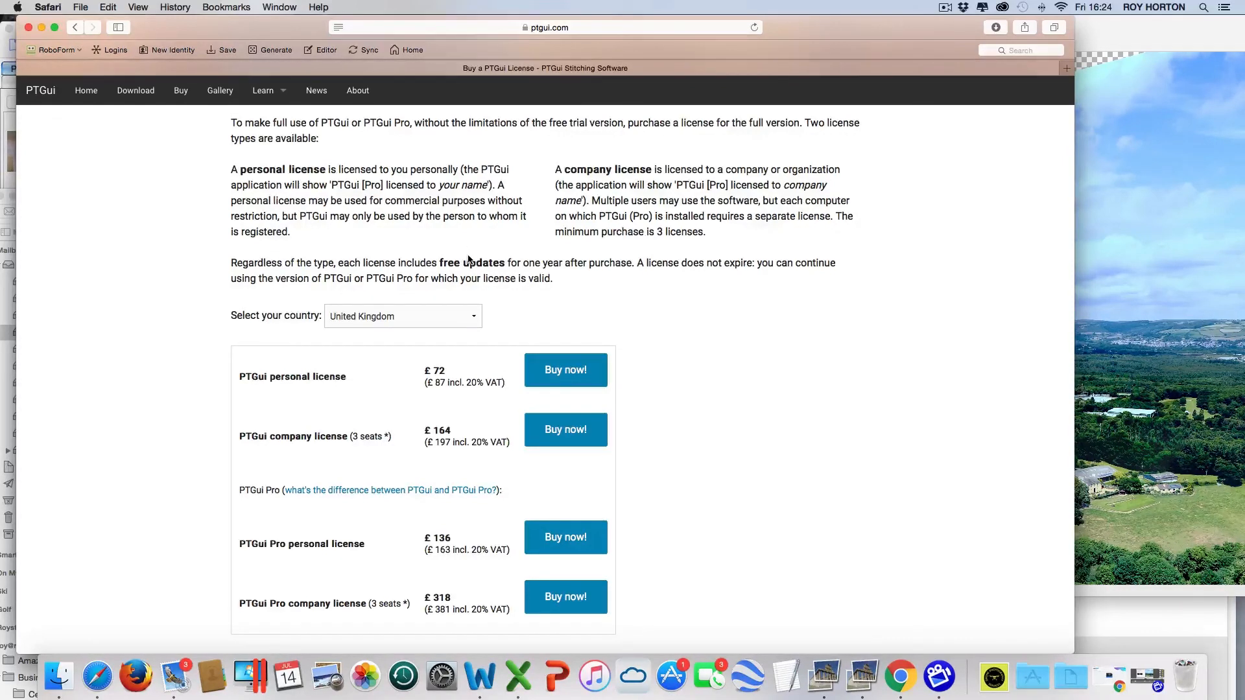
pyautogui.moveTo(478, 245)
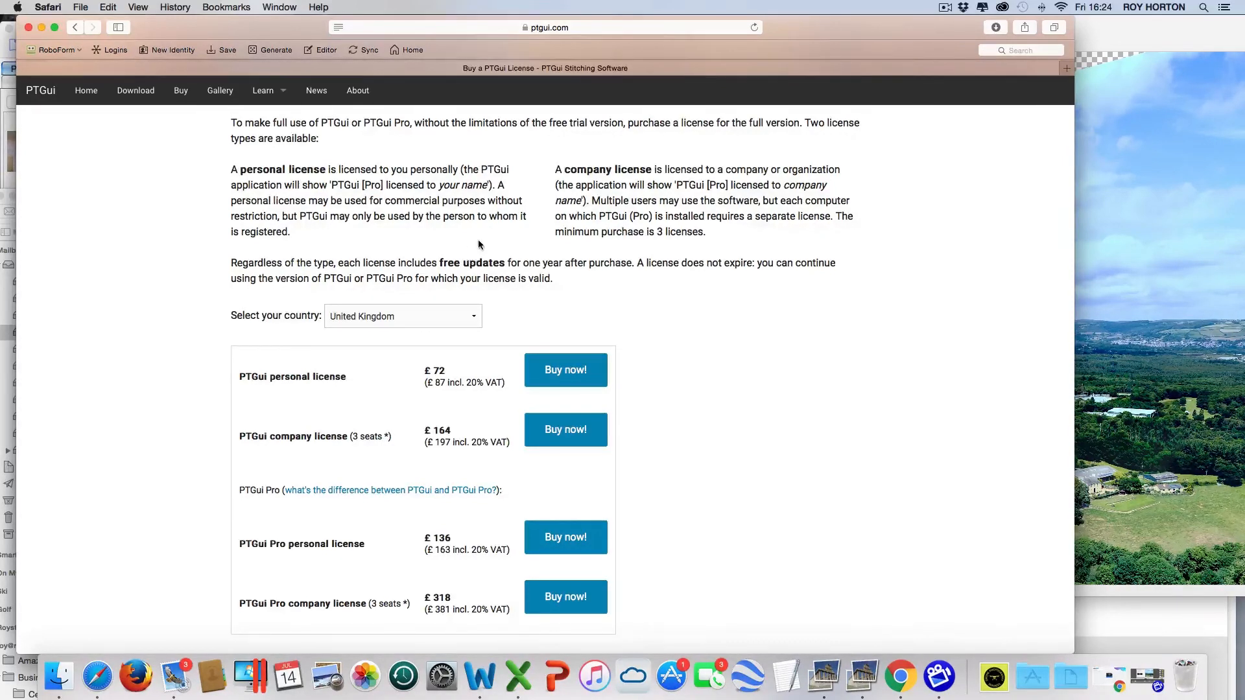